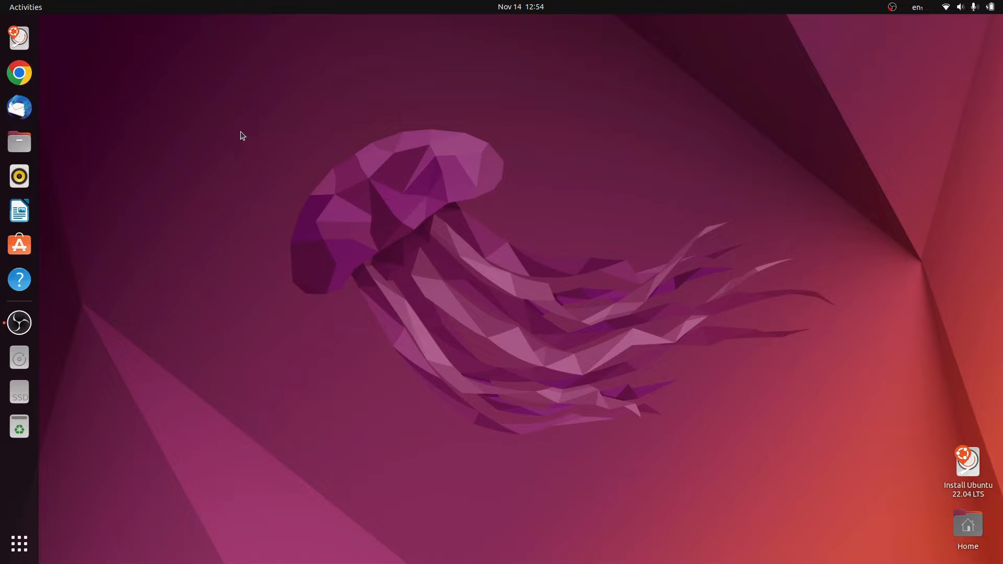
pyautogui.moveTo(19, 72)
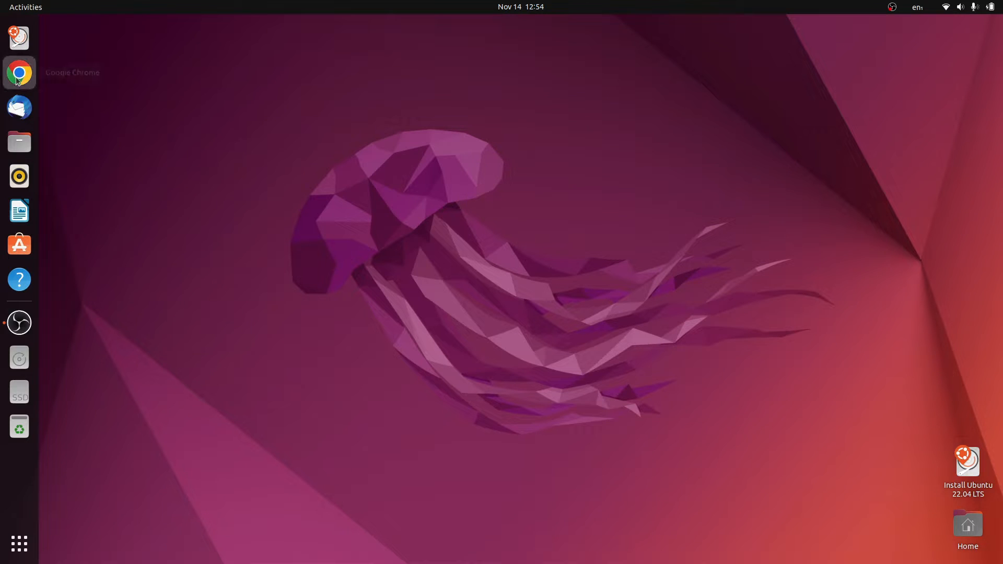
# Launch Chrome maximized and search Google for 'gtk themes'
pyautogui.click(19, 72)
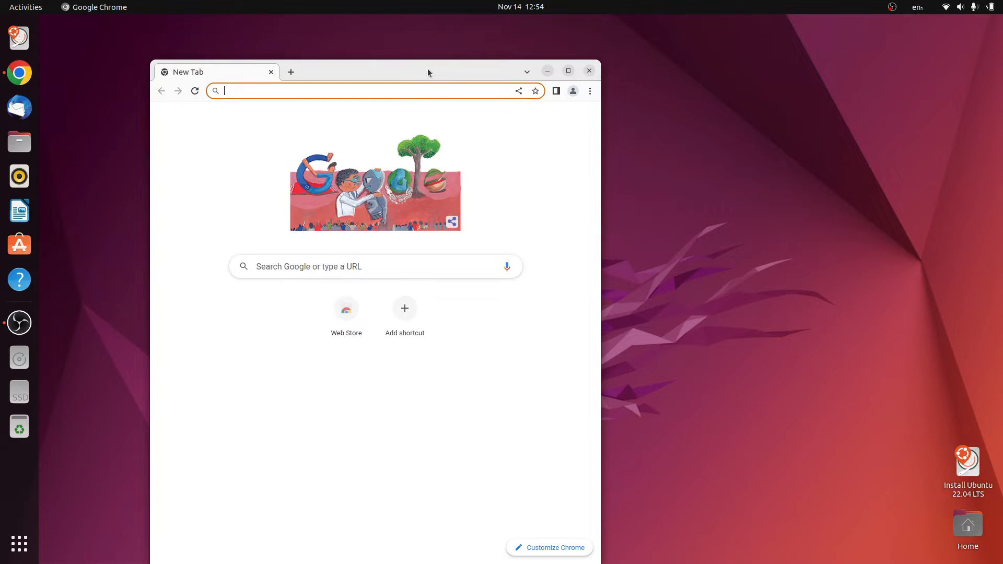
pyautogui.click(568, 70)
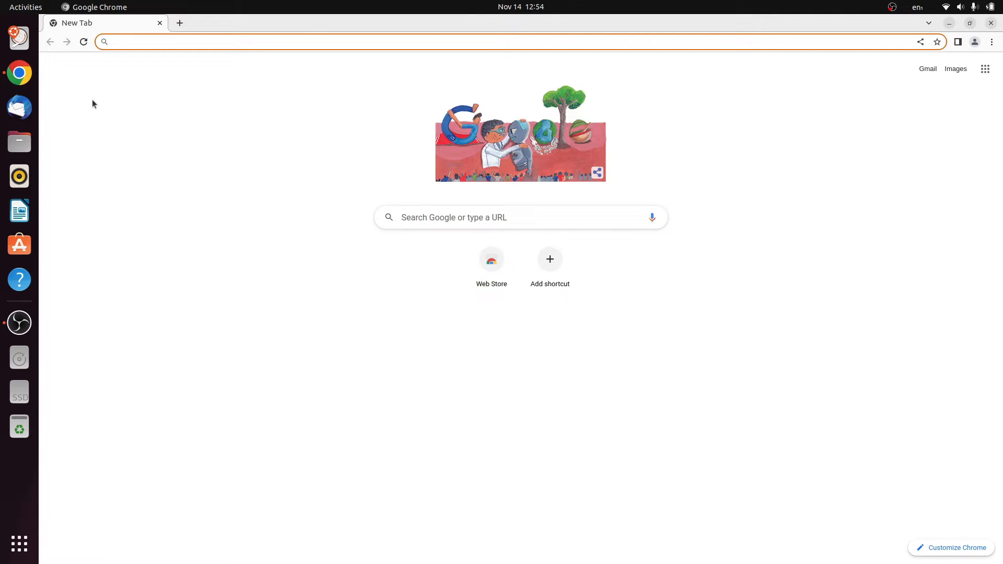
pyautogui.write('gtk')
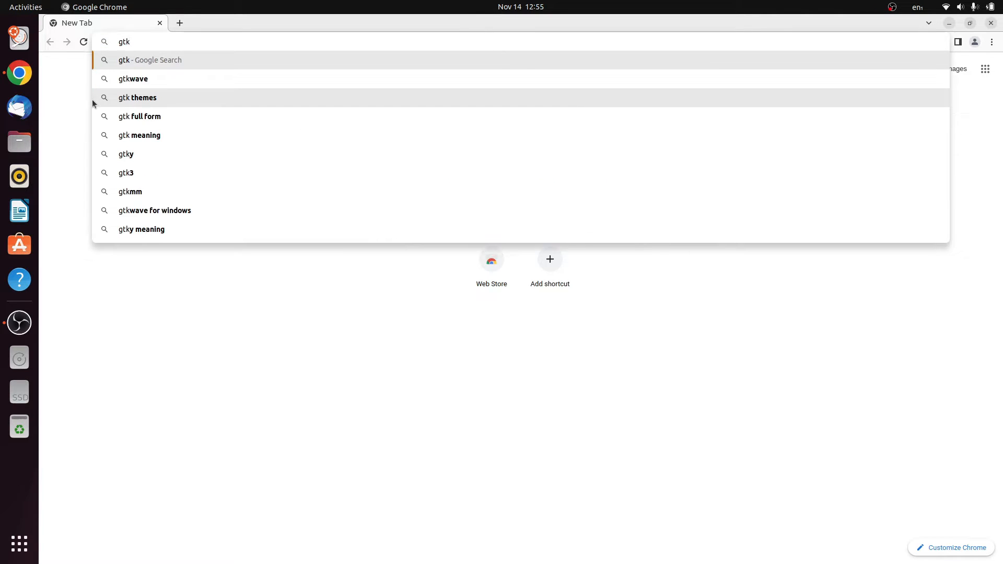
pyautogui.click(138, 98)
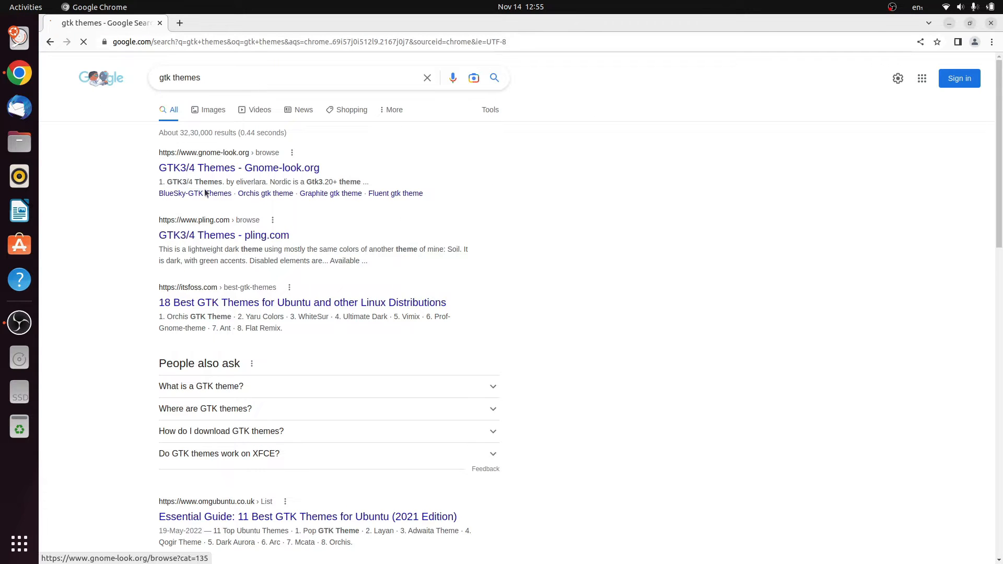
# On Gnome-look.org search 'meta' and download Cold-Metal-No-Logo-GTK.tar.xz from the Cold Metal page
pyautogui.click(238, 167)
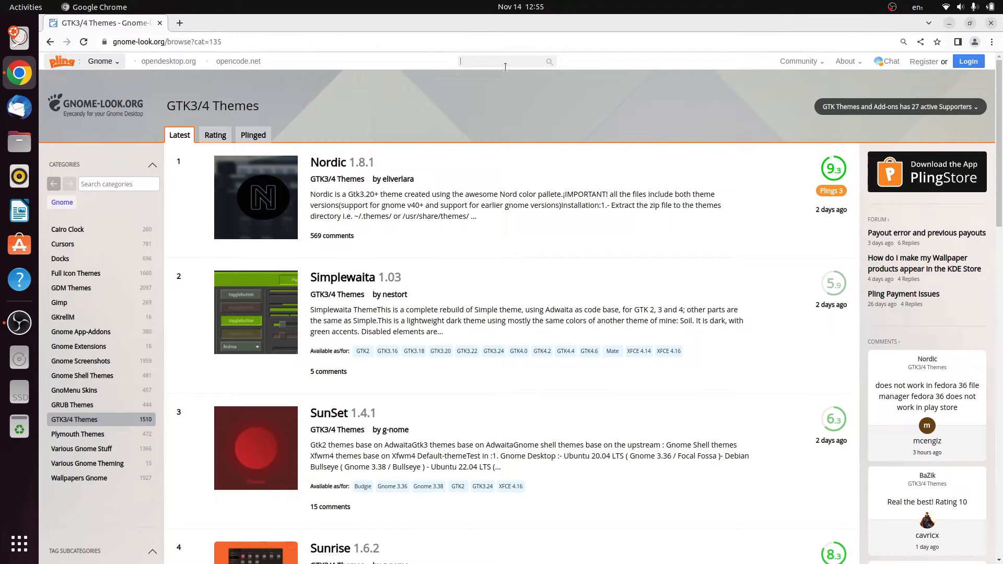
pyautogui.write('metal')
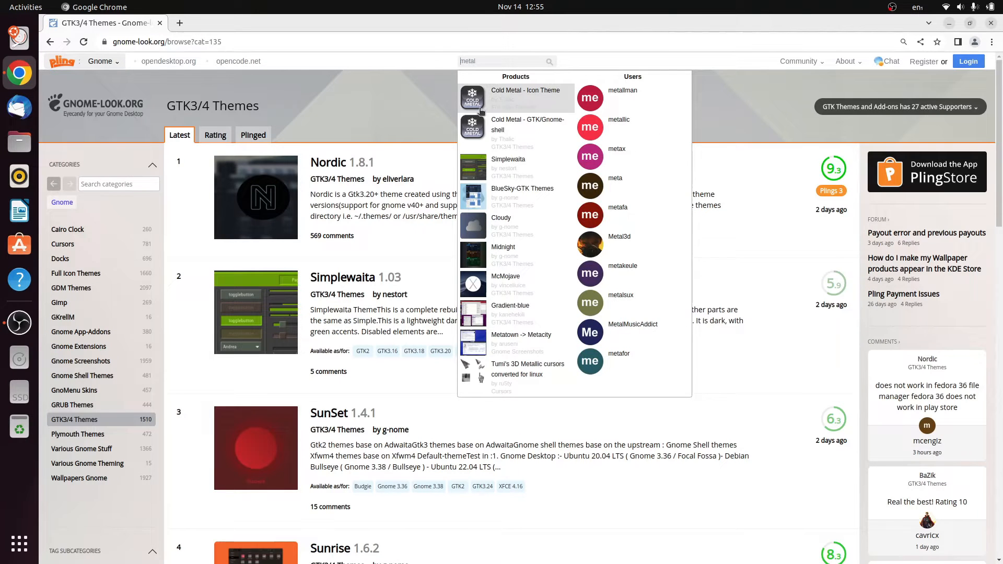
pyautogui.click(528, 130)
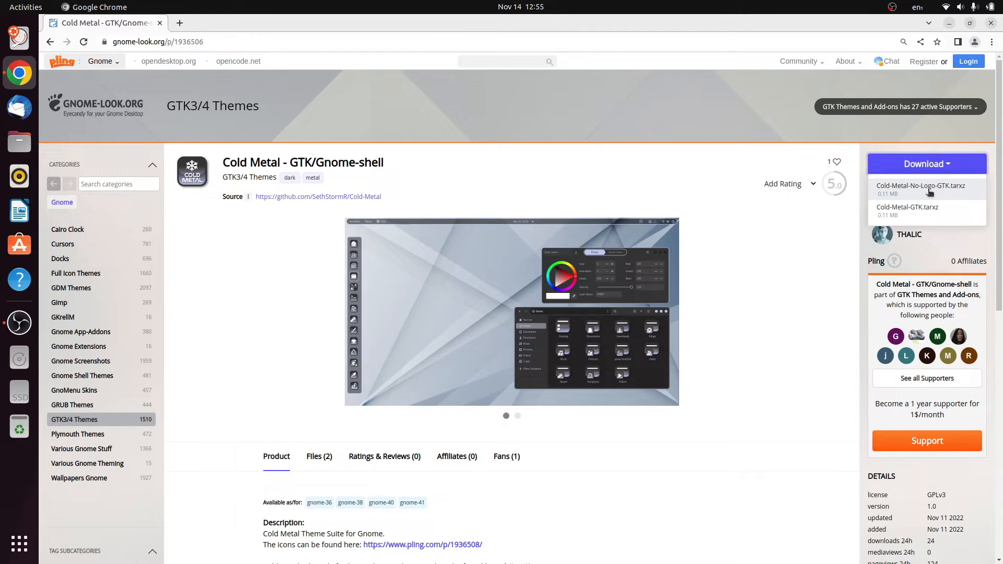
pyautogui.click(920, 186)
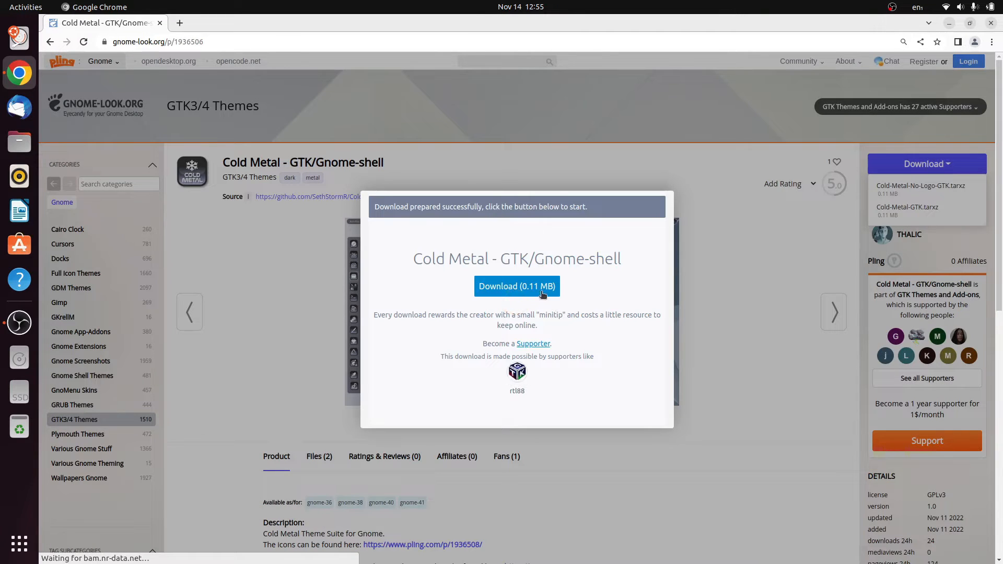
pyautogui.click(516, 286)
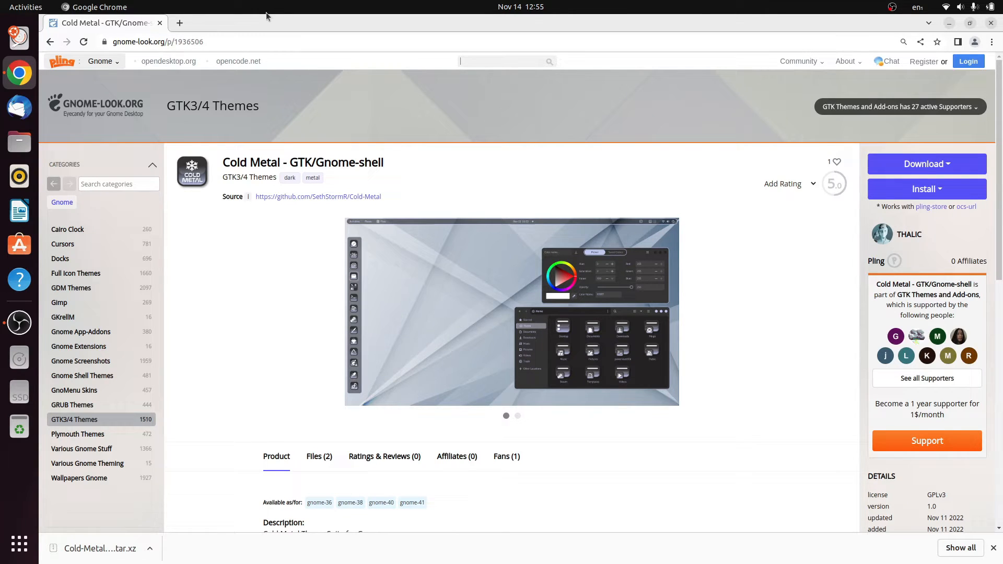
# Search 'nord icon', locate Zafiro Nord Dark and start its download
pyautogui.write('nord icon')
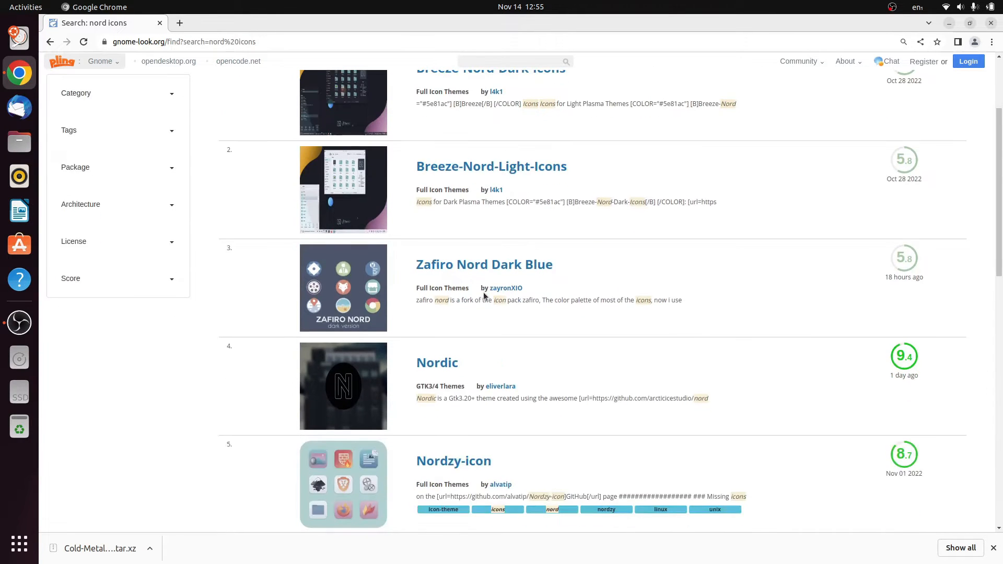
pyautogui.scroll(-3)
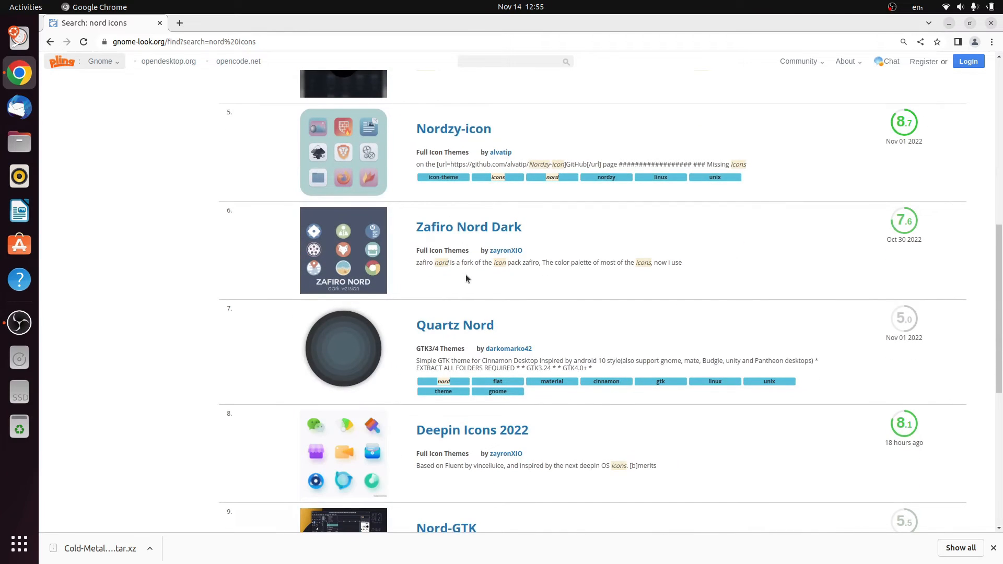
pyautogui.scroll(-3)
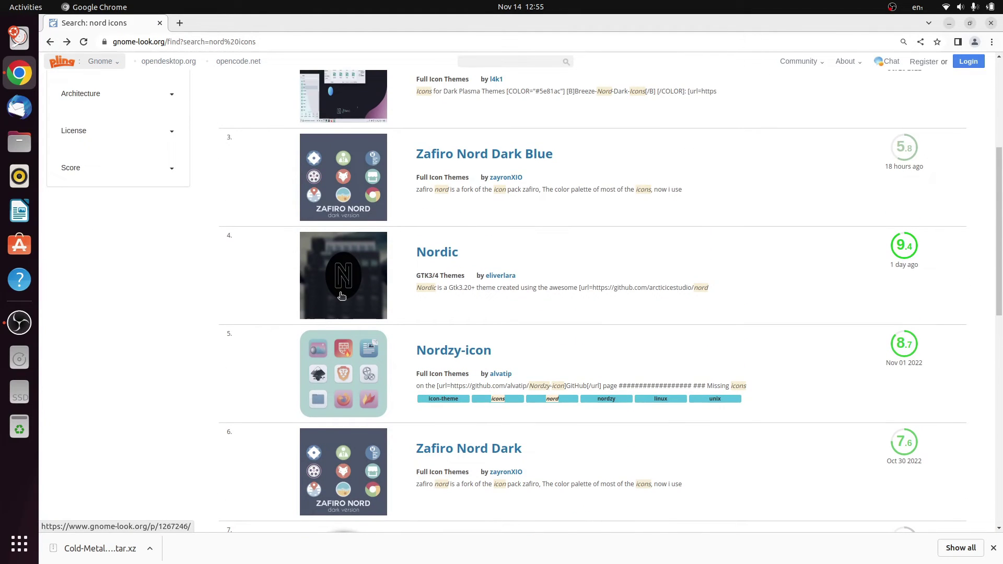
pyautogui.moveTo(382, 545)
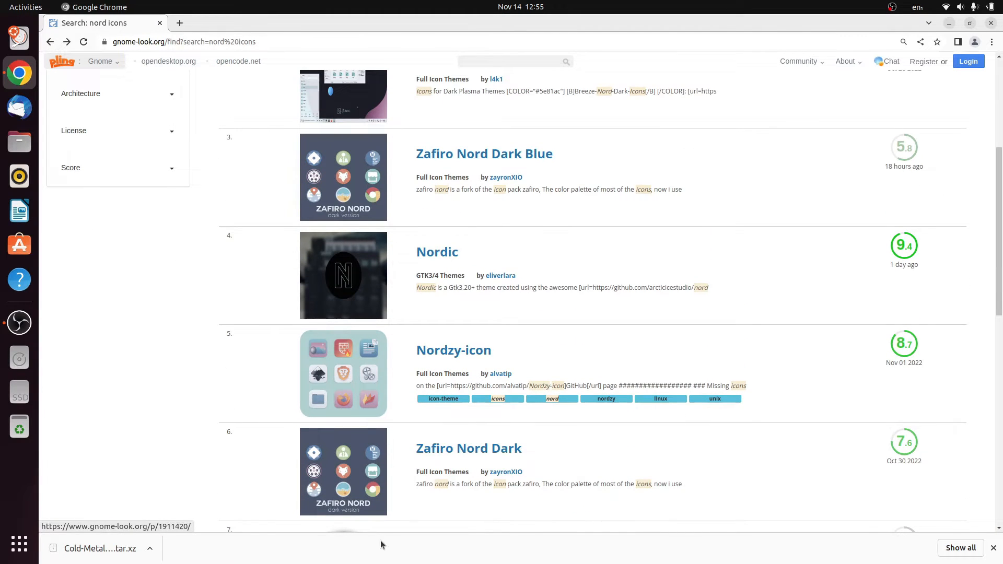
pyautogui.click(468, 448)
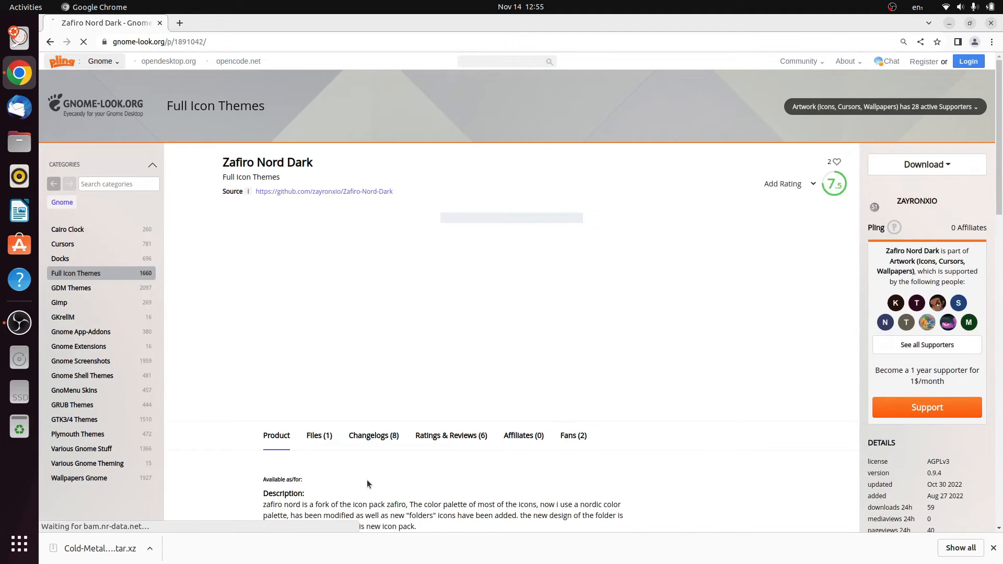
pyautogui.click(927, 164)
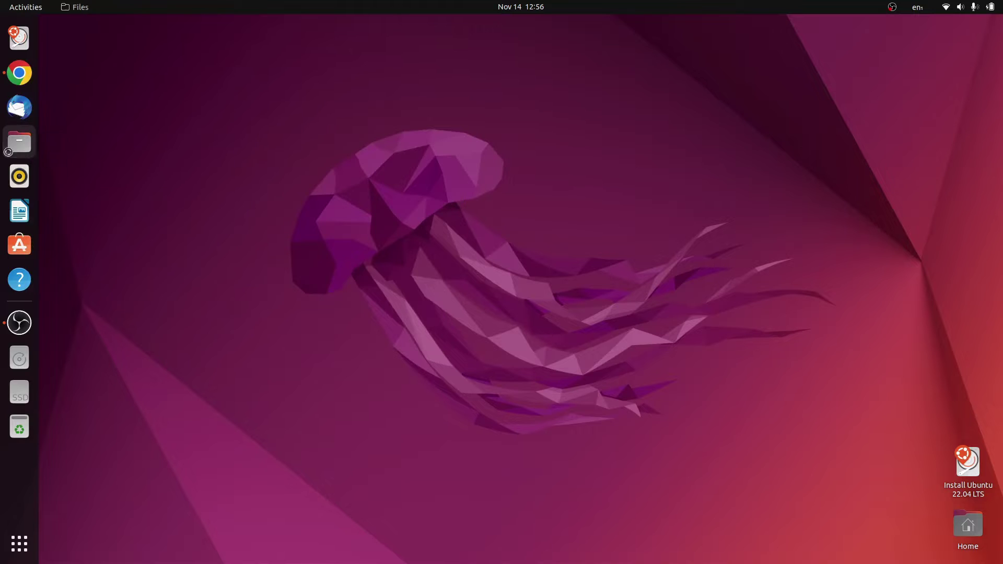
# Create a .icons folder in Home and place Cold Metal - No Logo into .themes
pyautogui.click(19, 142)
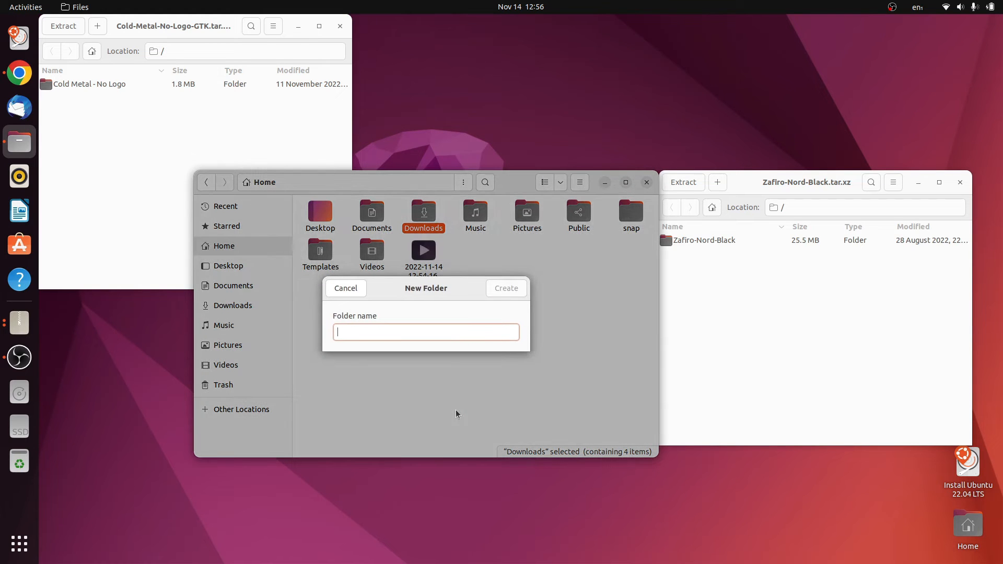
pyautogui.write('.icons')
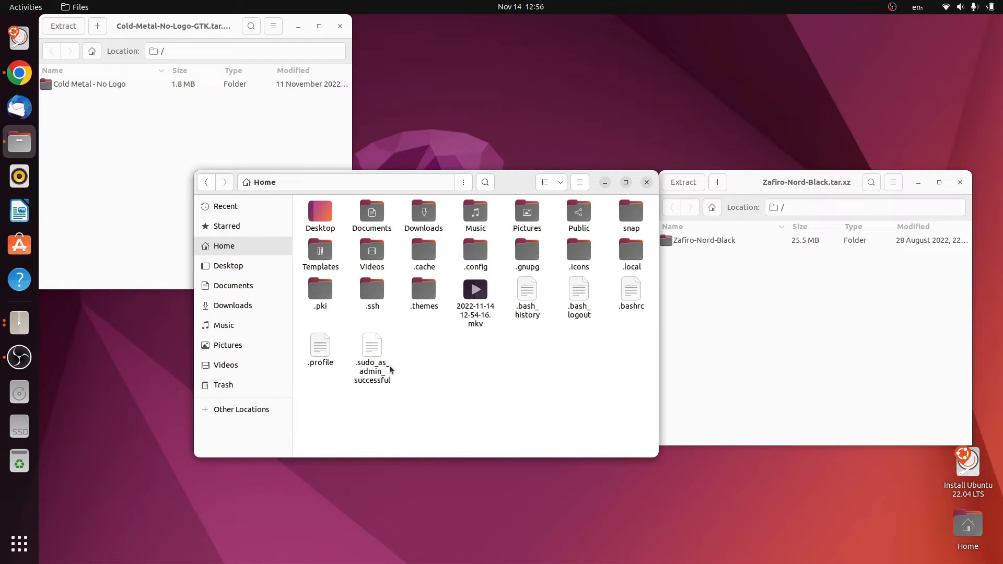
pyautogui.moveTo(425, 299)
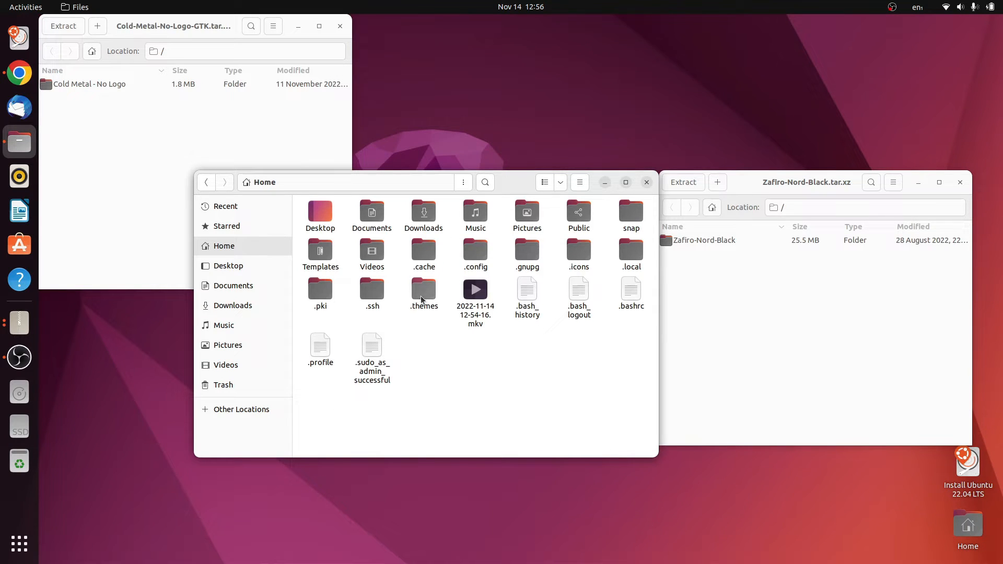
pyautogui.doubleClick(578, 250)
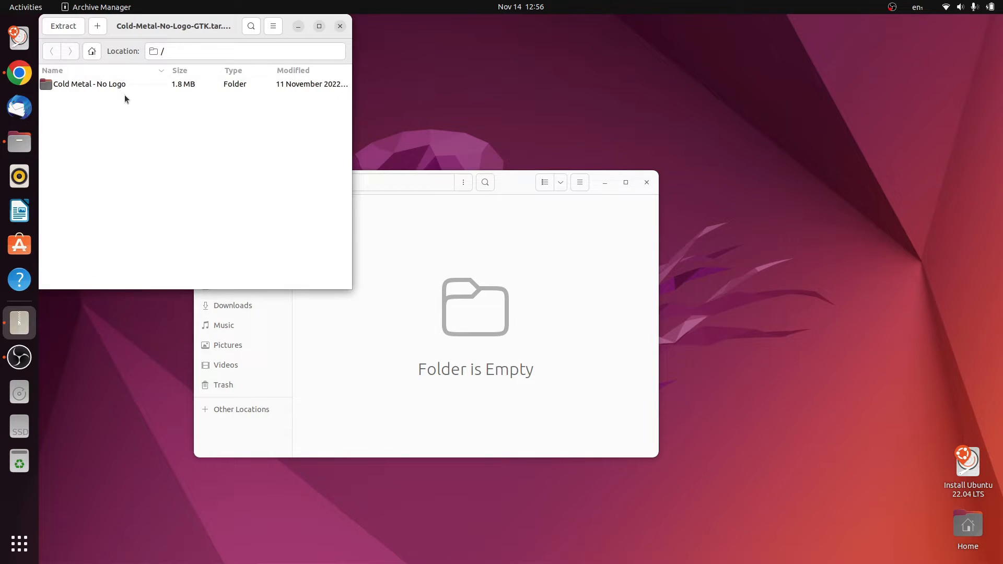
pyautogui.click(89, 83)
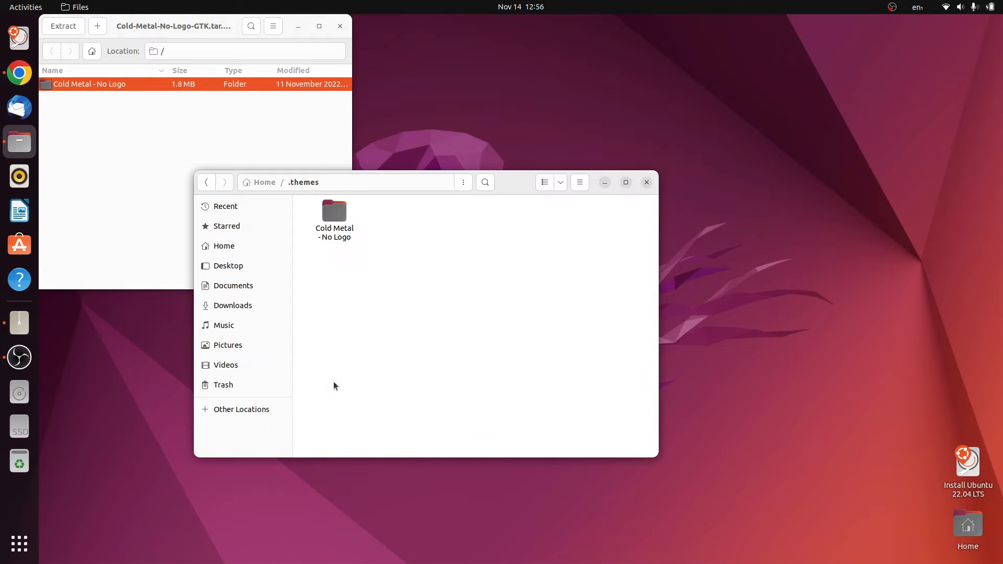
pyautogui.click(647, 182)
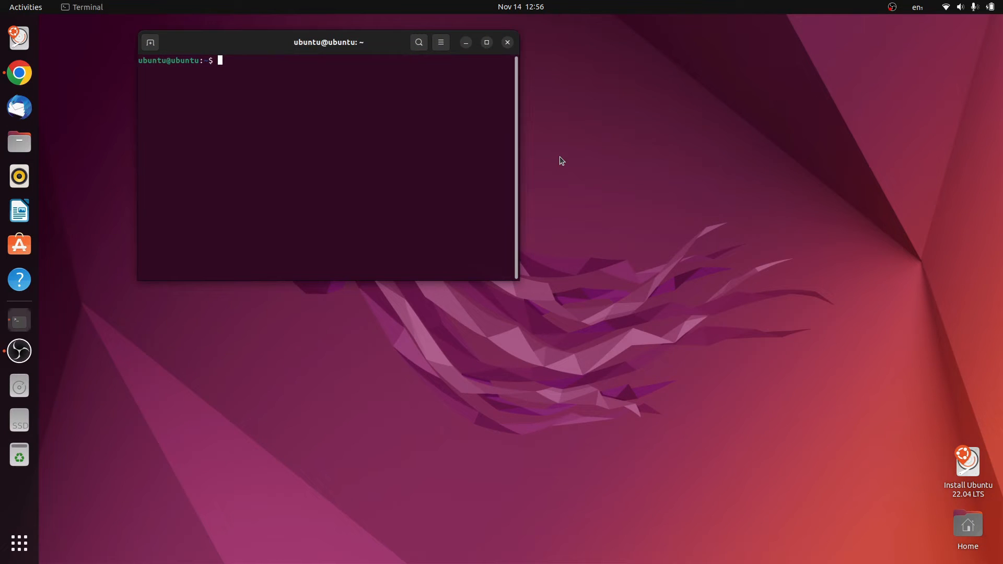
# Run 'sudo apt install conky jq curl lua5.4 gnome-tweaks' and confirm with 'y'
pyautogui.write('sudo apt install conky jq')
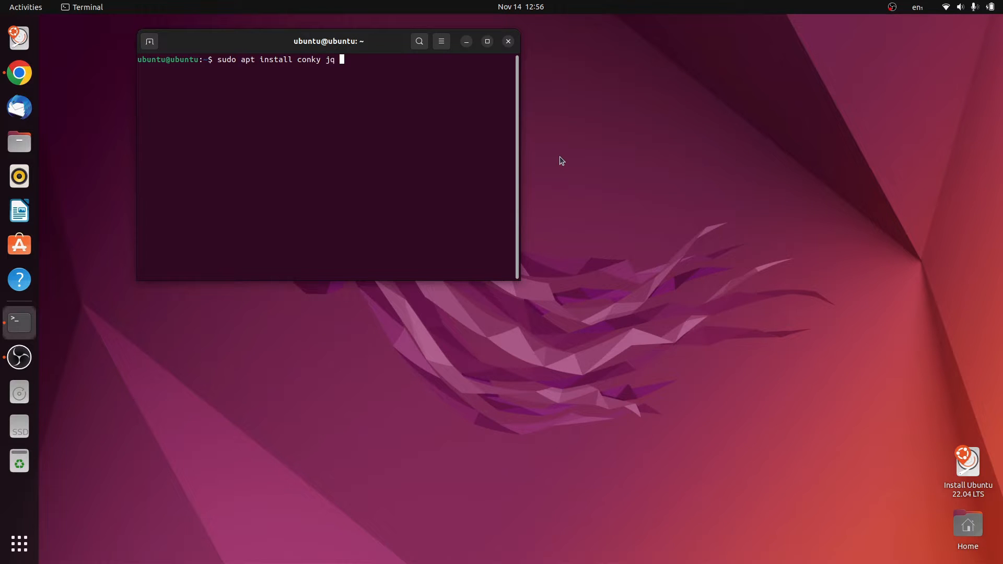
pyautogui.write('curl lua')
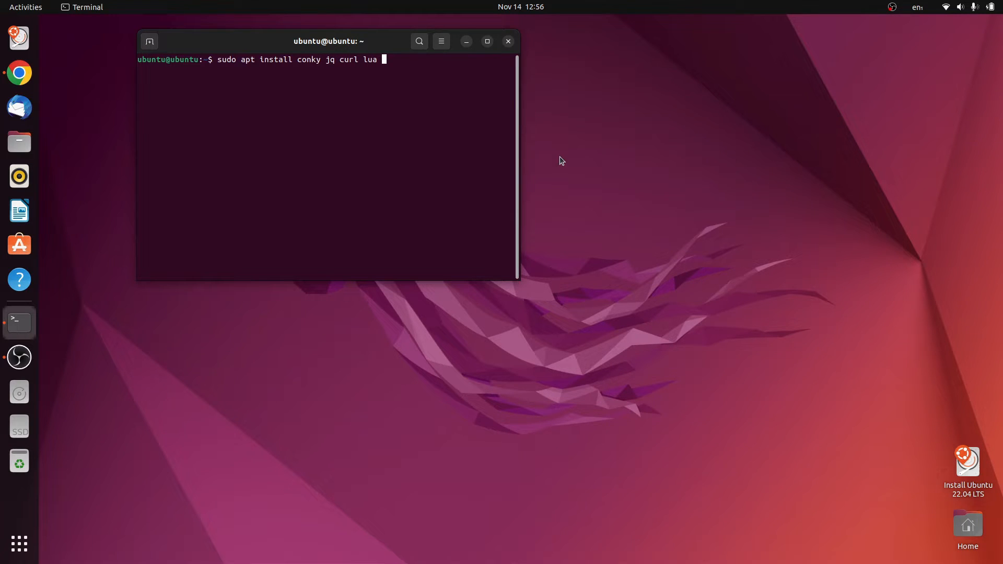
pyautogui.write('5.4')
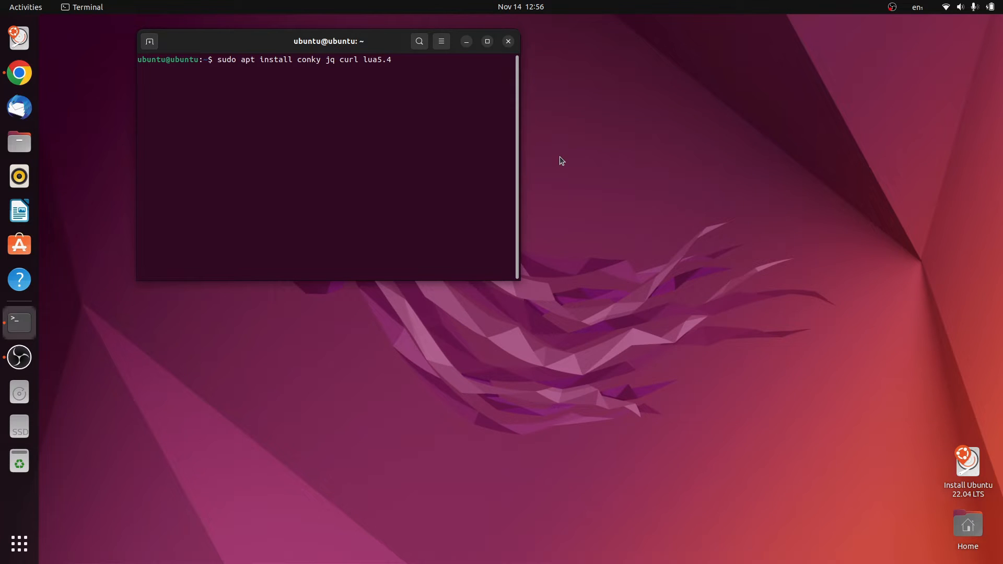
pyautogui.write('gnome-tweaks')
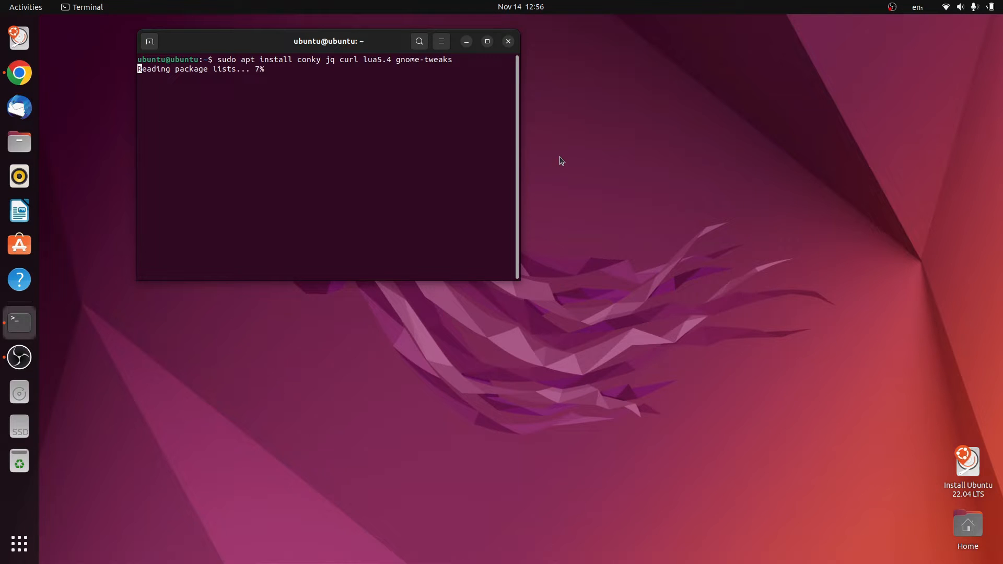
pyautogui.write('y')
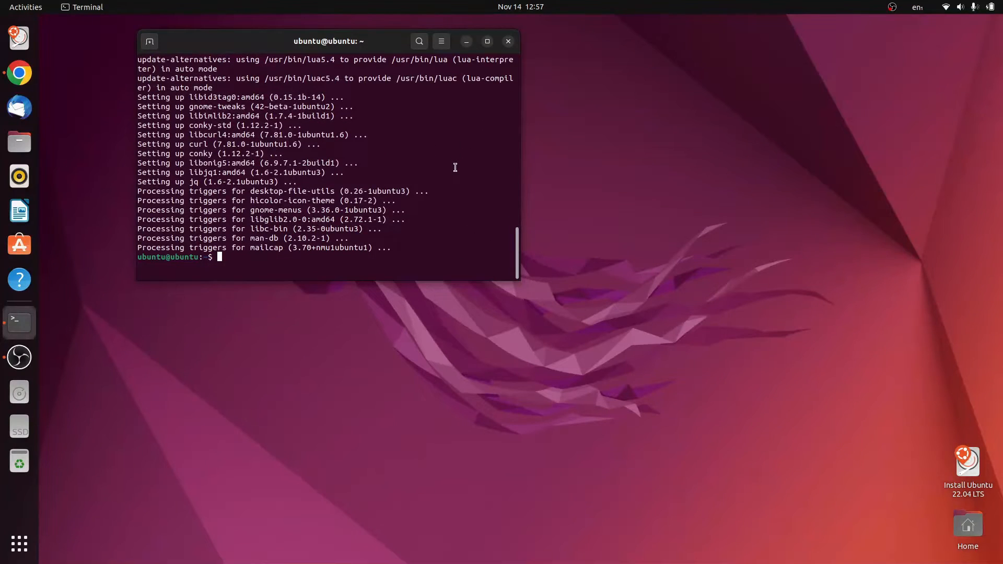
# In Tweaks Appearance apply Cold Metal - No Logo for applications and Zafiro-Nord-Black icons
pyautogui.click(19, 543)
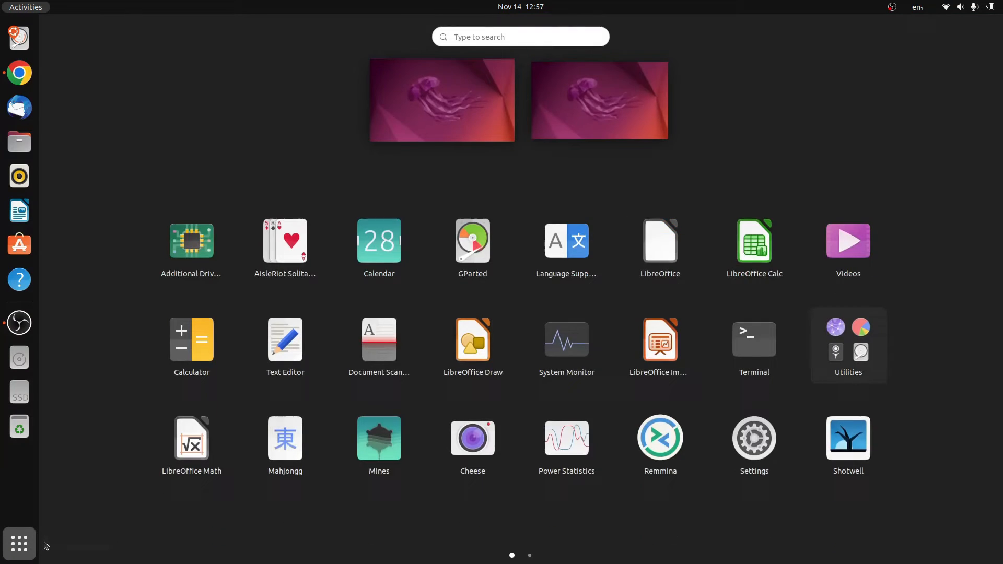
pyautogui.write('tweak')
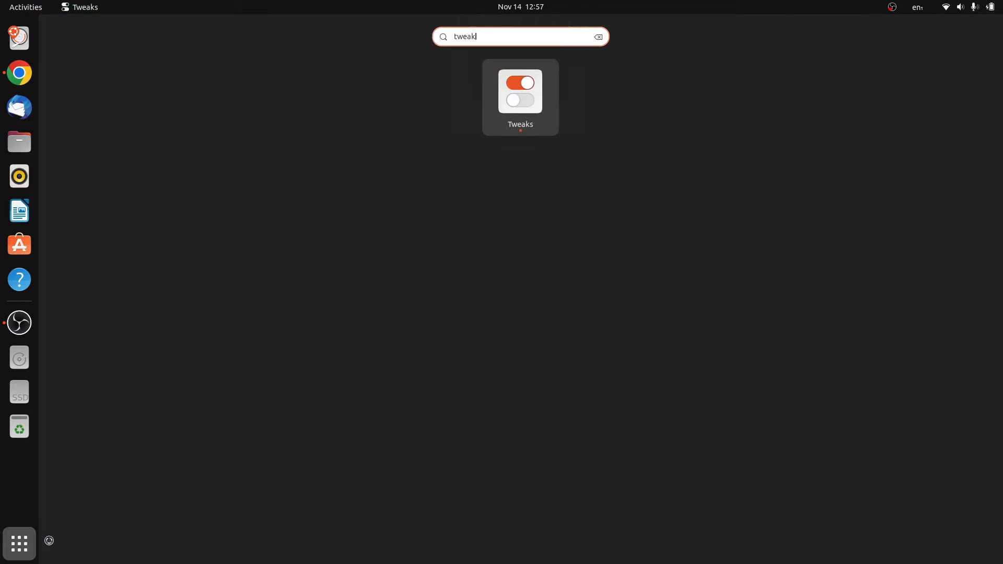
pyautogui.click(520, 91)
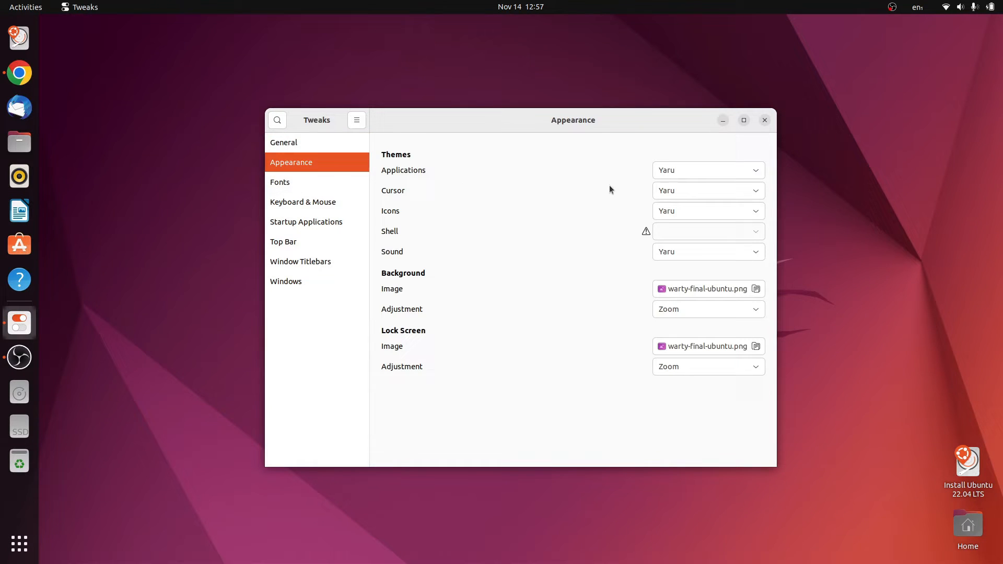
pyautogui.click(709, 170)
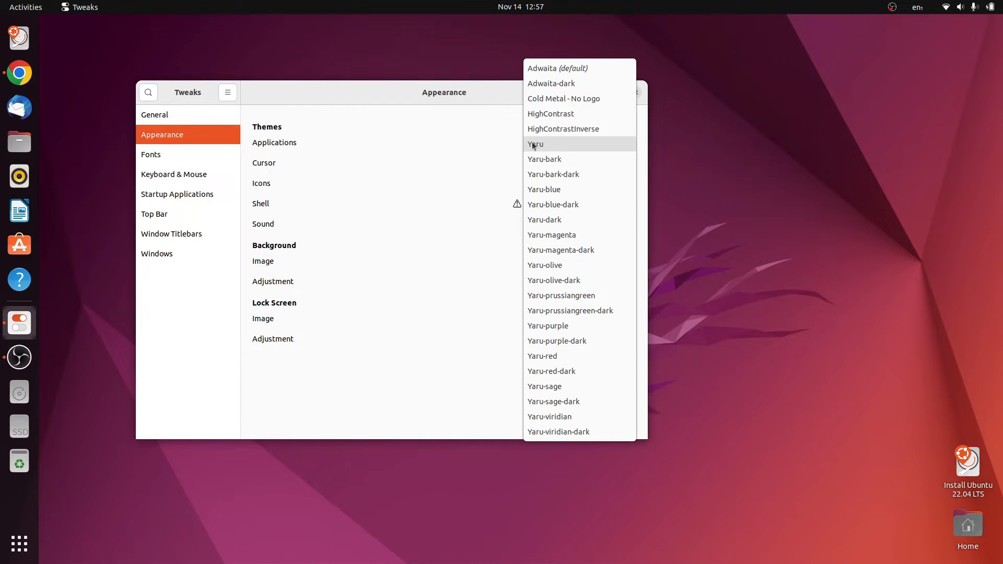
pyautogui.click(563, 98)
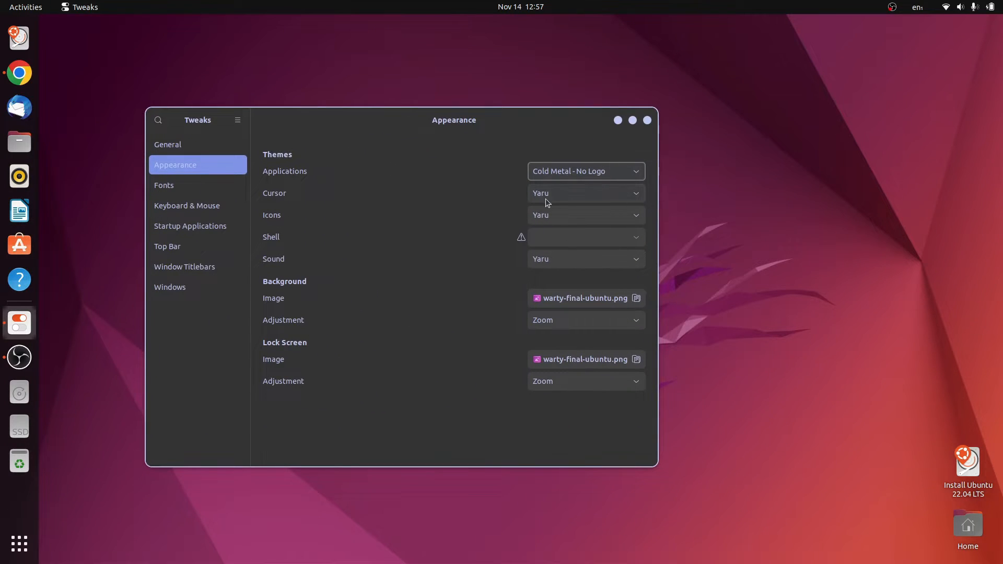
pyautogui.click(585, 192)
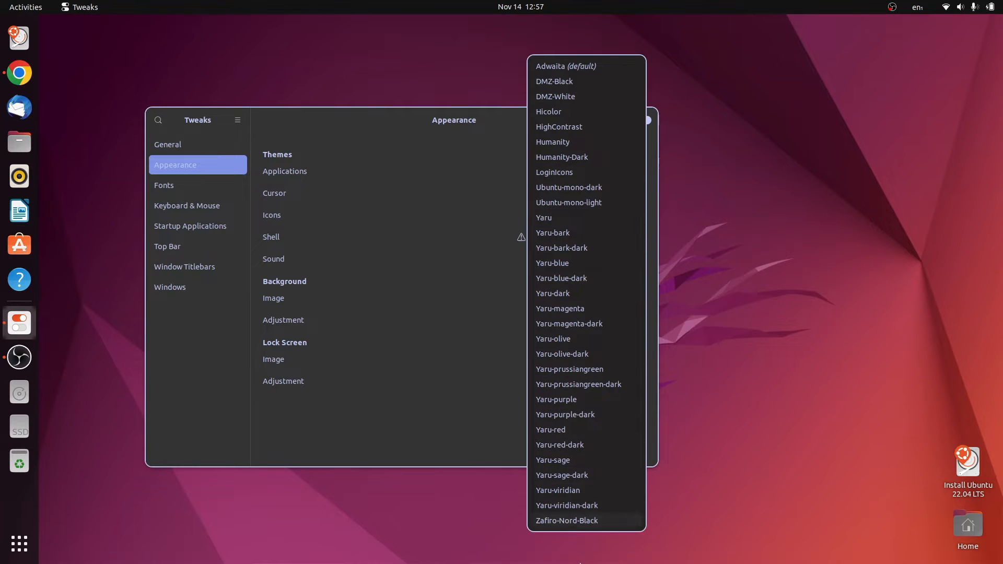
pyautogui.click(565, 521)
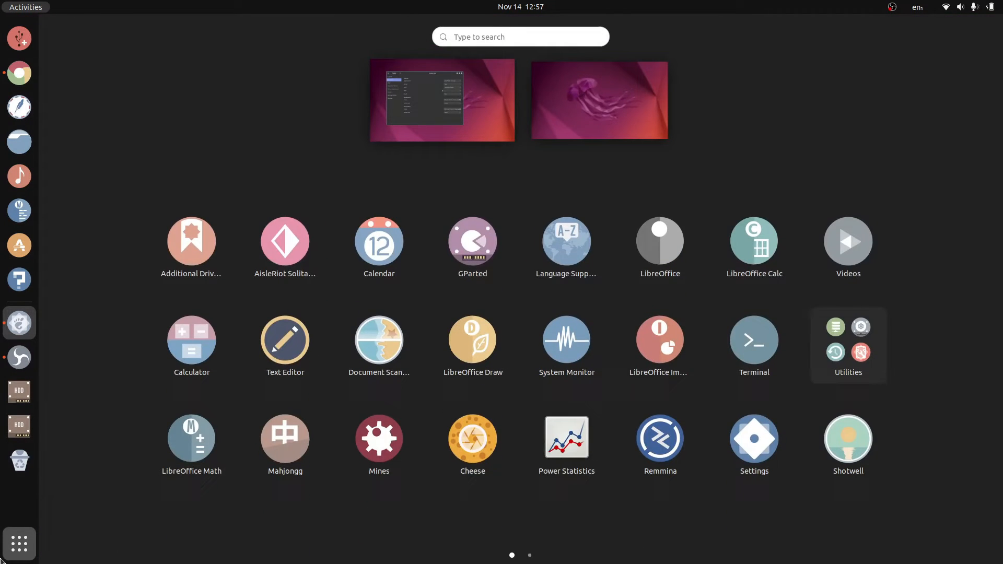
# In Settings Appearance set the dock position to Right
pyautogui.write('set')
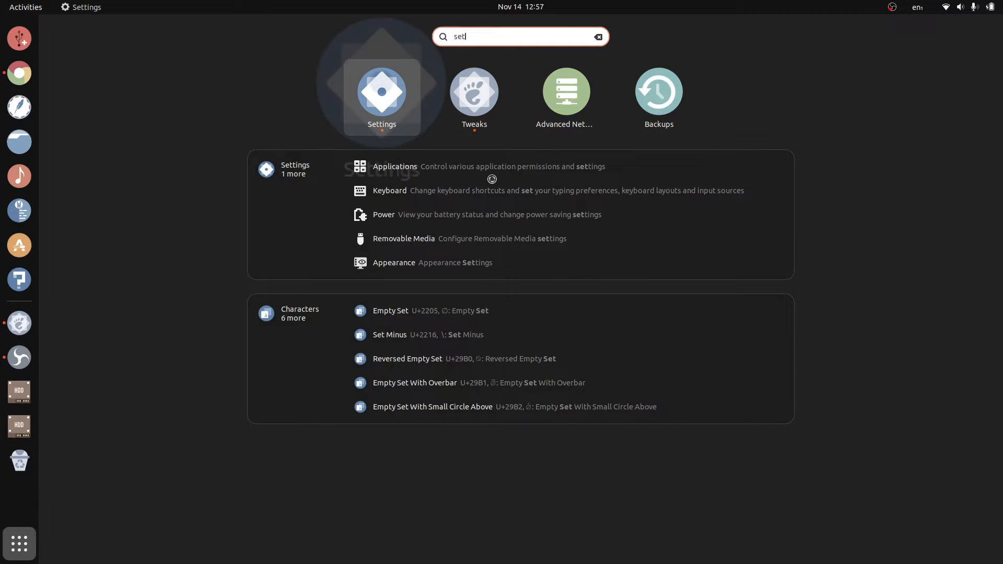
pyautogui.click(474, 92)
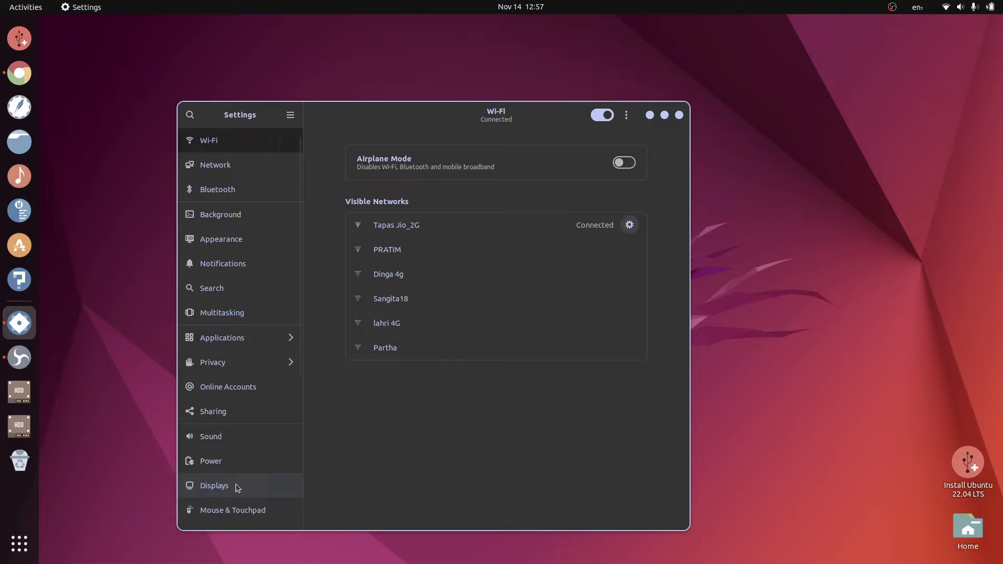
pyautogui.moveTo(227, 234)
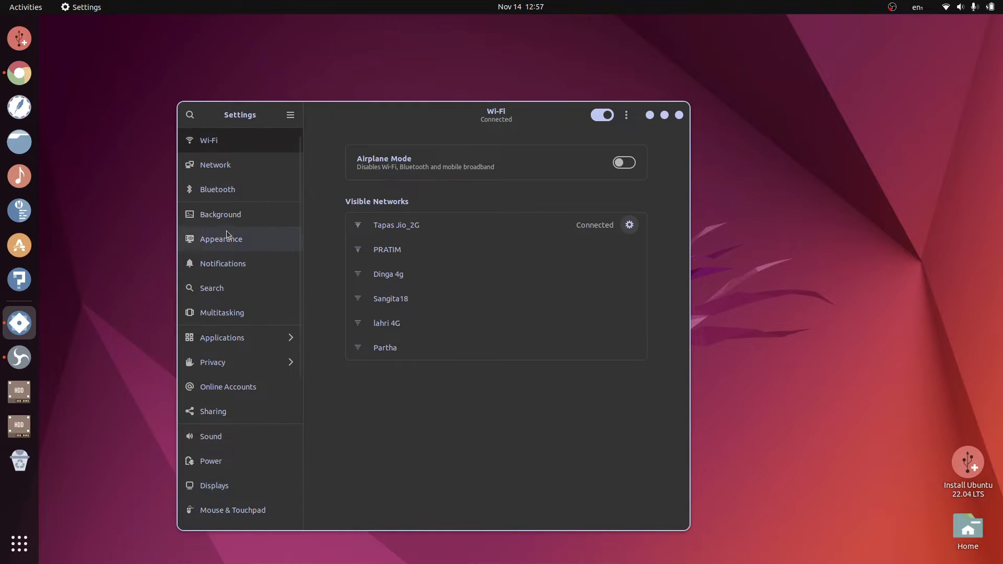
pyautogui.click(221, 238)
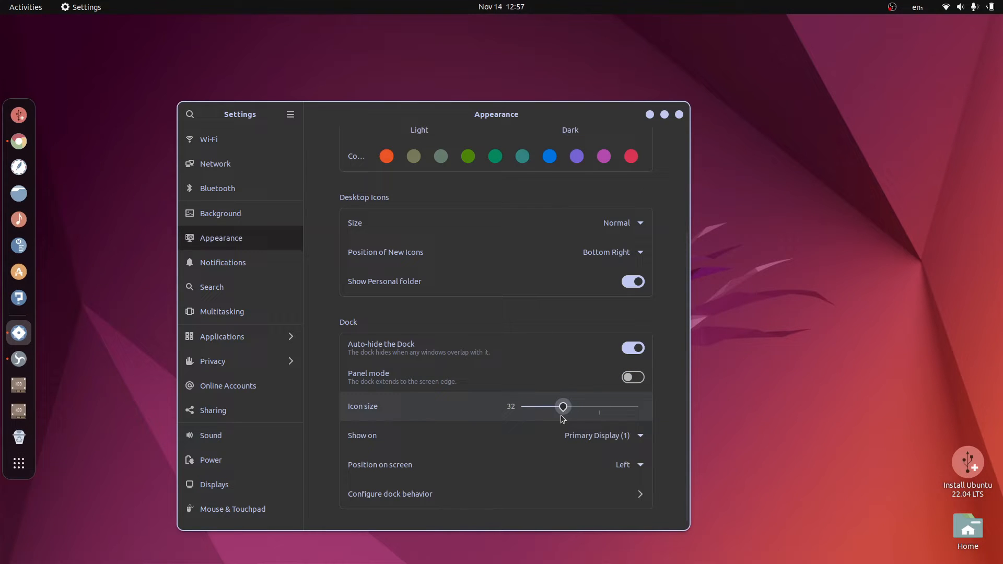
pyautogui.click(628, 463)
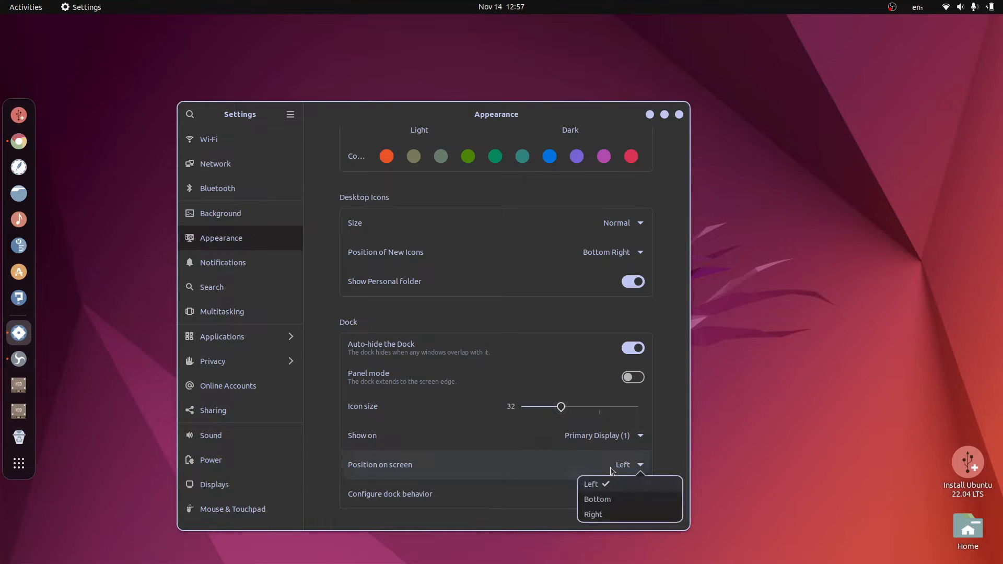
pyautogui.click(592, 514)
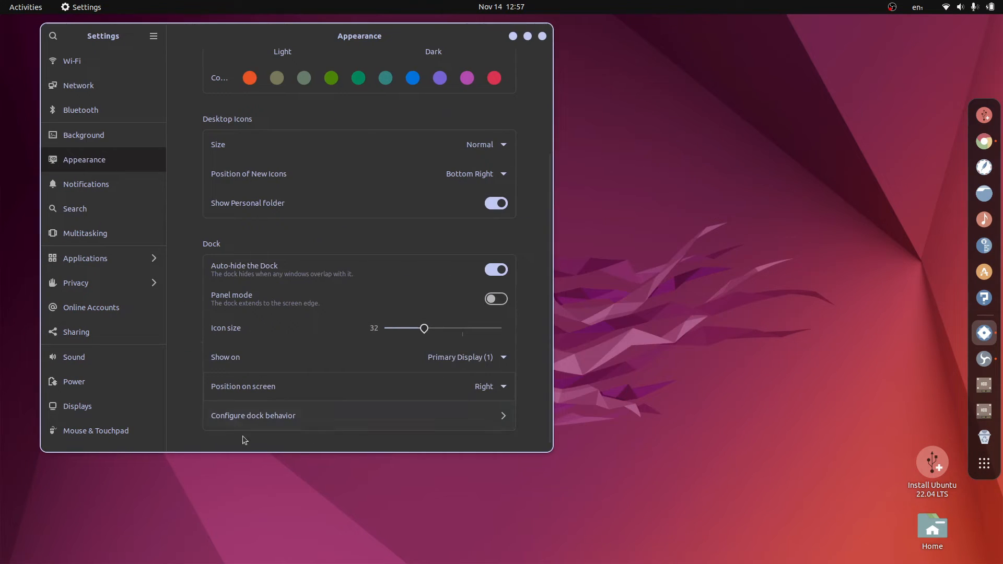
# Turn off Show Volumes and Devices in dock behaviour and close Settings
pyautogui.click(252, 416)
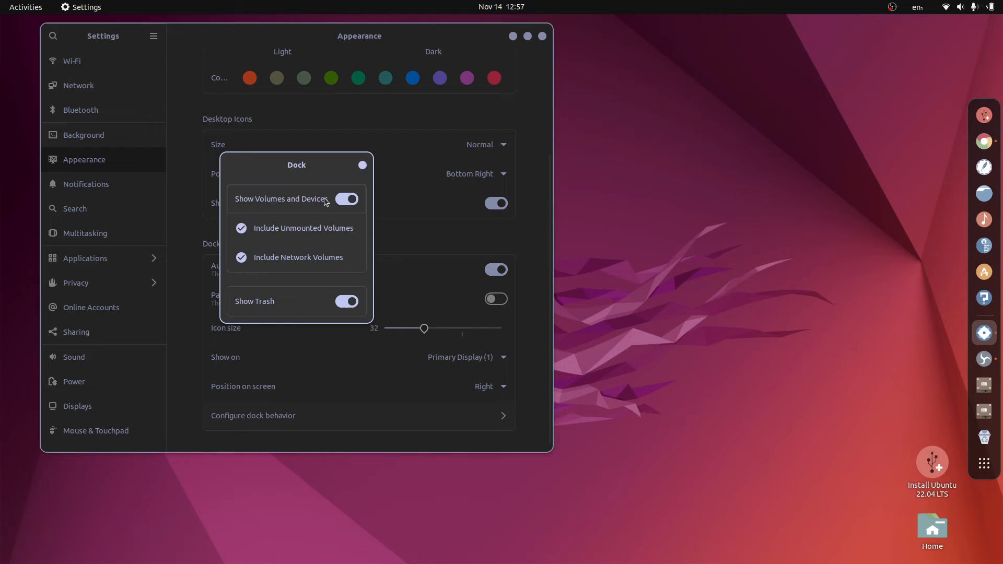
pyautogui.click(346, 199)
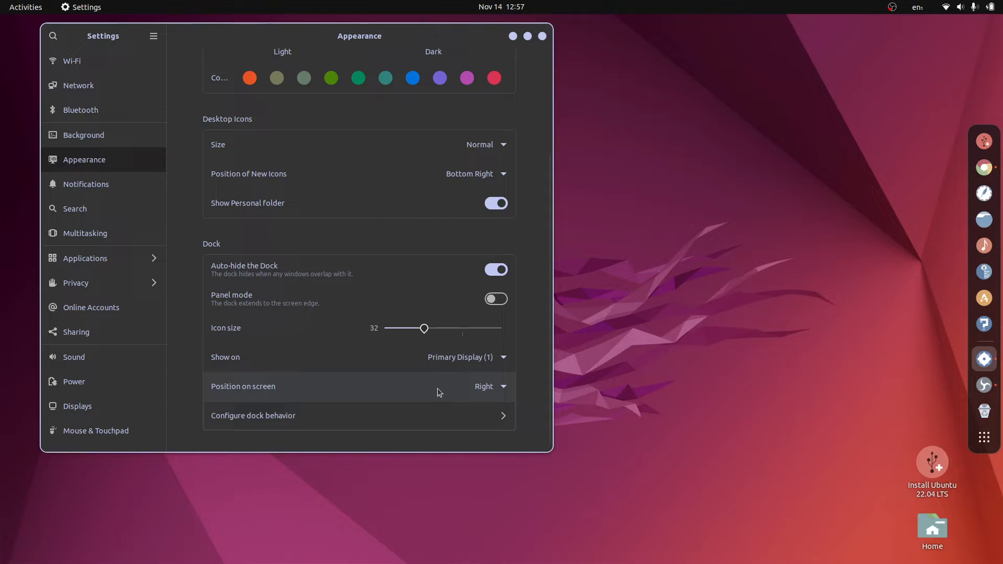
pyautogui.moveTo(213, 271)
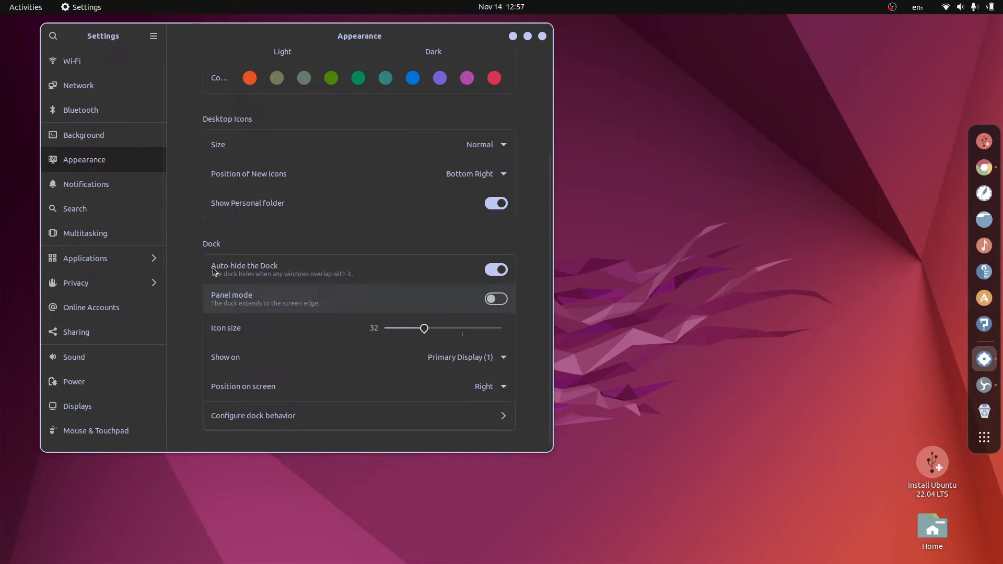
pyautogui.click(495, 203)
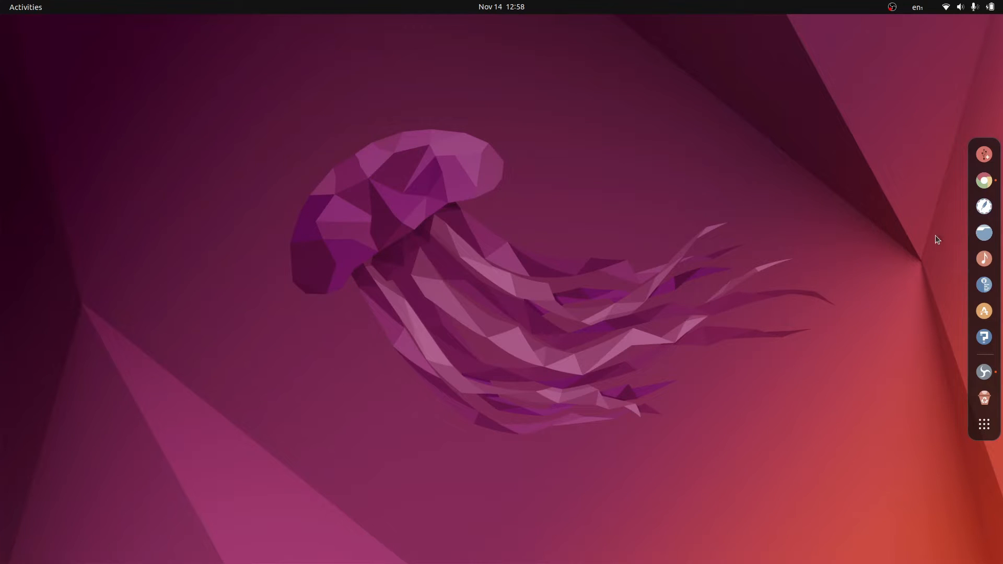
pyautogui.moveTo(932, 245)
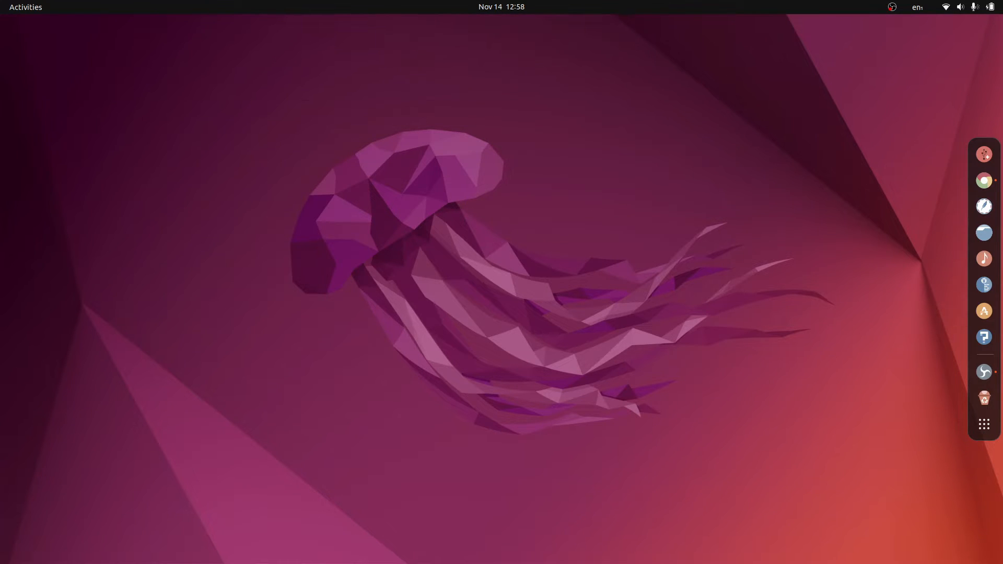
# Open NEW VOLUME in Files, preview ign_astronaut.png and close the viewer
pyautogui.click(984, 232)
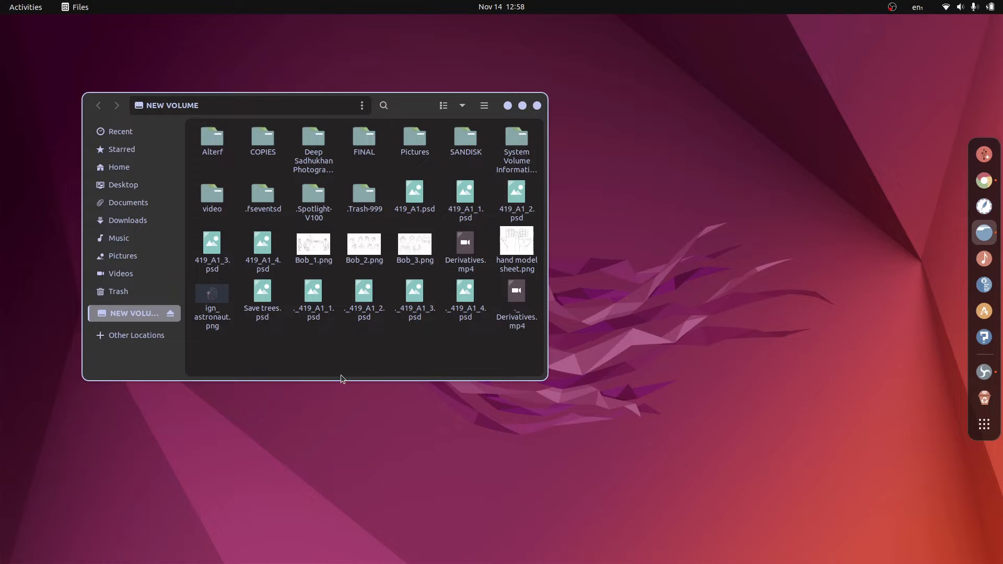
pyautogui.moveTo(498, 154)
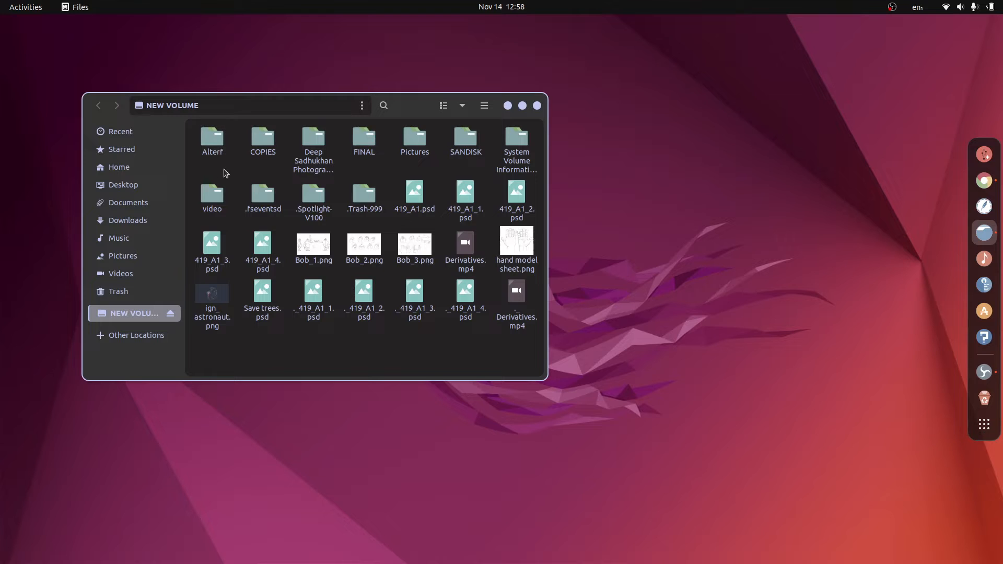
pyautogui.click(211, 295)
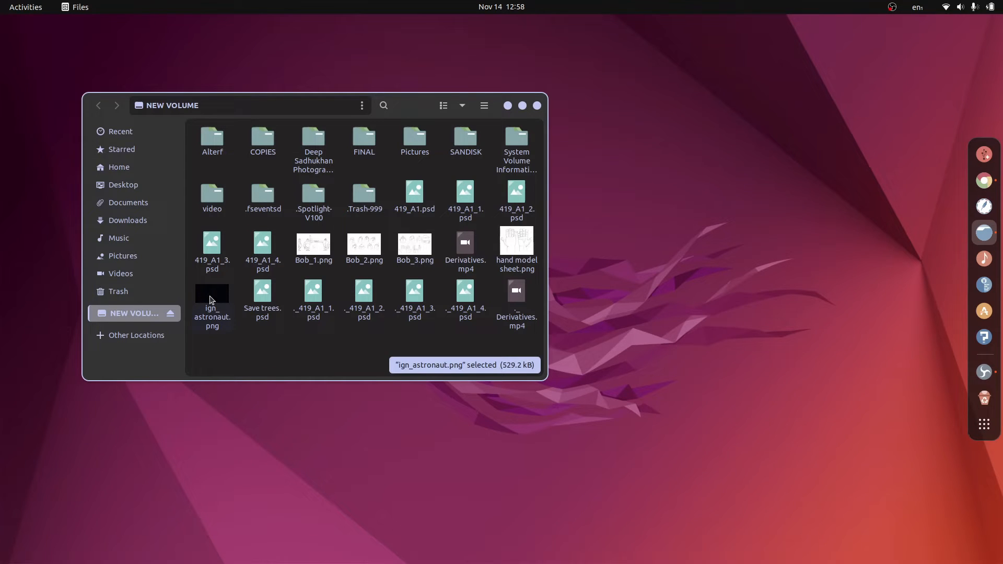
pyautogui.doubleClick(211, 297)
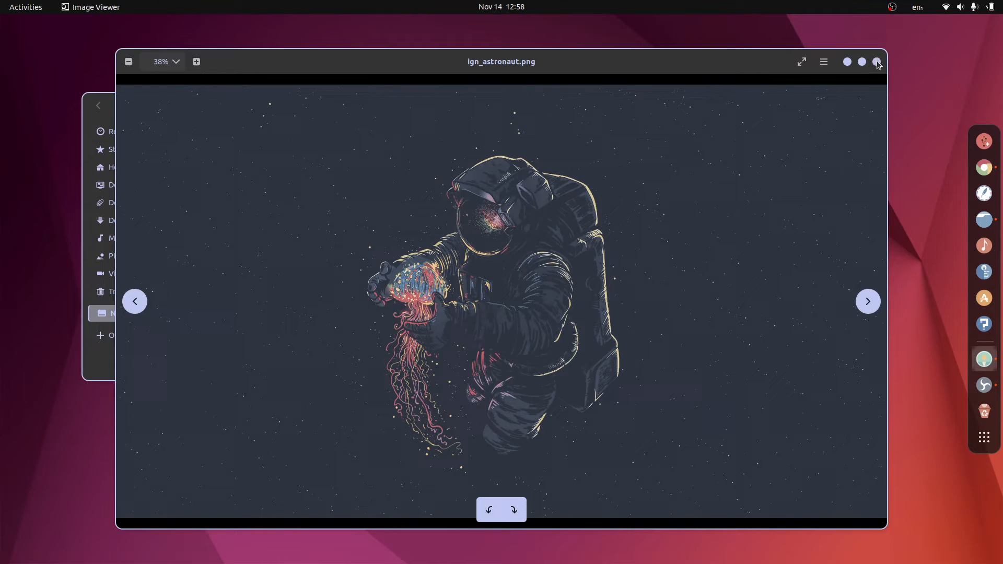
pyautogui.click(877, 61)
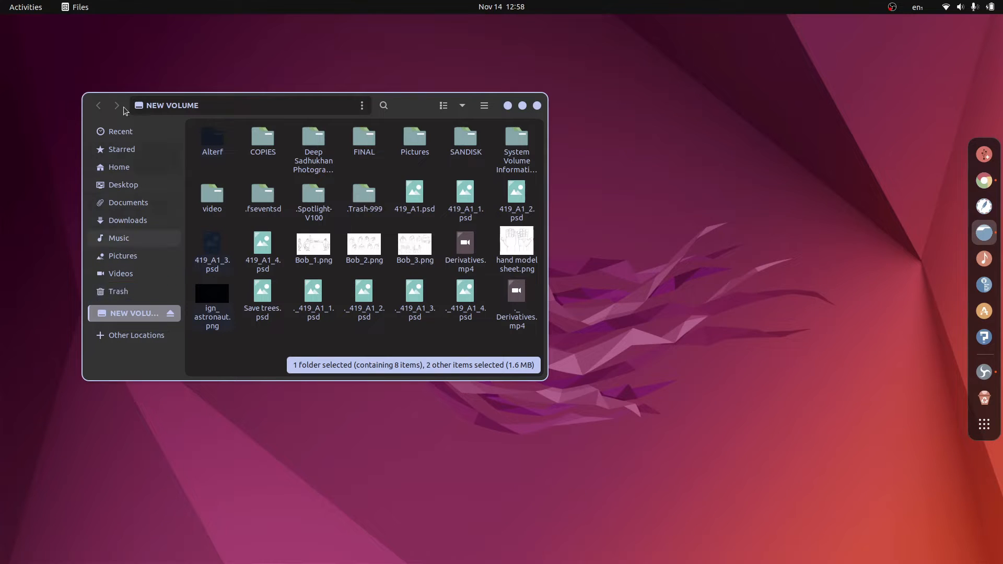
# Paste the items into Home and create a conky folder inside .config
pyautogui.click(119, 166)
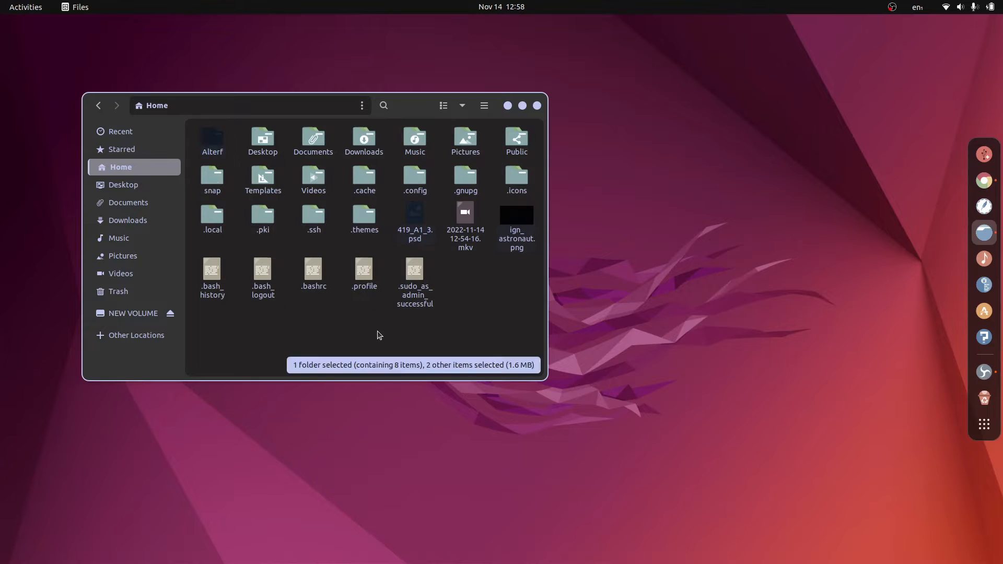
pyautogui.rightClick(212, 136)
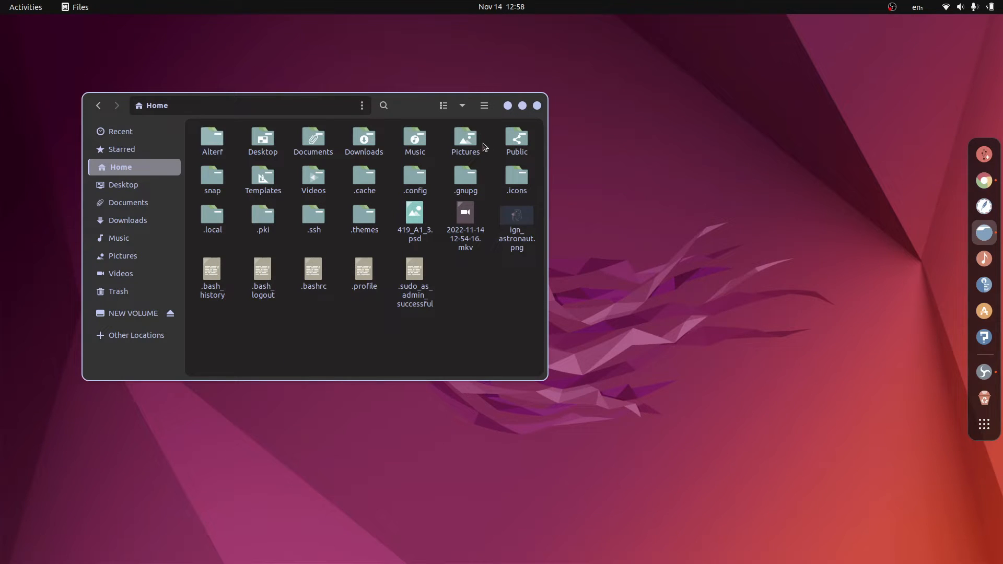
pyautogui.moveTo(397, 186)
pyautogui.write('c')
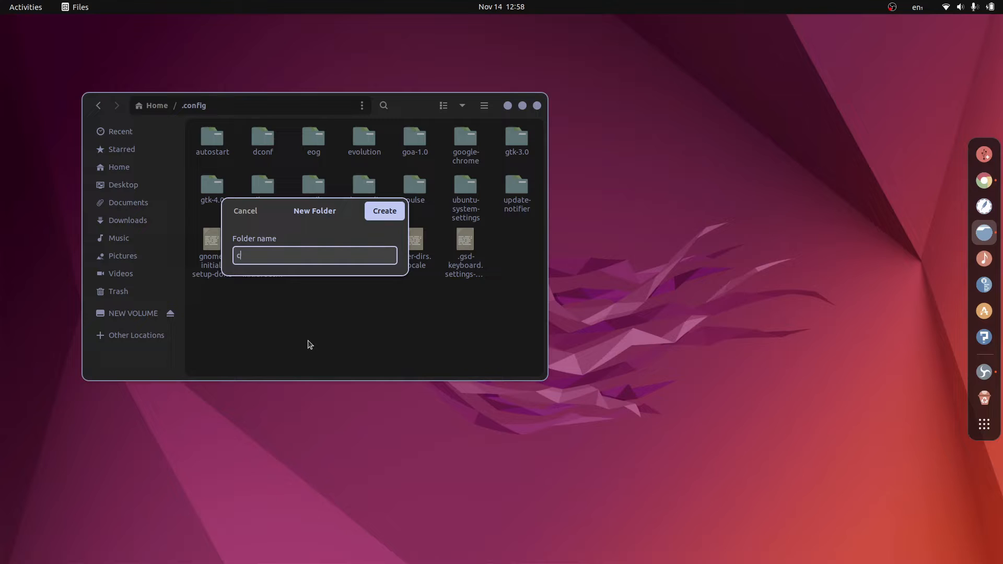
pyautogui.click(385, 211)
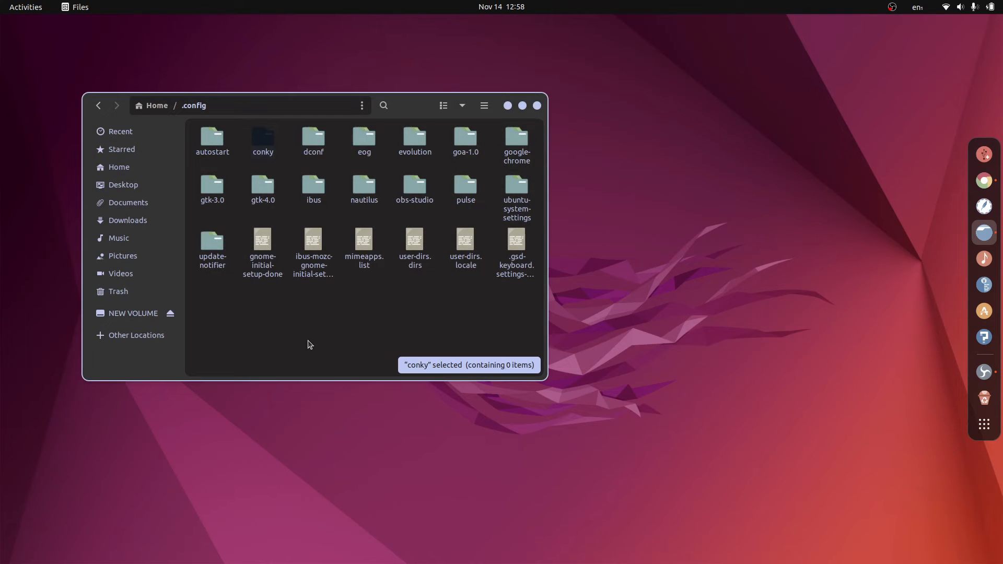
# Open .config/conky/Alterf/fonts and install the Bebas Neue font
pyautogui.doubleClick(263, 138)
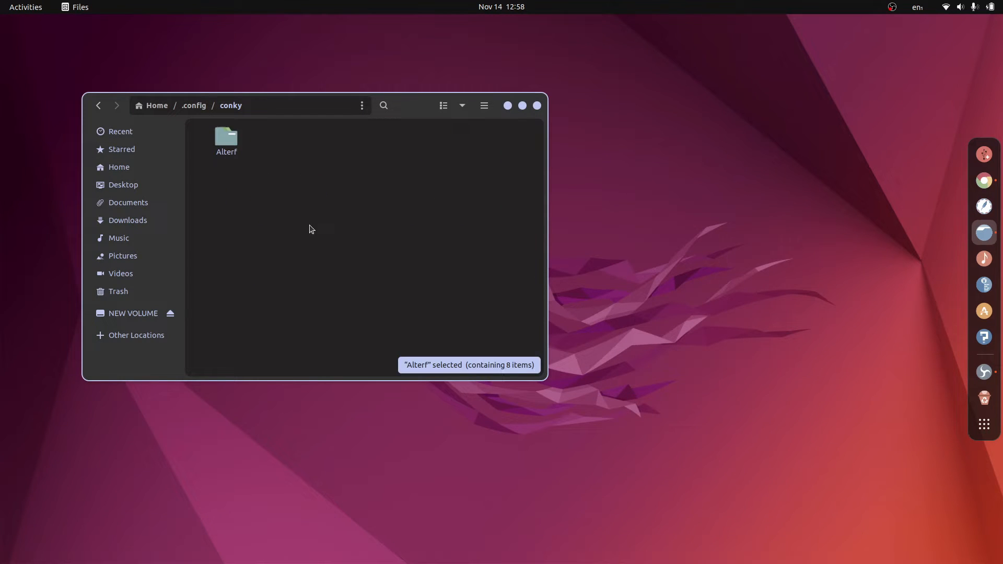
pyautogui.doubleClick(225, 137)
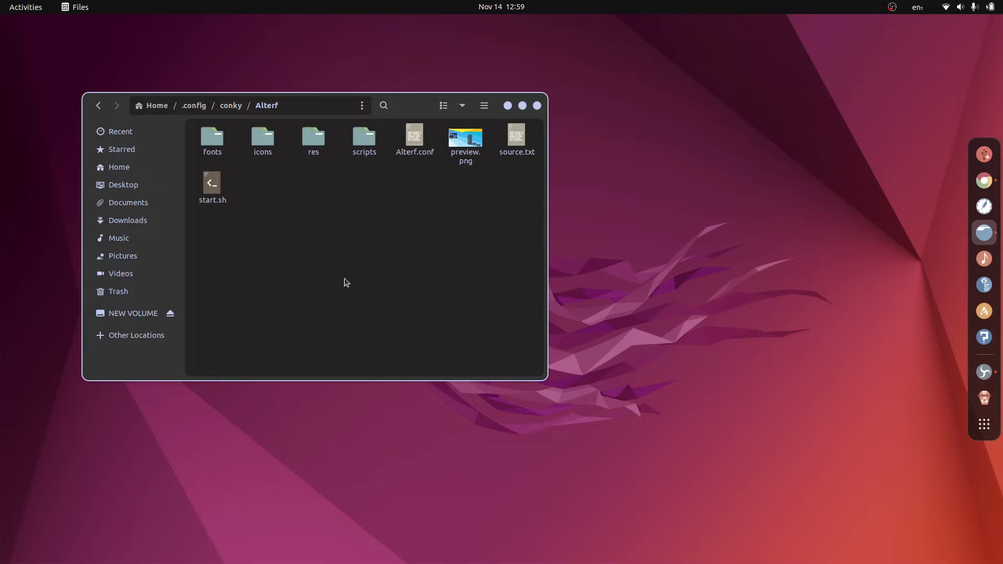
pyautogui.doubleClick(212, 139)
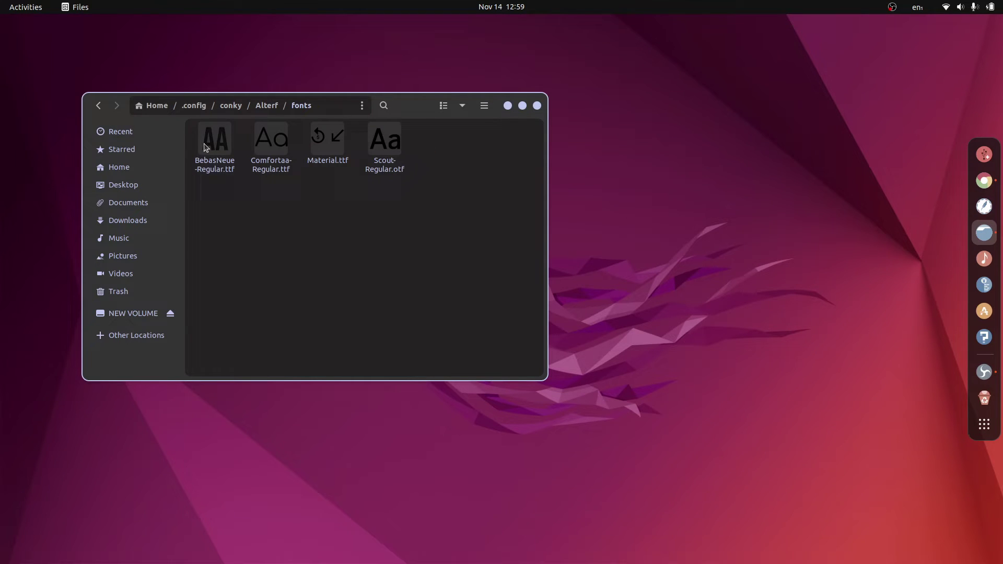
pyautogui.doubleClick(214, 138)
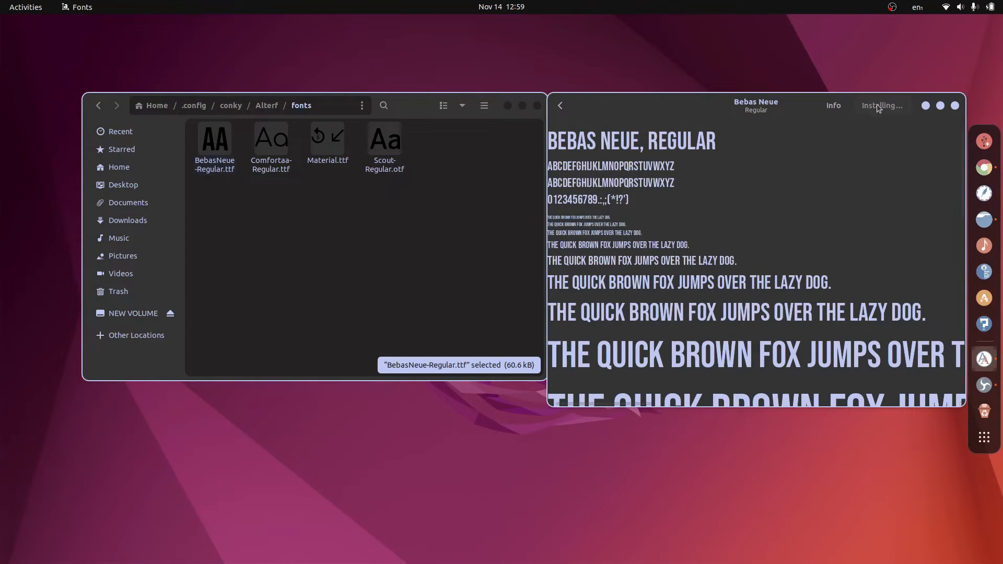
pyautogui.click(271, 140)
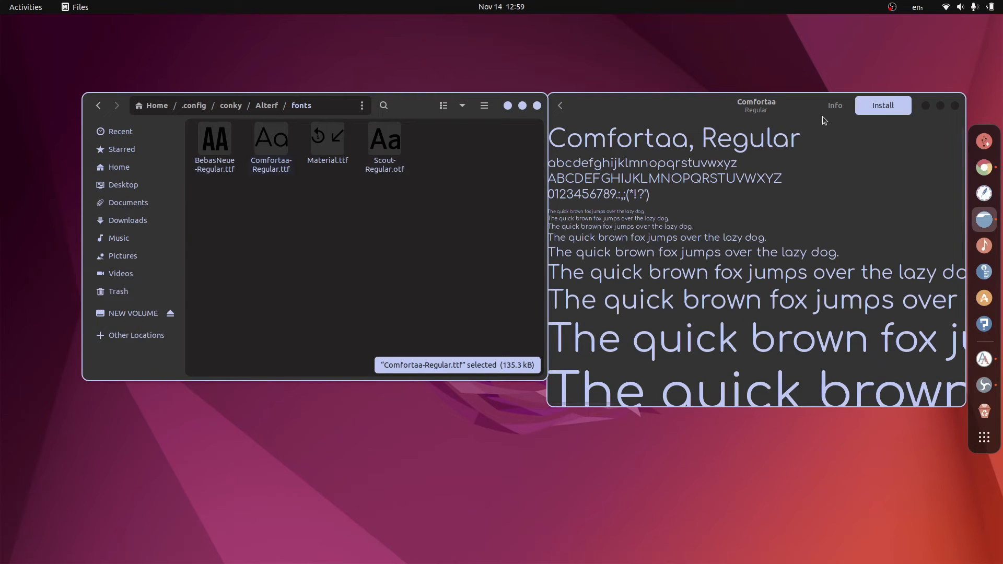
# Install the Material and Scout Regular fonts
pyautogui.click(328, 139)
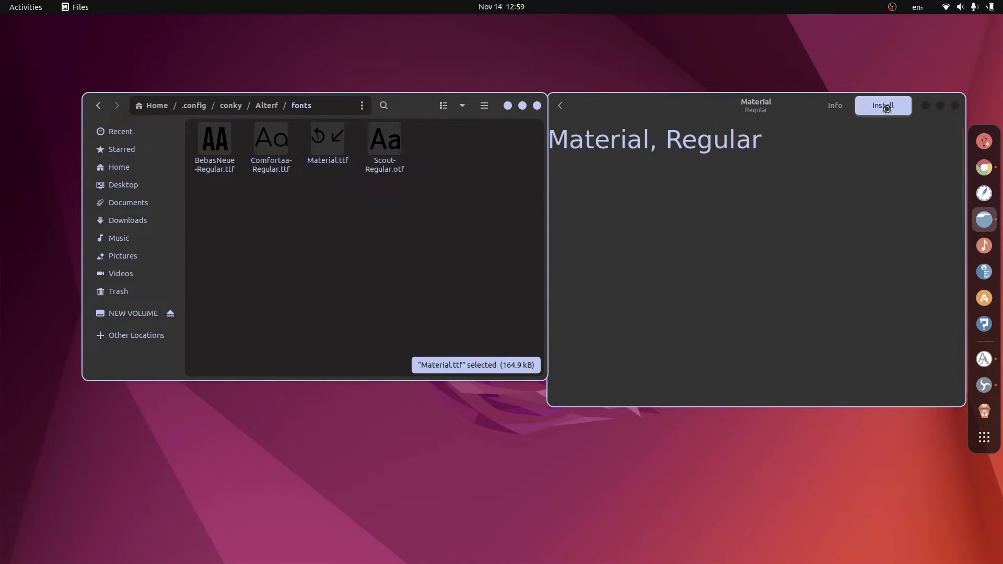
pyautogui.click(384, 138)
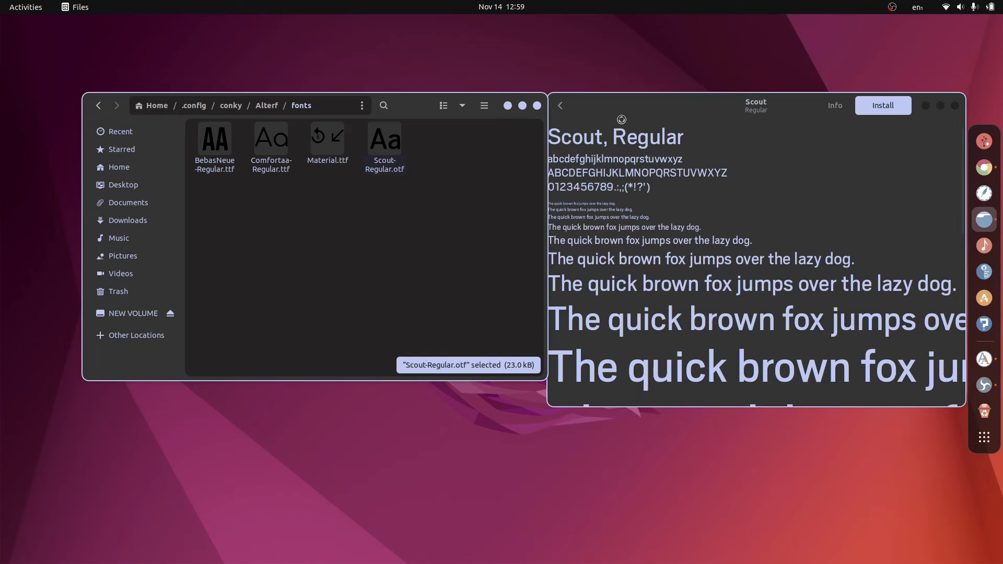
pyautogui.click(883, 104)
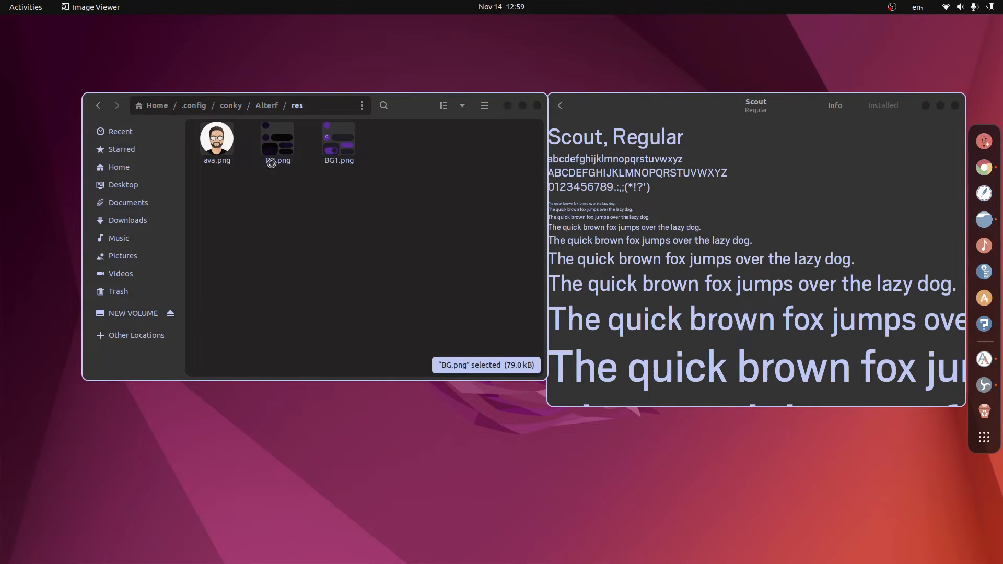
# View BG.png in Image Viewer, then return to the Alterf folder
pyautogui.doubleClick(277, 141)
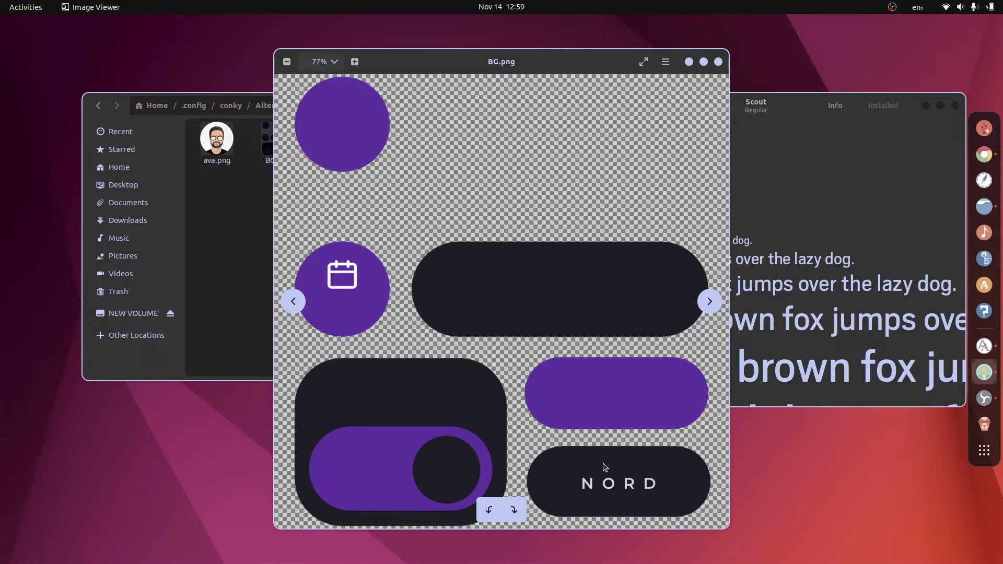
pyautogui.moveTo(569, 394)
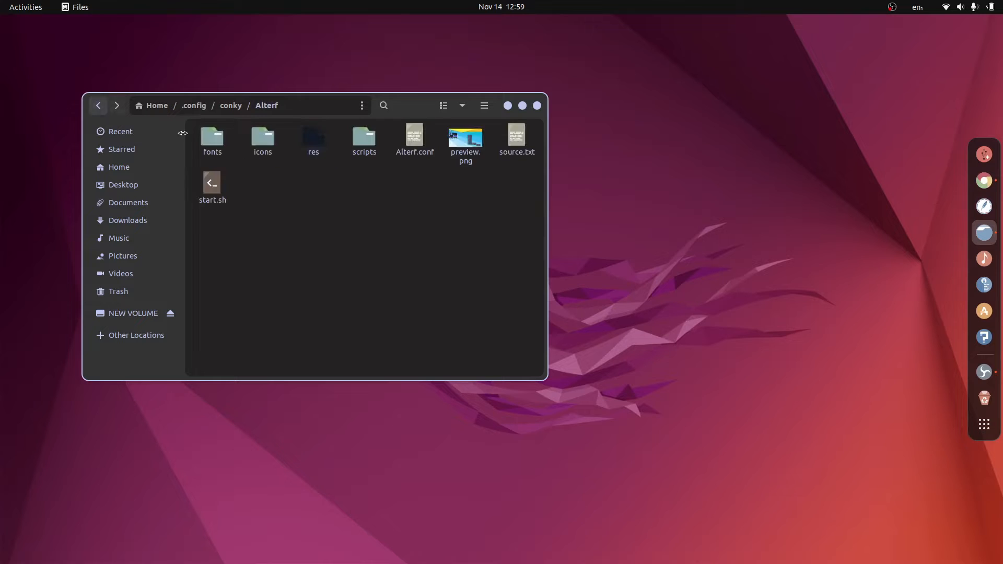
pyautogui.doubleClick(414, 135)
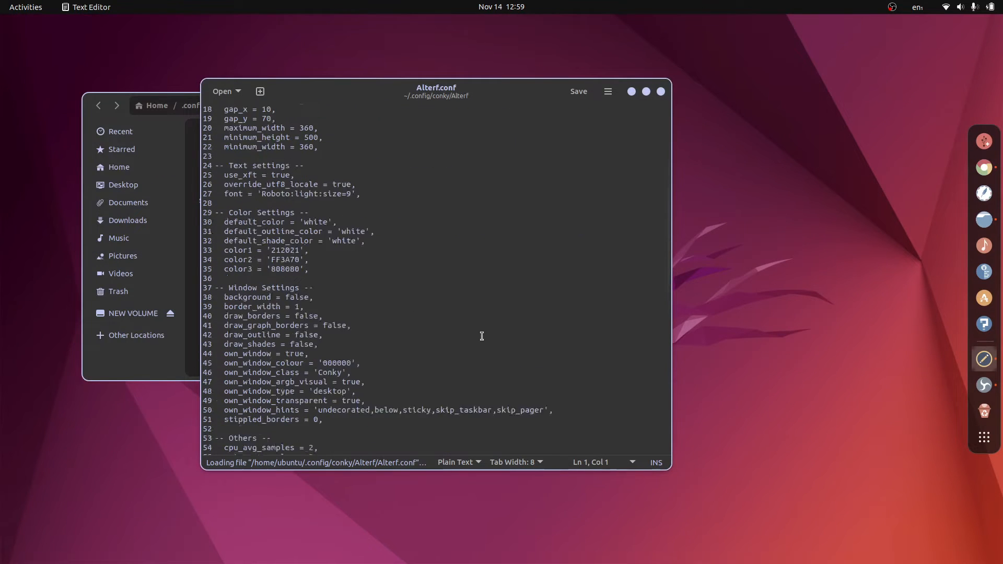
pyautogui.scroll(-3)
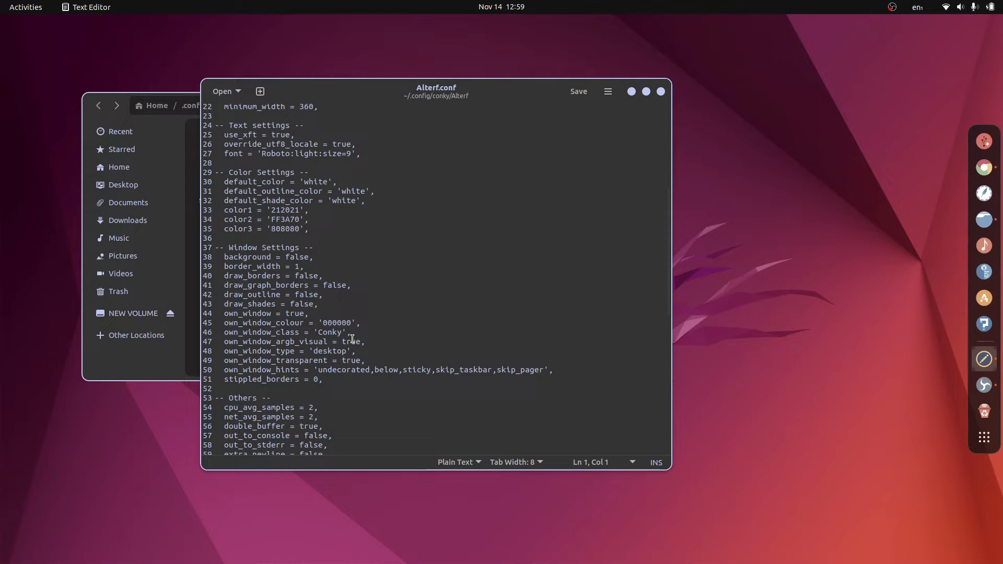
pyautogui.moveTo(436, 92); pyautogui.dragTo(301, 112)
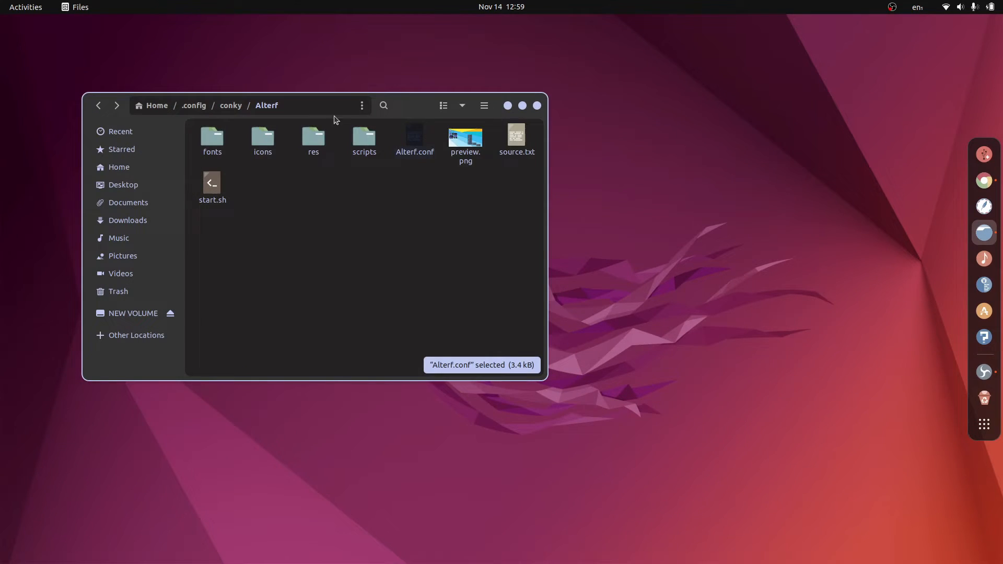
# Open a terminal in Alterf and allow start.sh to execute as a program
pyautogui.rightClick(480, 332)
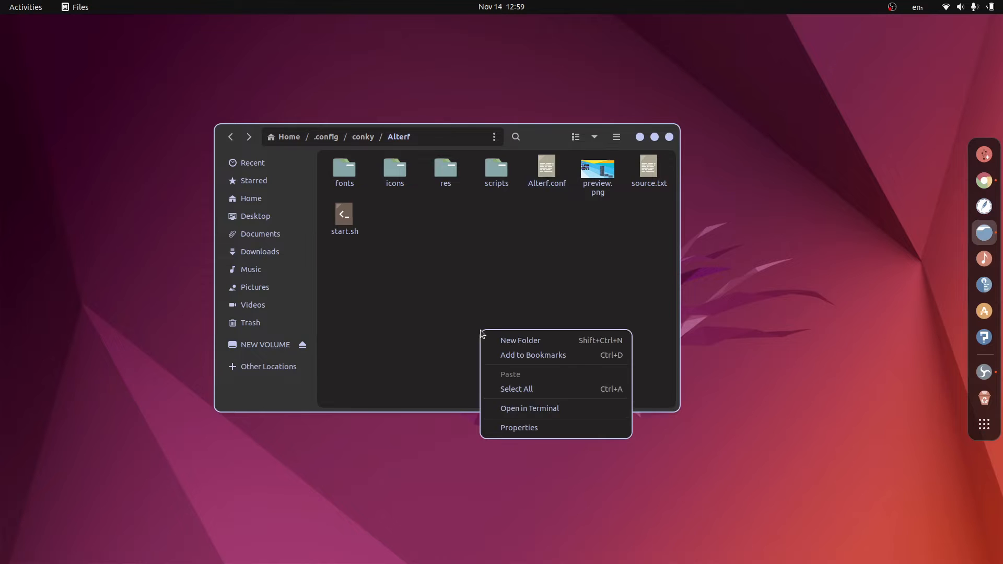
pyautogui.click(529, 407)
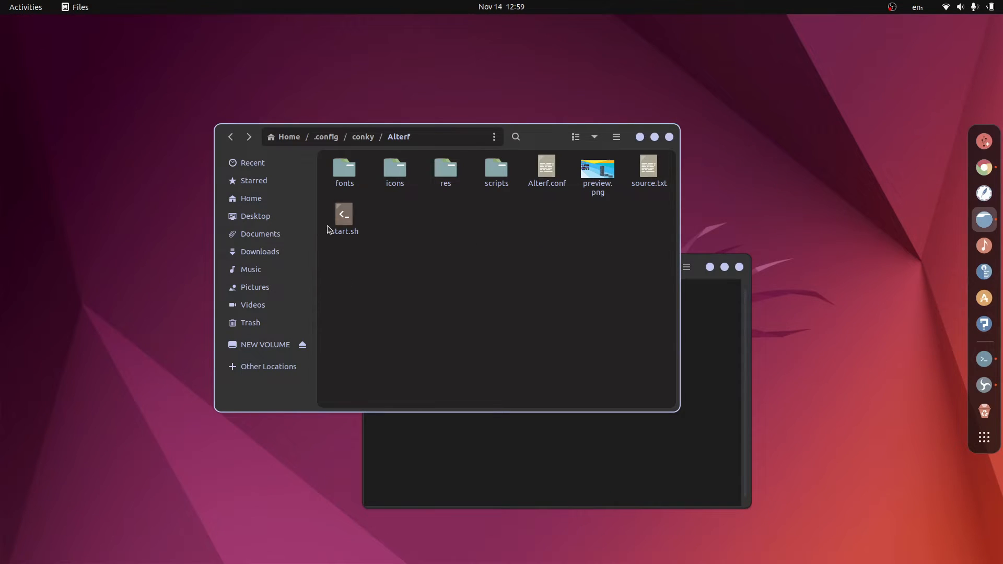
pyautogui.rightClick(344, 215)
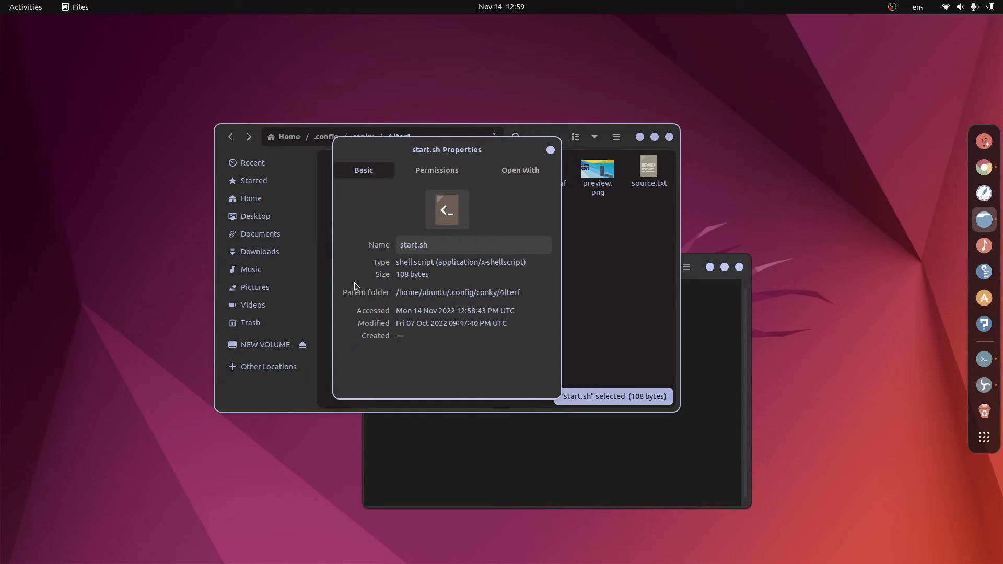
pyautogui.click(437, 170)
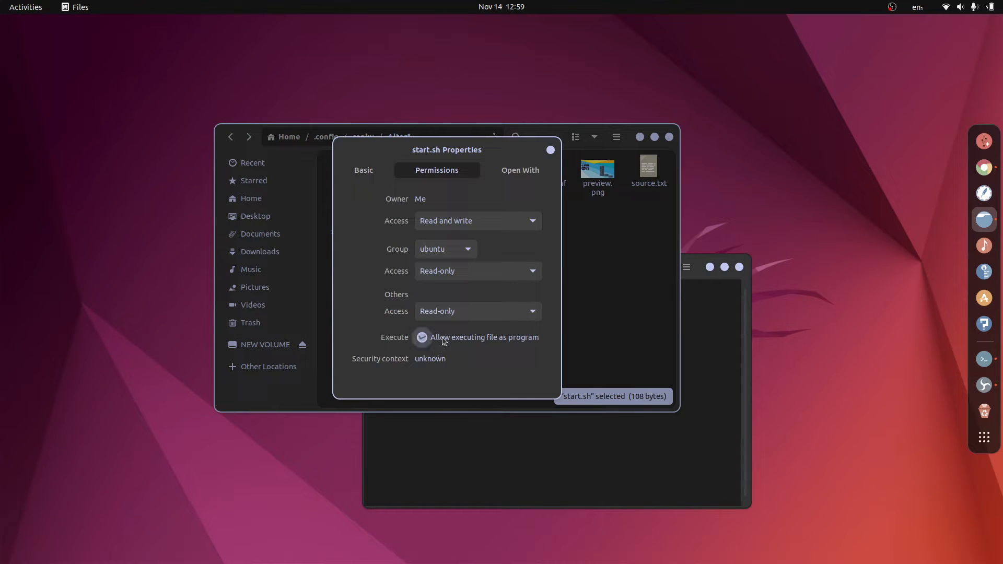
pyautogui.click(549, 150)
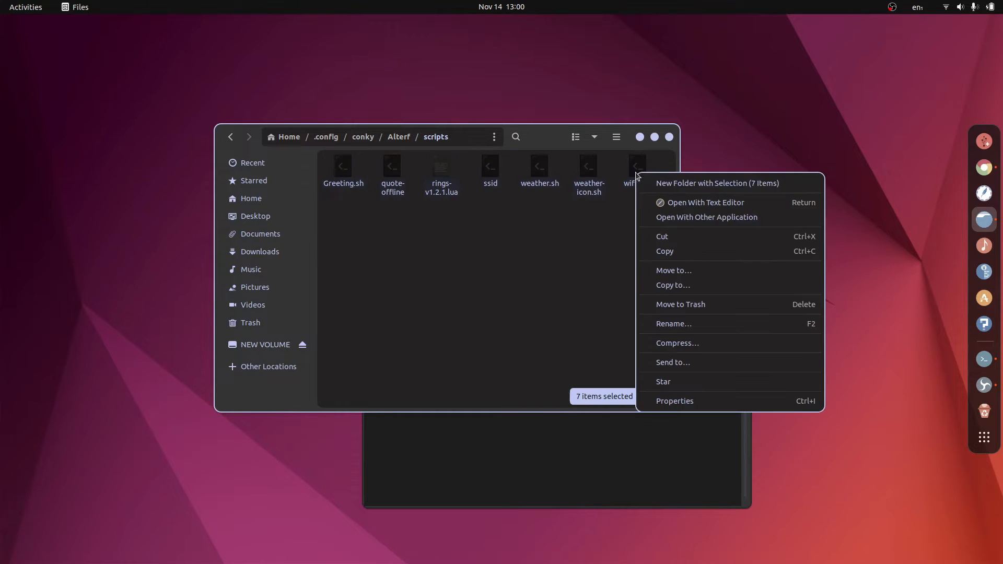
# Allow the seven selected scripts-folder files to execute as programs
pyautogui.click(675, 401)
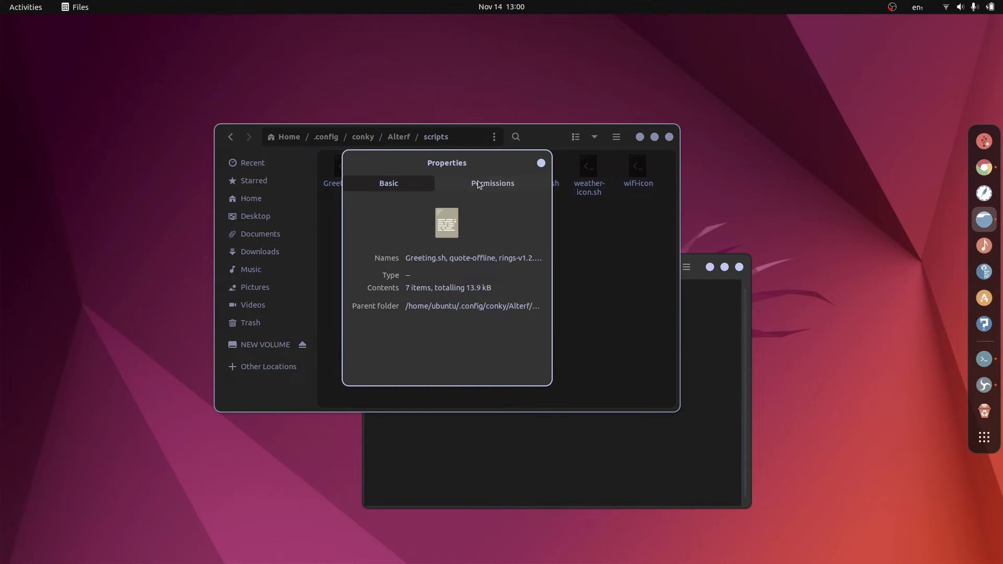
pyautogui.click(493, 183)
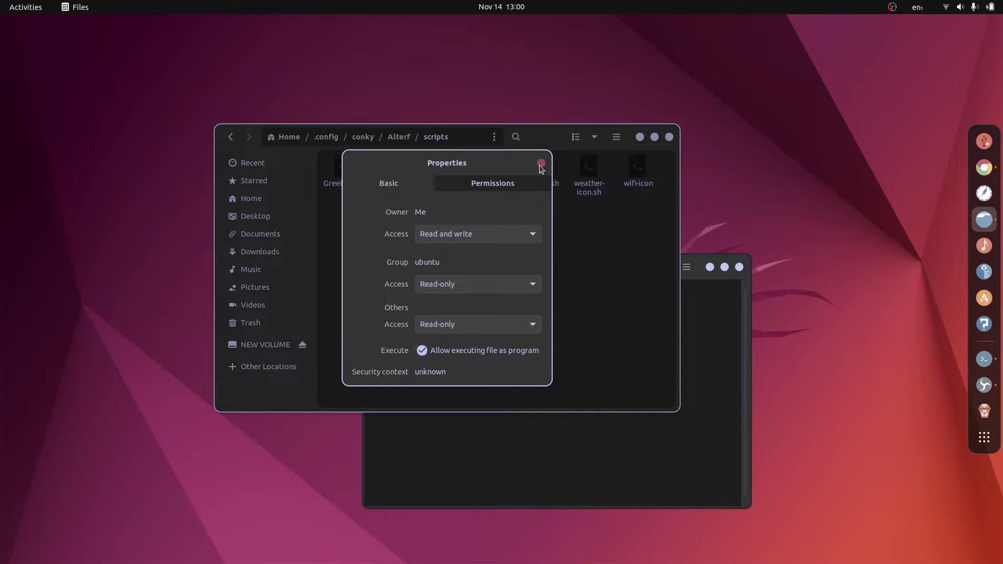
pyautogui.click(541, 163)
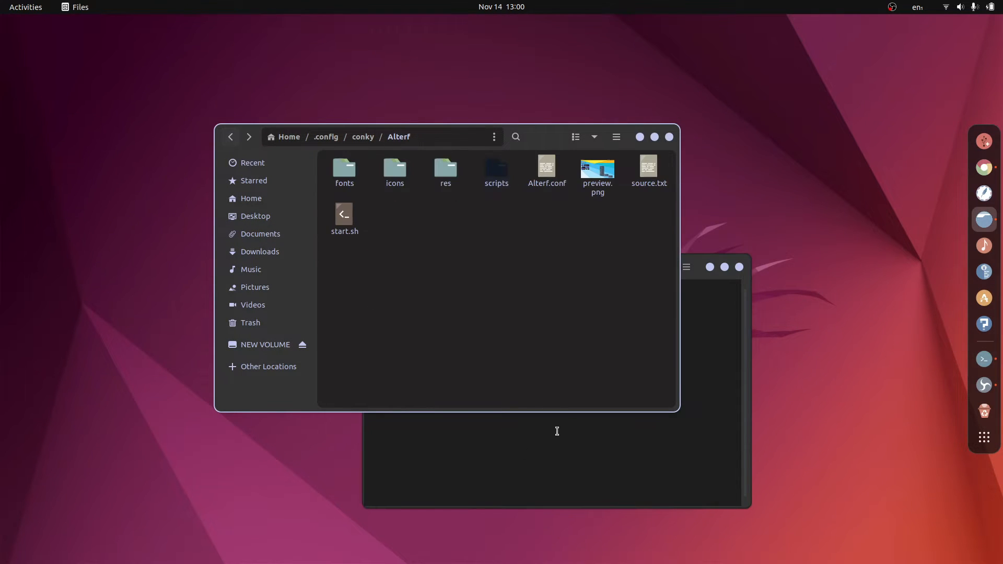
# Run ./start.sh to launch the Alterf conky widgets, then close the terminal and Files windows
pyautogui.write('./sta')
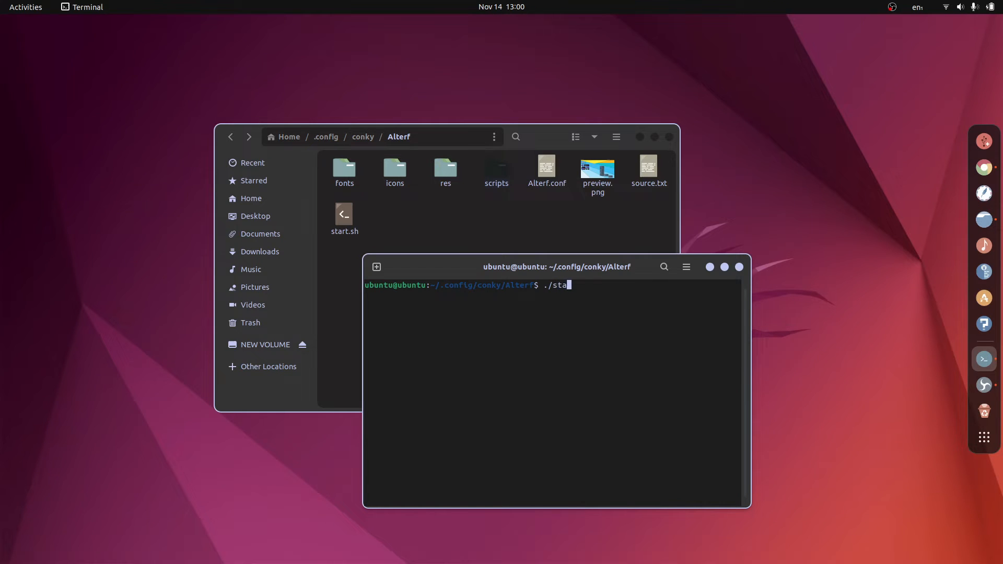
pyautogui.write('rt.')
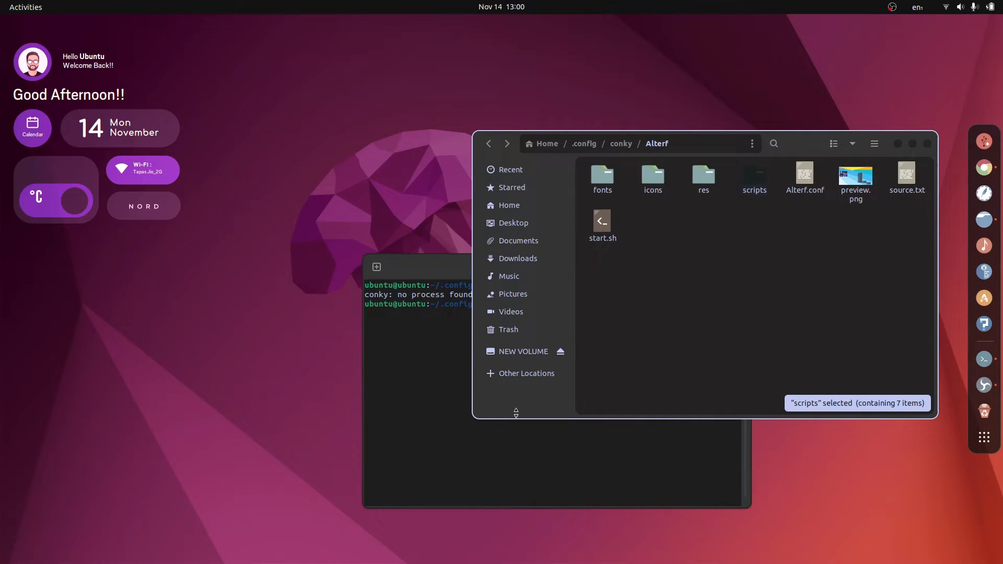
pyautogui.click(510, 205)
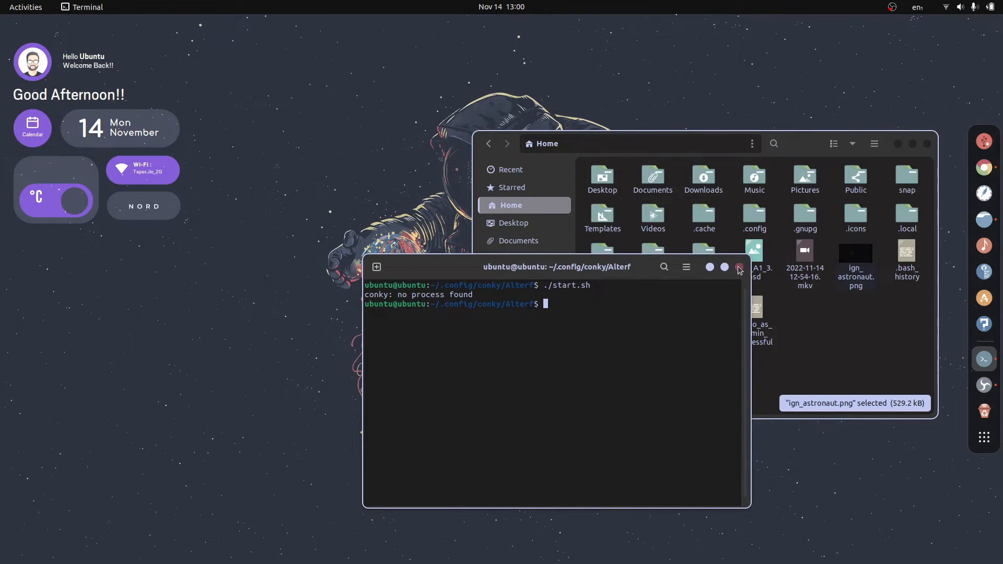
pyautogui.click(738, 267)
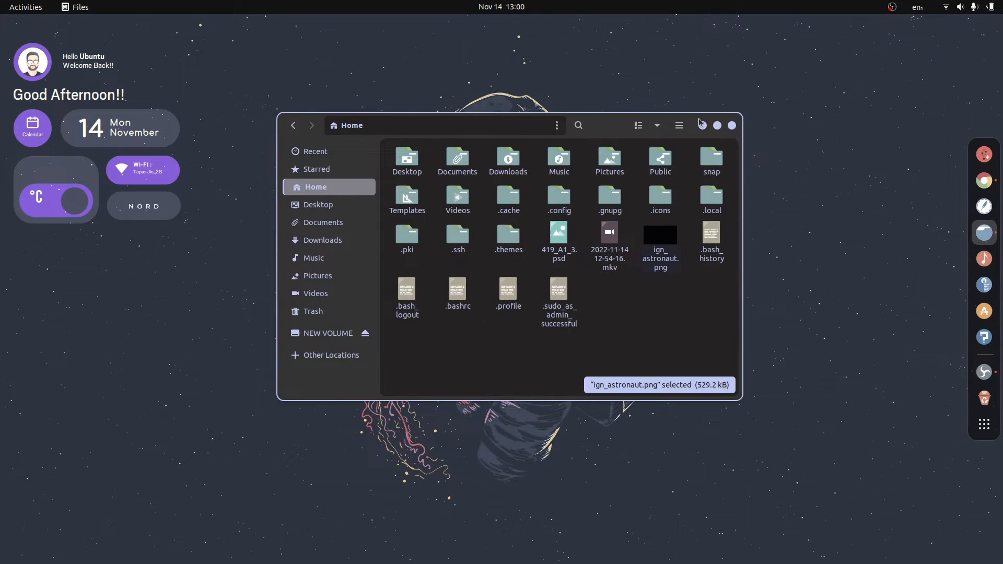
pyautogui.click(731, 125)
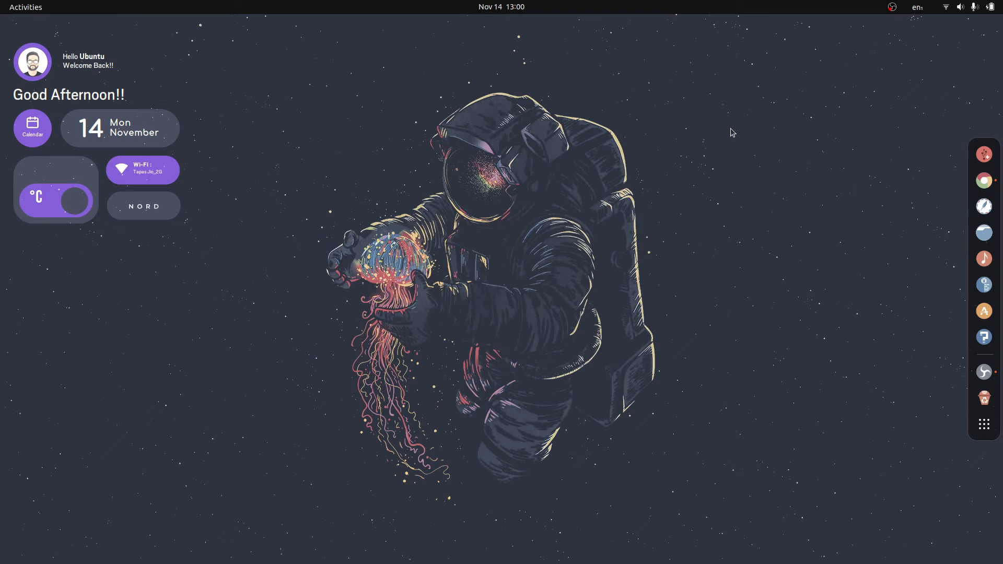
# Open a terminal from the dock and switch to Chrome's Zafiro Nord Dark page
pyautogui.click(984, 359)
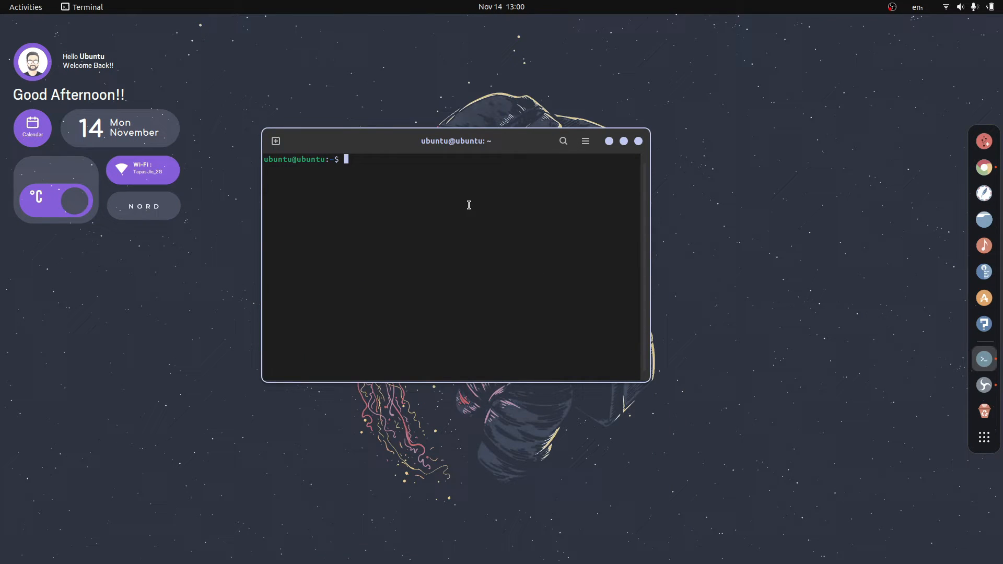
pyautogui.click(992, 6)
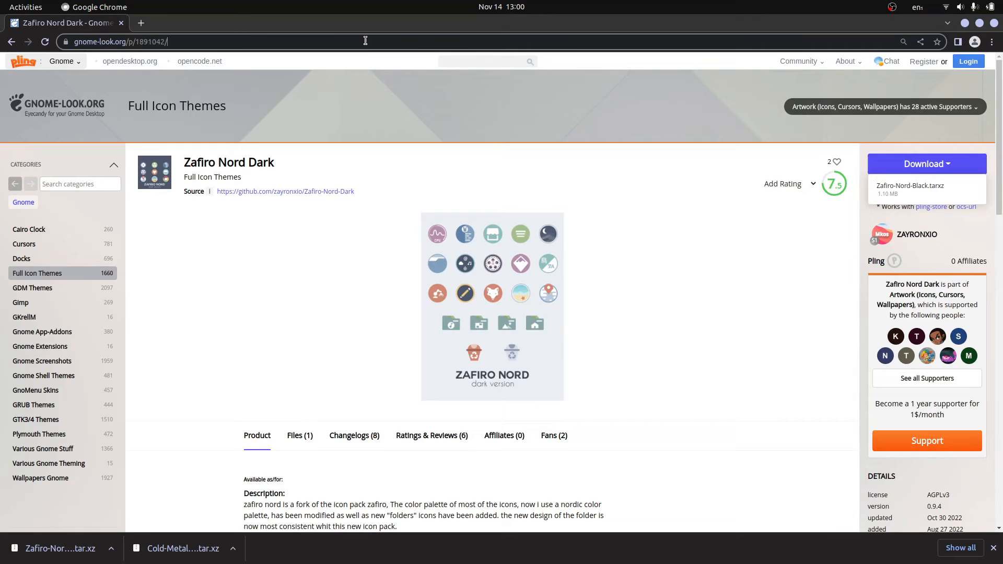
# Search 'gnome shell extensions', reach extensions.gnome.org and open the User Themes extension page
pyautogui.write('gnome')
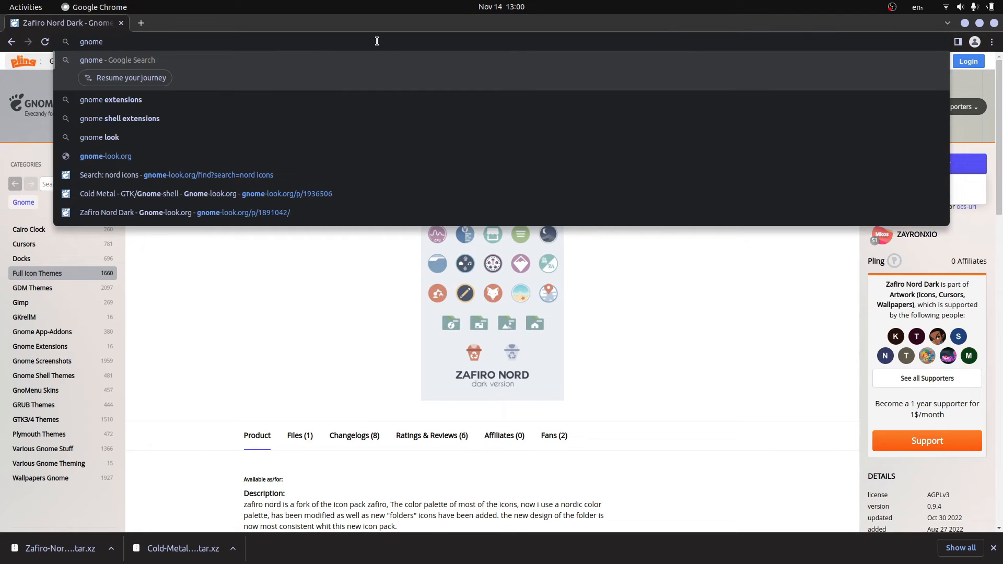
pyautogui.click(119, 118)
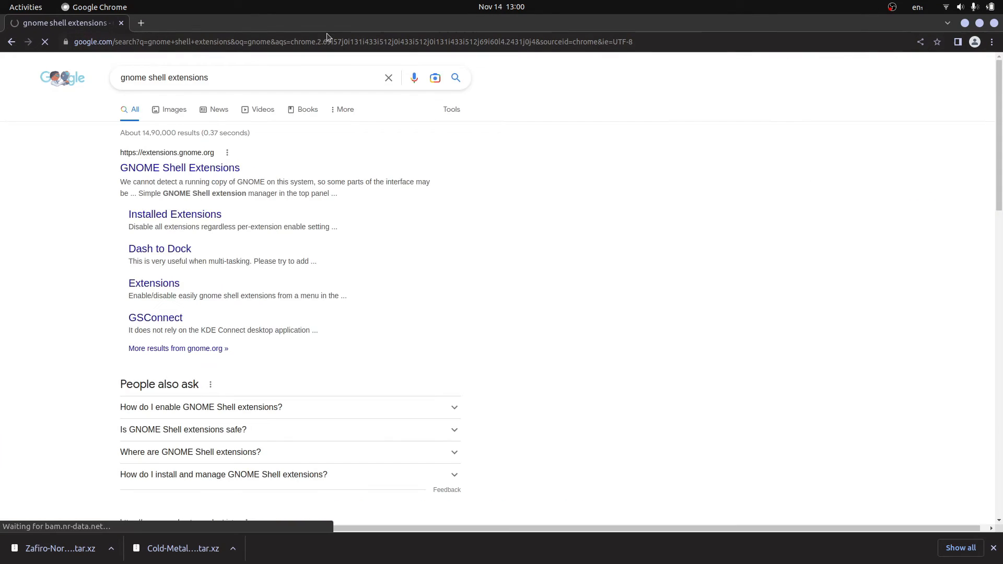
pyautogui.click(989, 7)
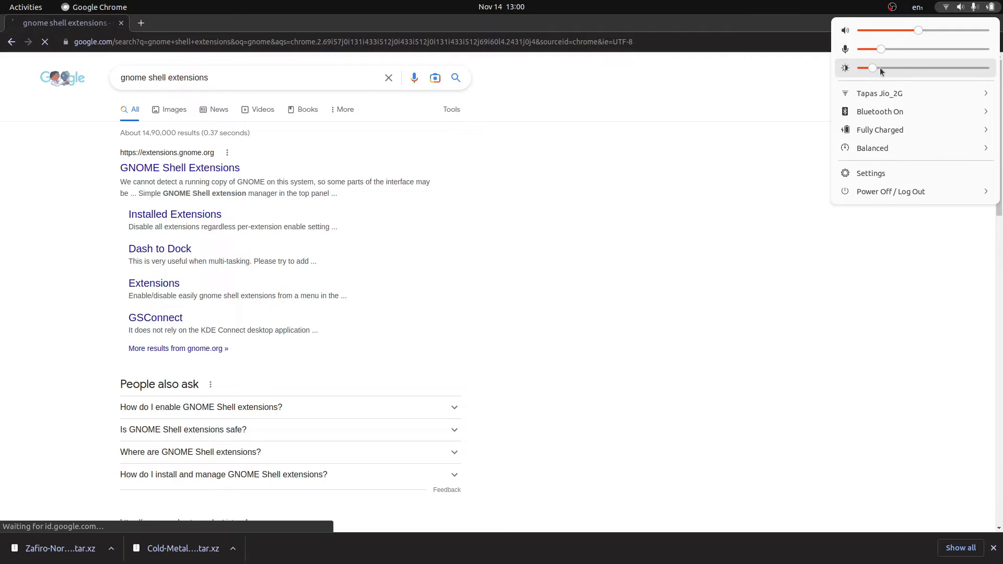
pyautogui.click(179, 167)
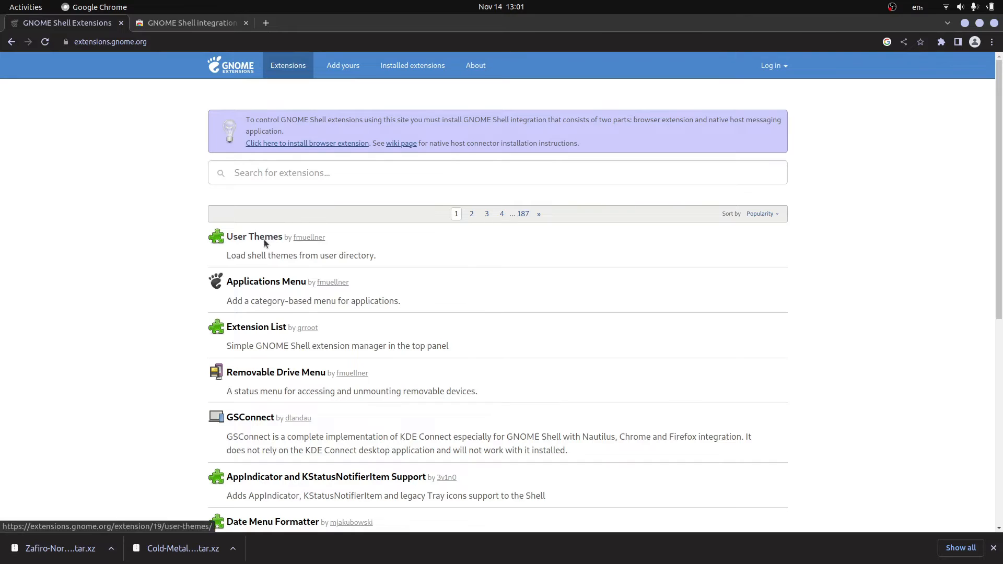
pyautogui.click(254, 236)
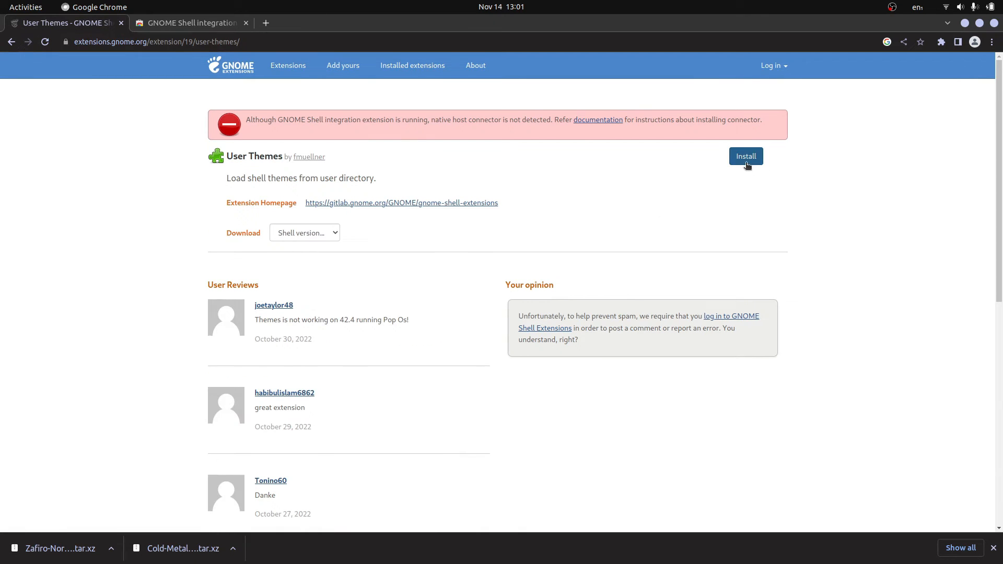
pyautogui.moveTo(471, 137)
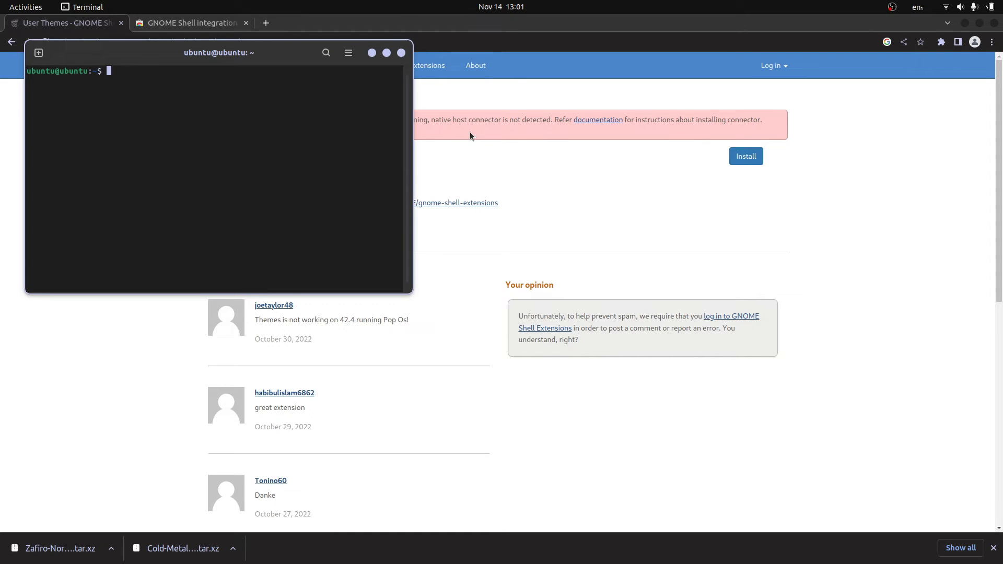
# Install chrome-gnome-shell with sudo apt, then close the terminal
pyautogui.write('sudo apt in')
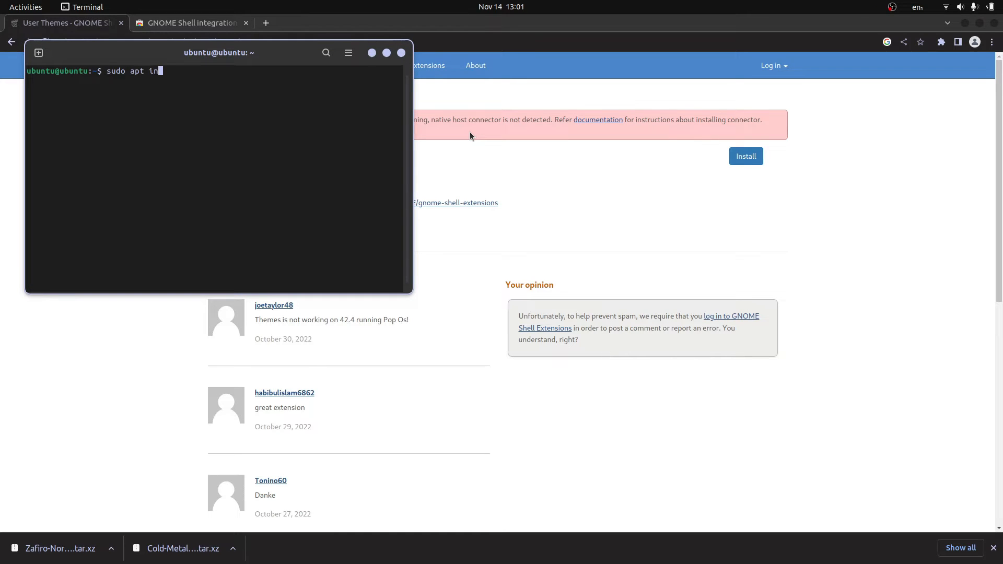
pyautogui.write('stall')
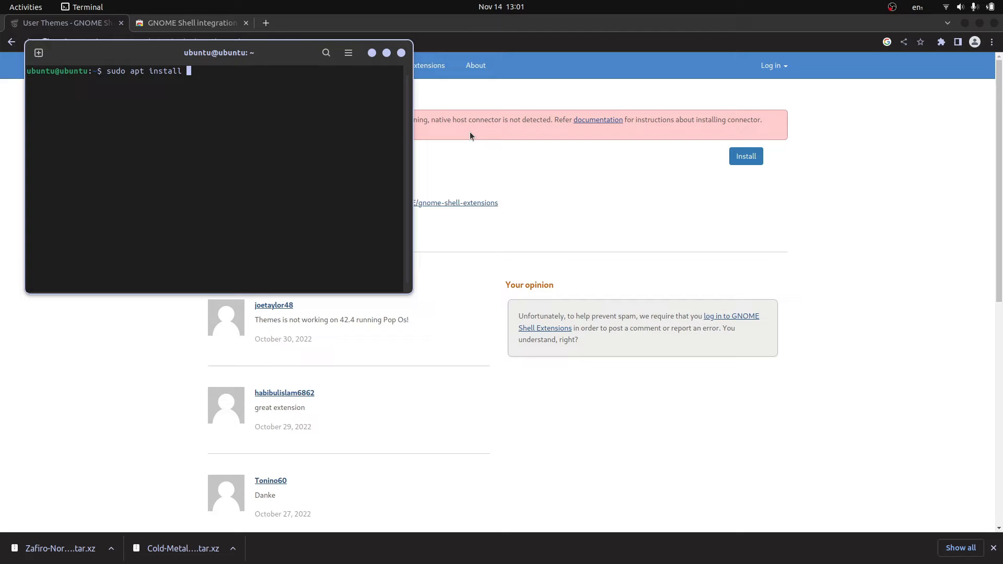
pyautogui.write('gnom')
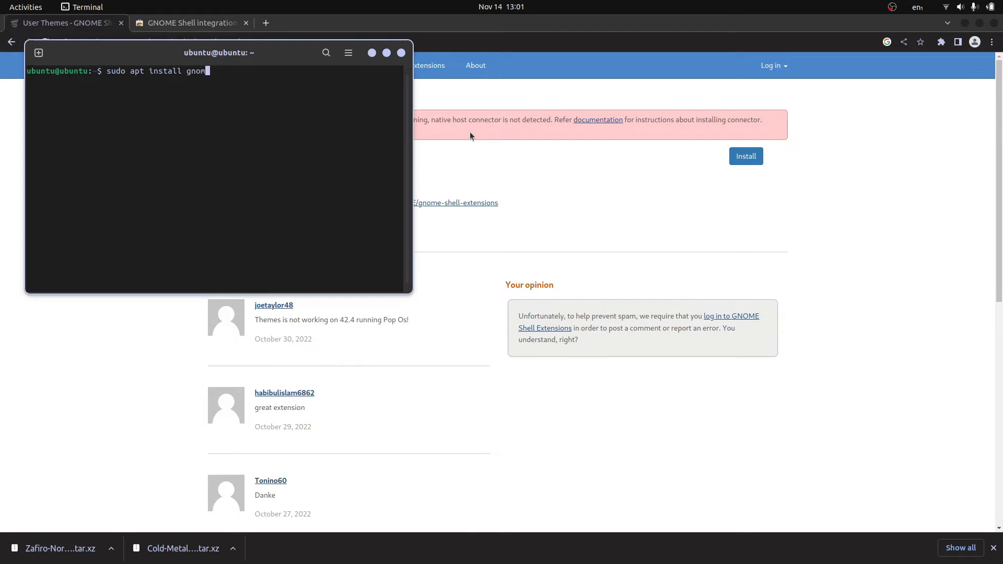
pyautogui.write('e-she')
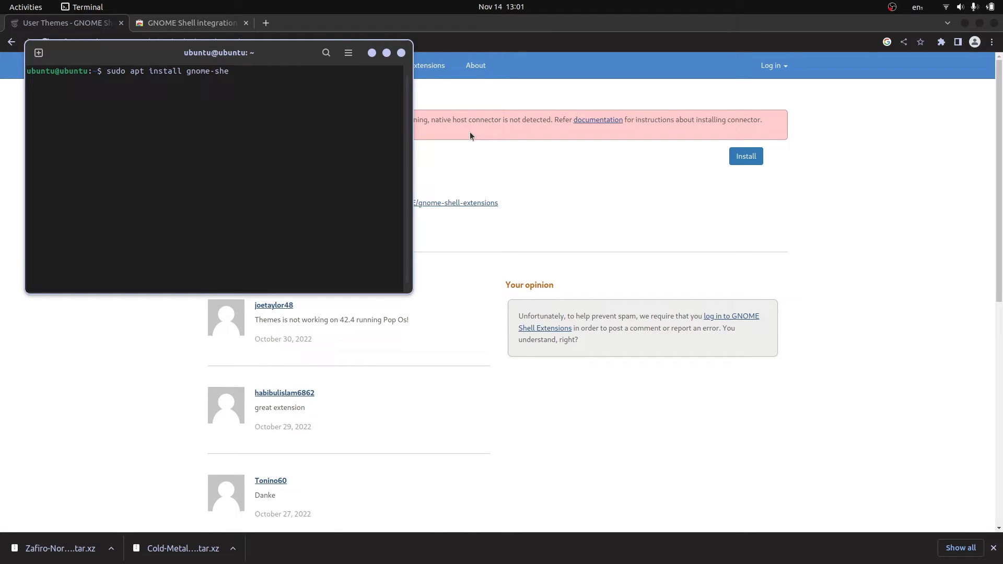
pyautogui.press('BackSpace')
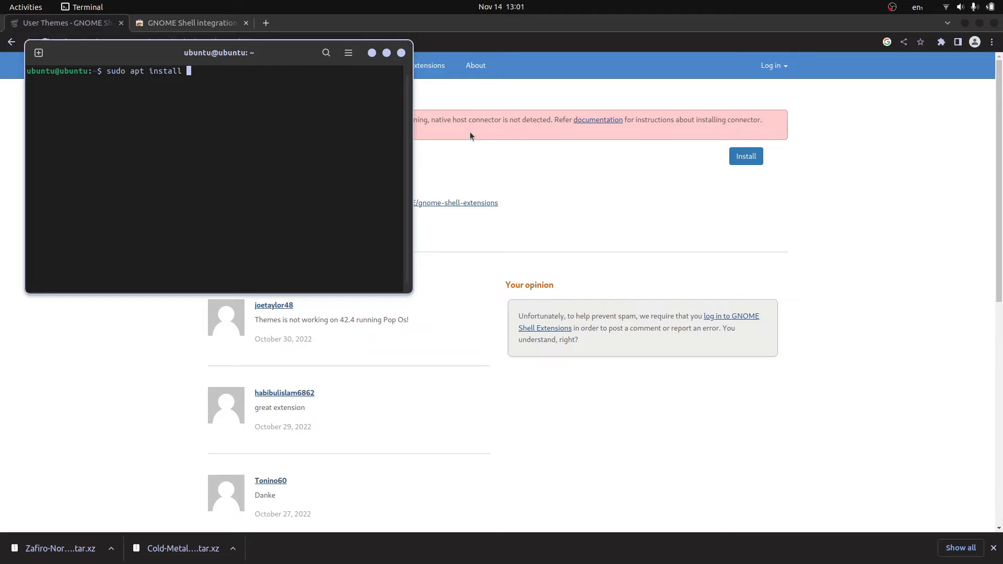
pyautogui.write('chrome-')
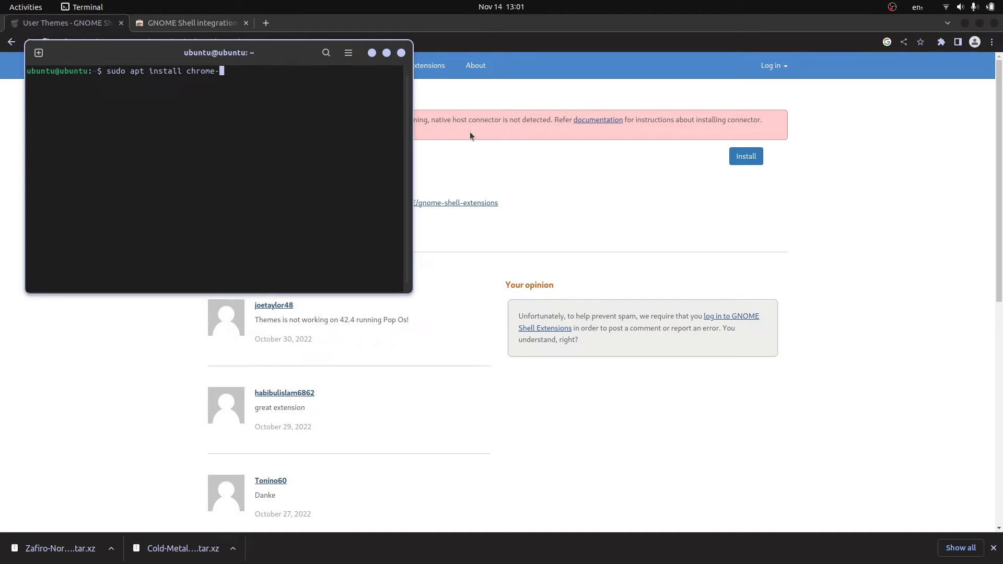
pyautogui.write('gnome')
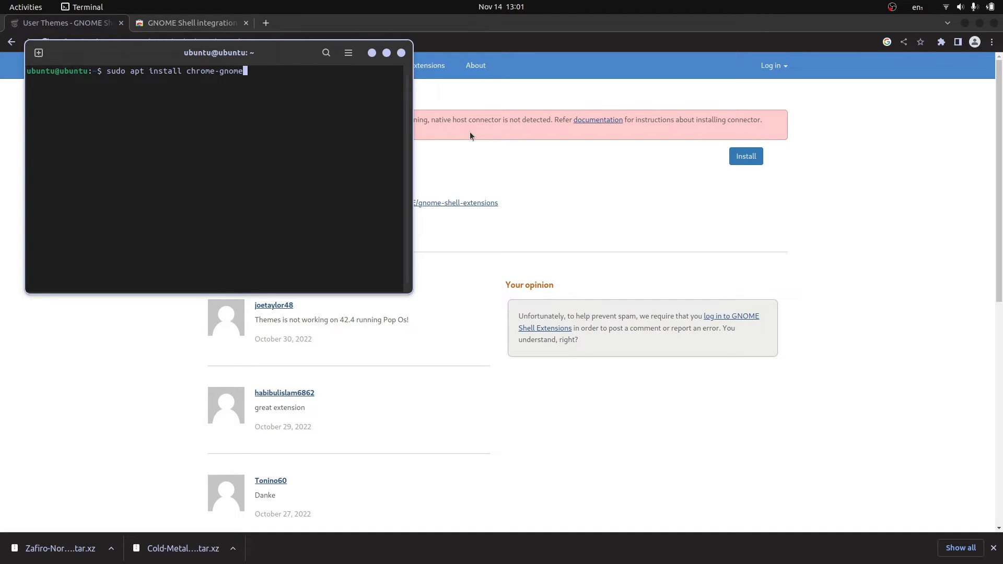
pyautogui.write('-she')
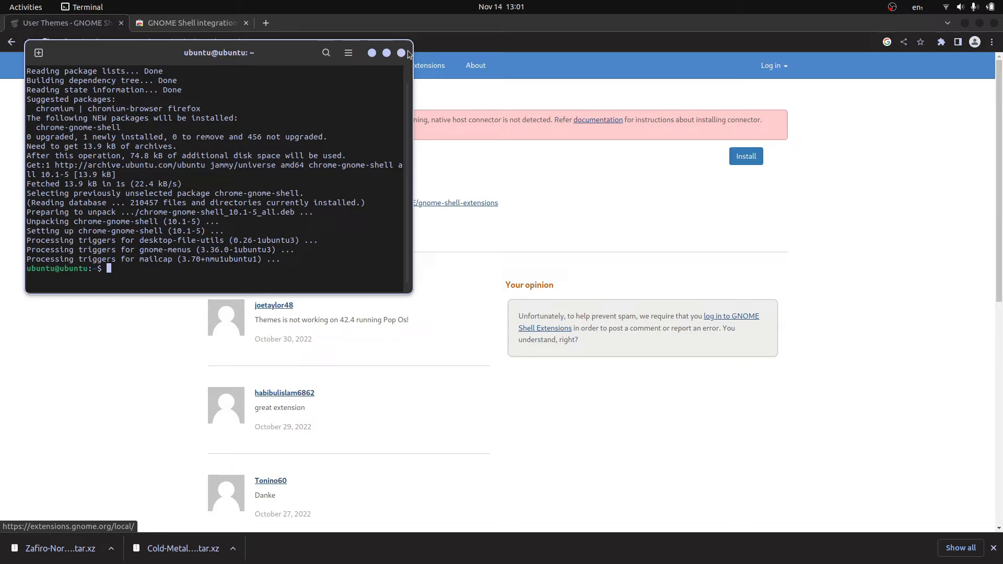
pyautogui.click(400, 52)
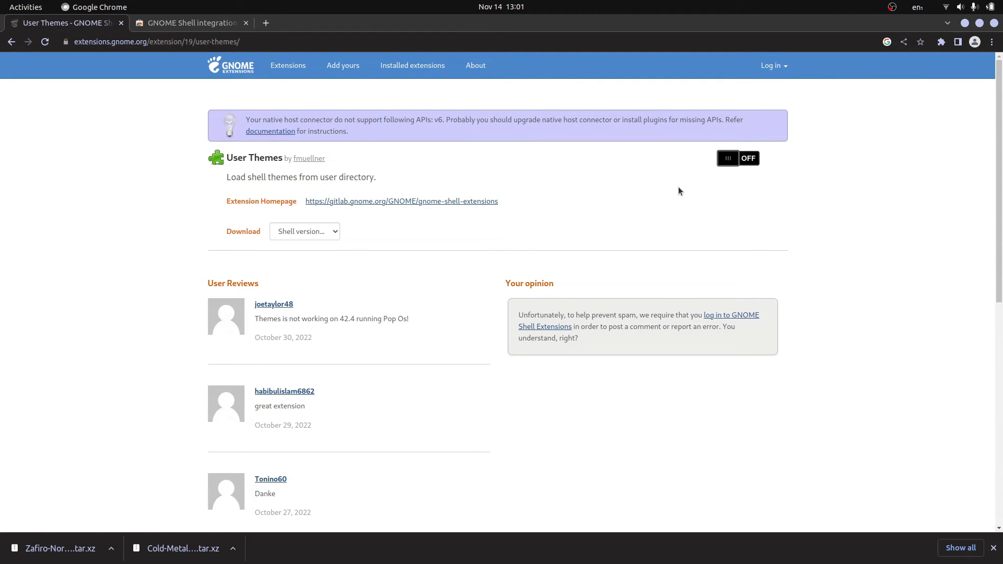
# Install and switch on User Themes, then launch Tweaks from the Activities search
pyautogui.click(737, 158)
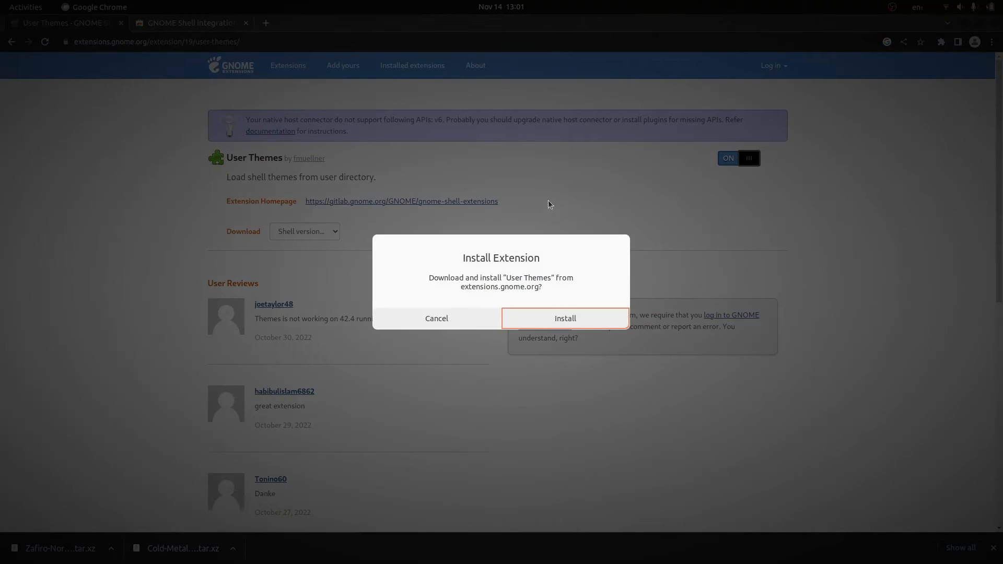
pyautogui.click(565, 318)
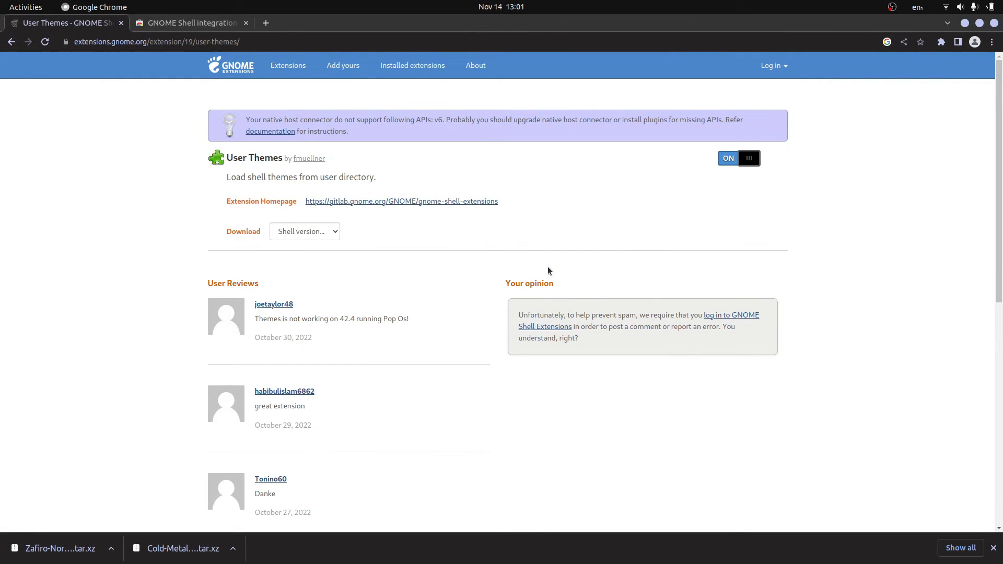
pyautogui.moveTo(340, 36)
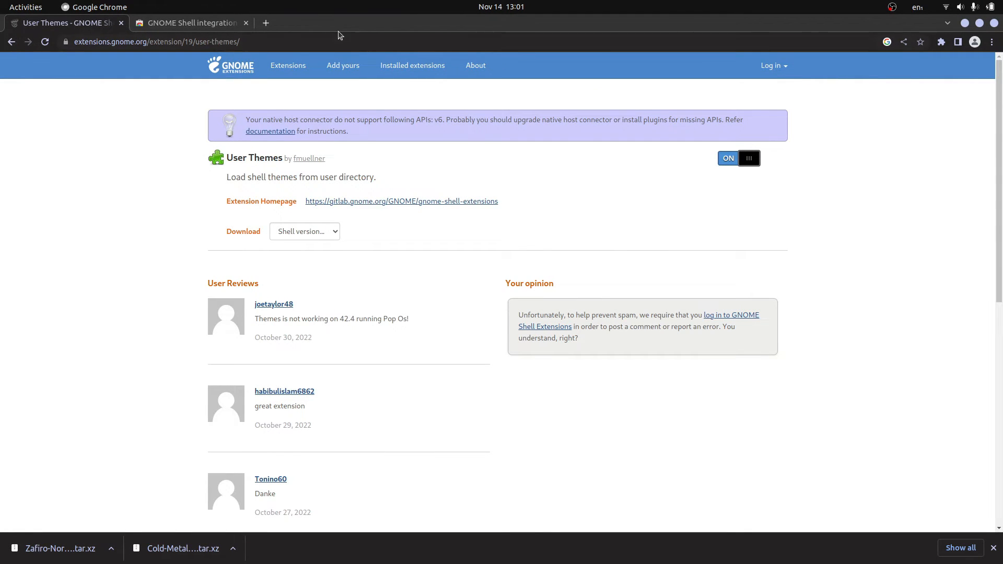
pyautogui.click(25, 7)
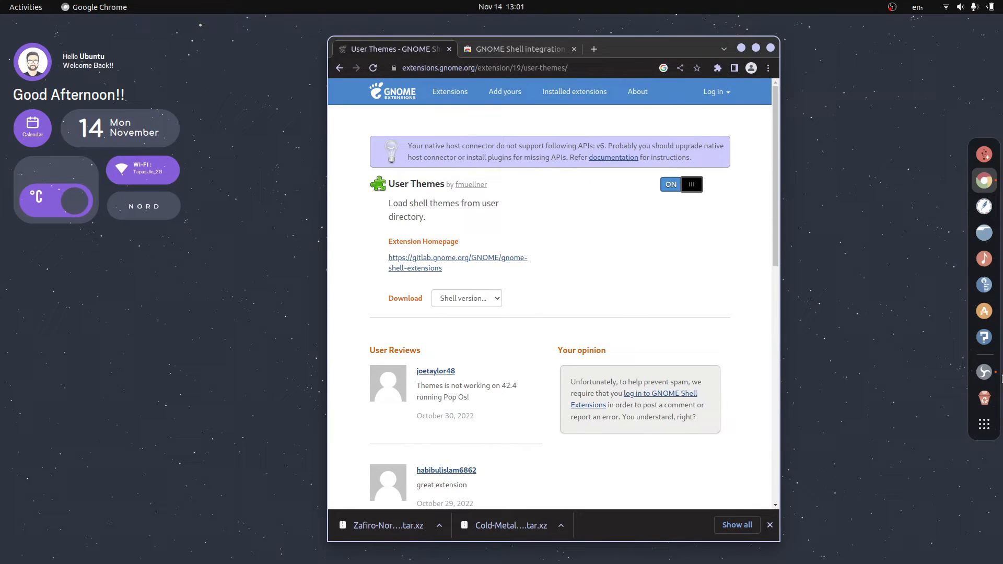
pyautogui.click(984, 424)
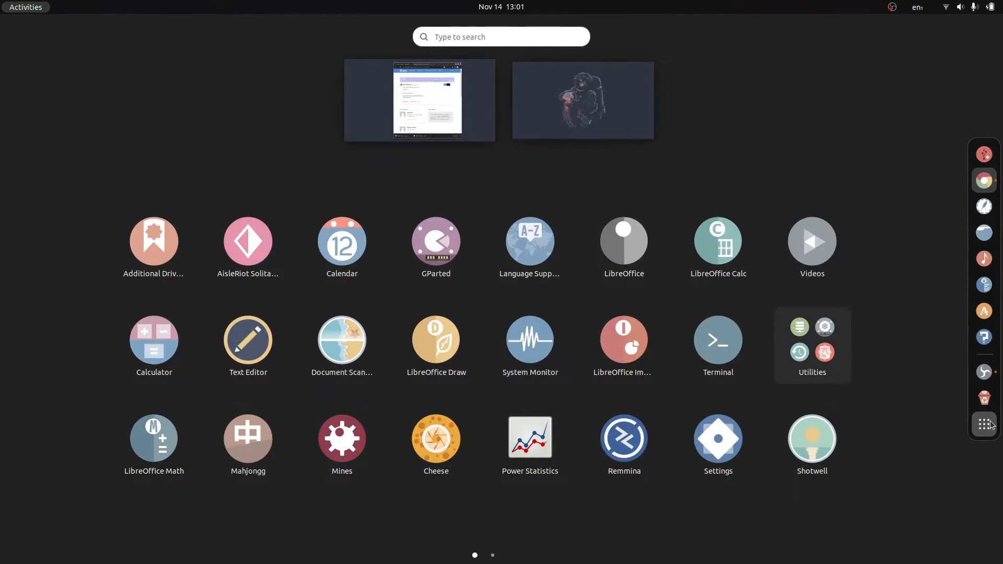
pyautogui.write("twe'l")
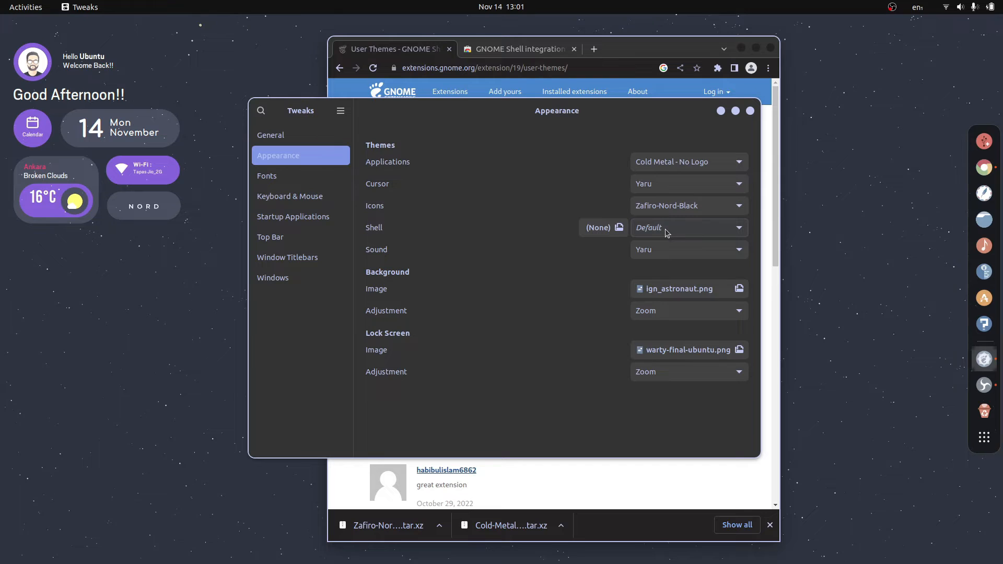
# Set the Shell theme to Cold Metal - No Logo, close Tweaks and open a new terminal
pyautogui.click(687, 228)
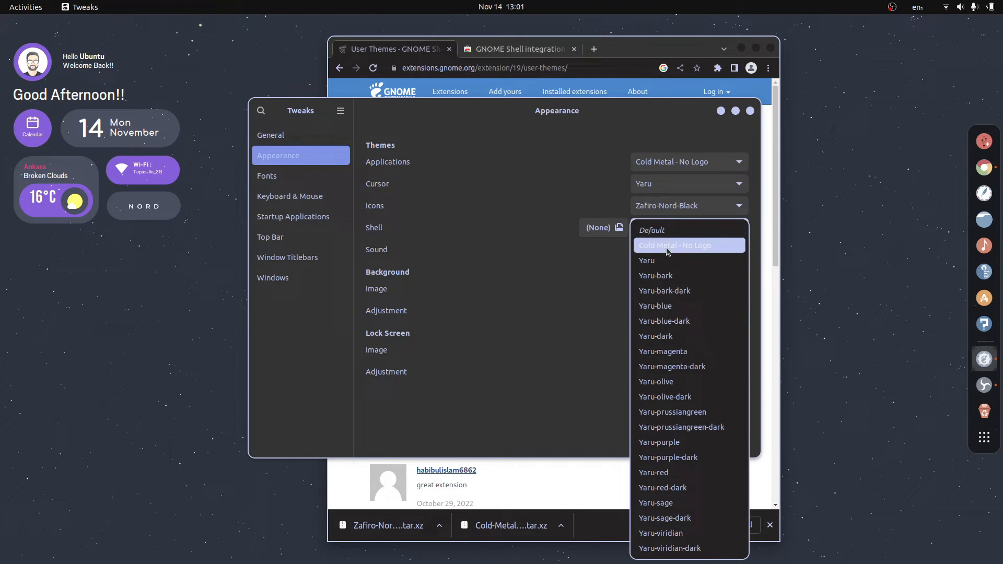
pyautogui.click(674, 244)
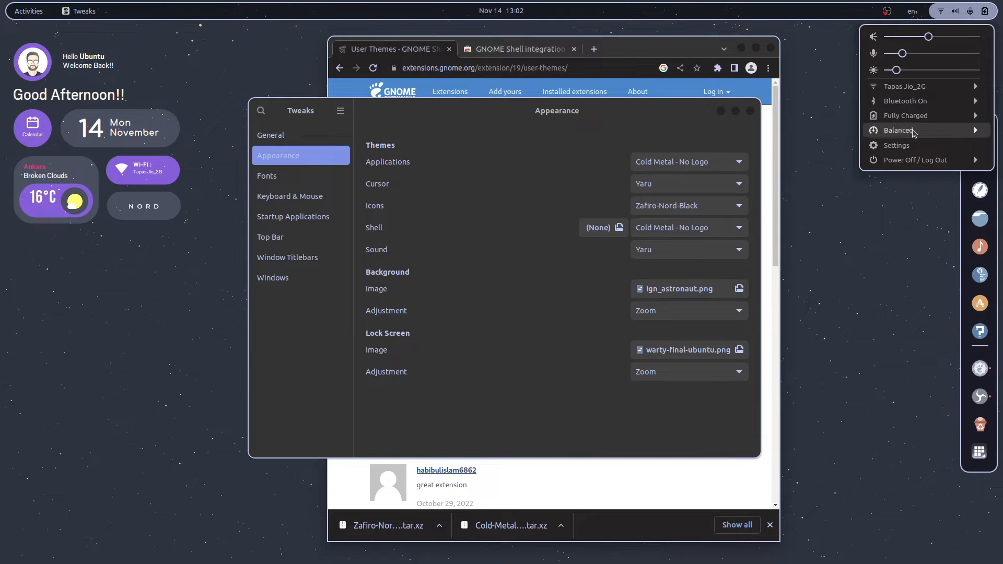
pyautogui.click(899, 129)
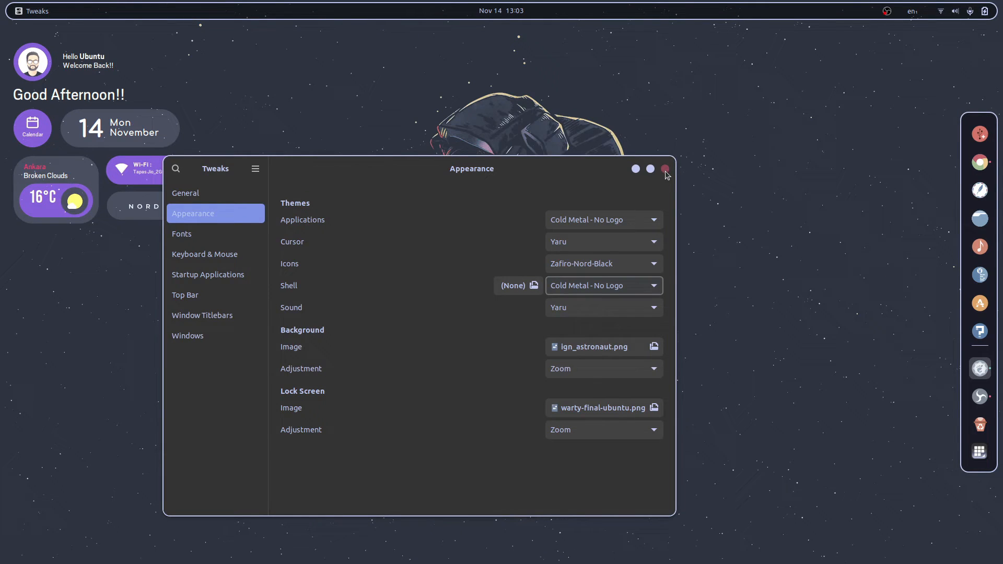
pyautogui.click(664, 169)
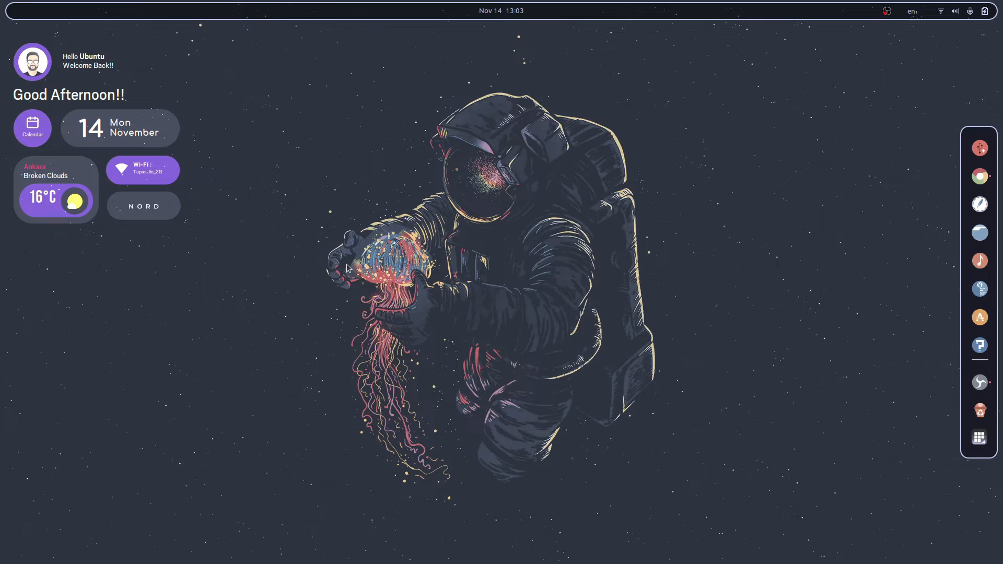
pyautogui.click(980, 367)
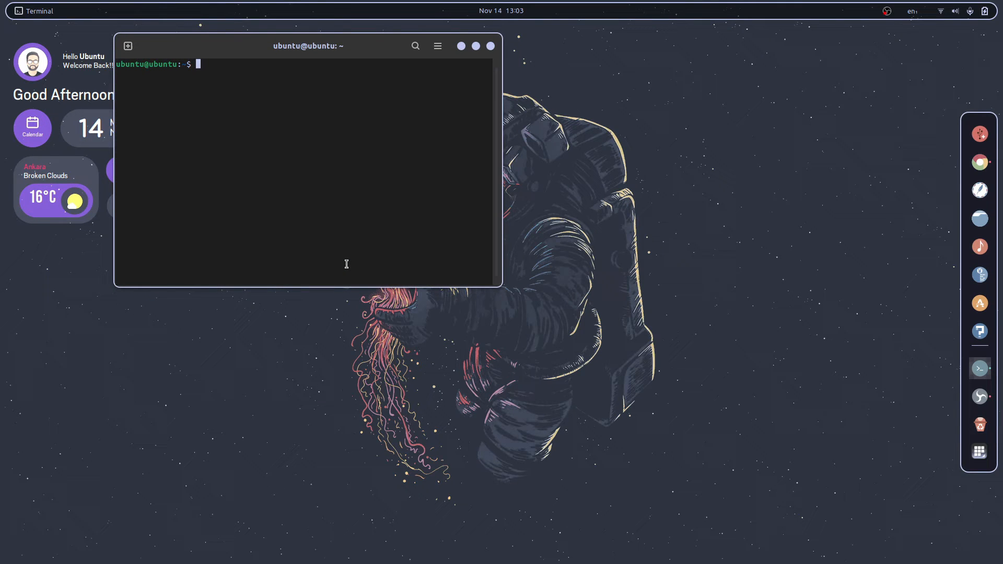
# Centre the terminal and run sudo apt install zsh lolcat fortune
pyautogui.moveTo(307, 45); pyautogui.dragTo(483, 177)
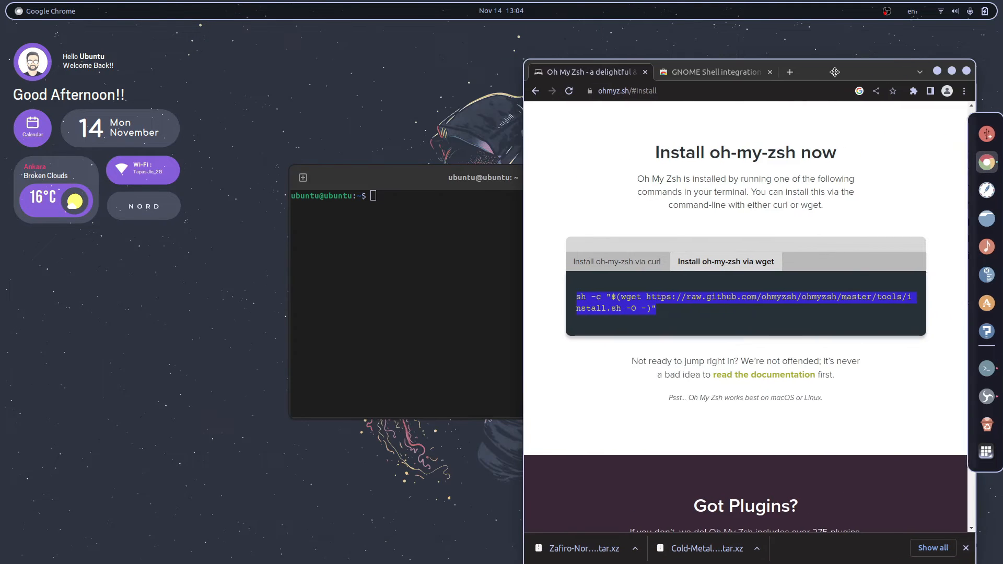
pyautogui.write('sudo')
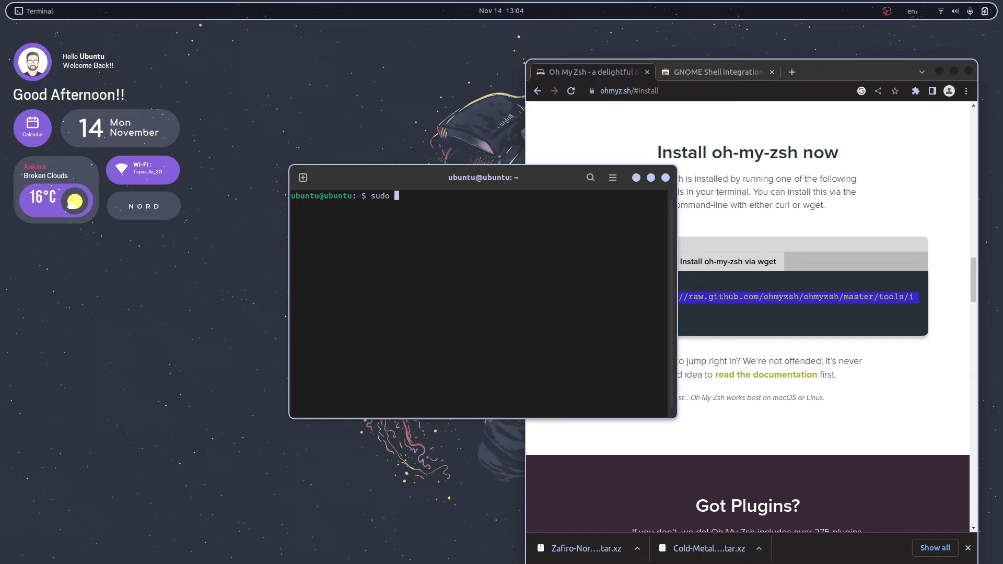
pyautogui.write('apt ins')
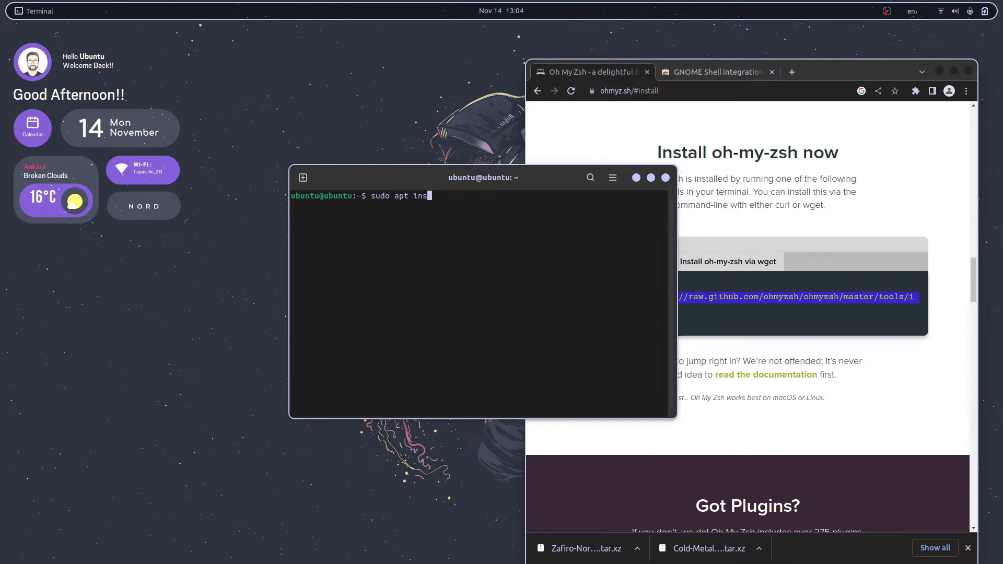
pyautogui.write('tall')
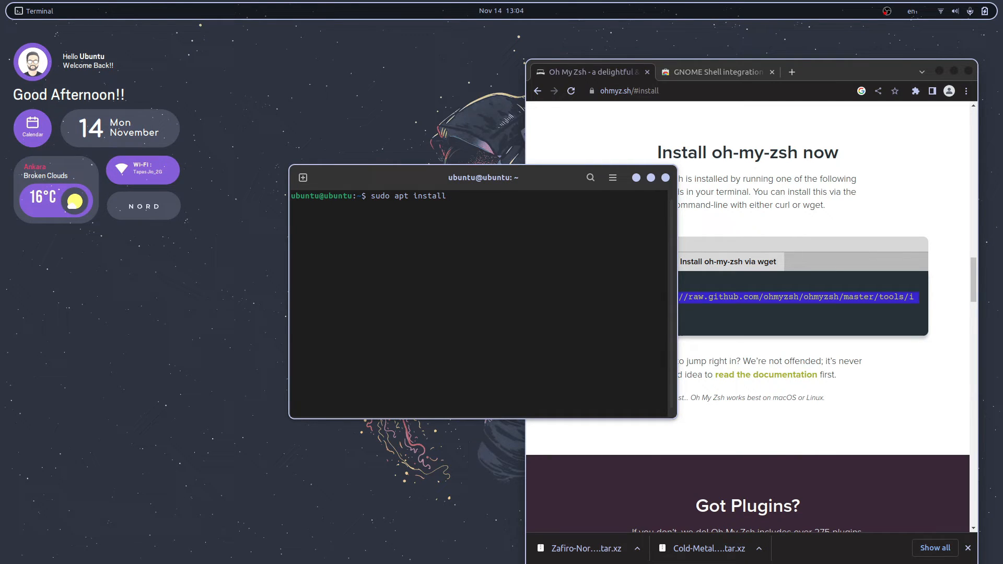
pyautogui.write('zsh')
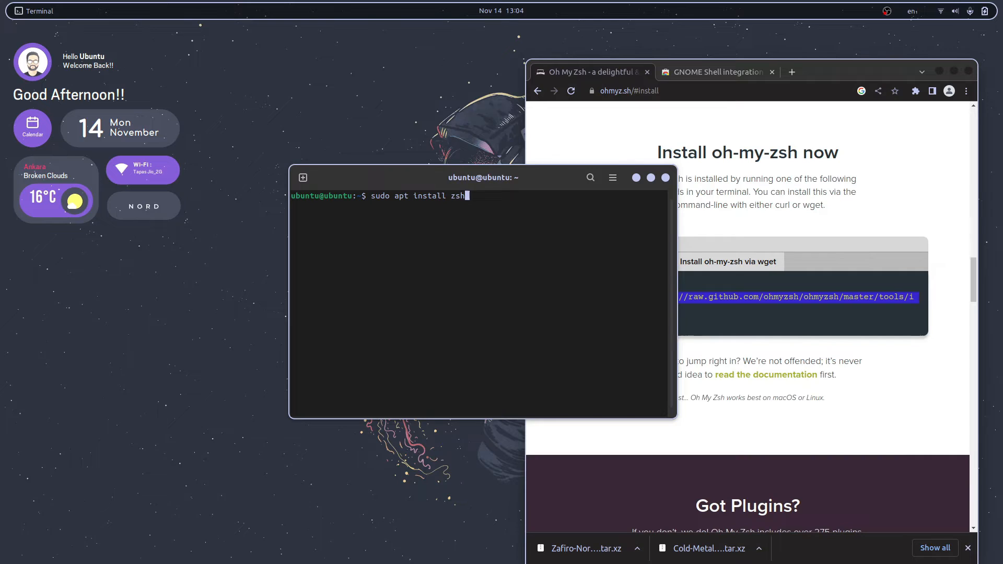
pyautogui.write('lolcat fo')
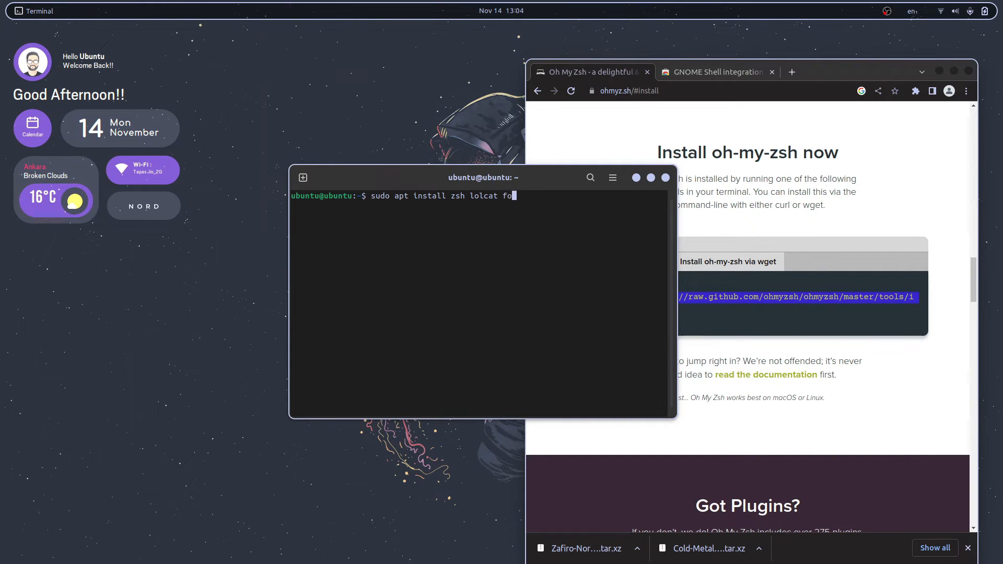
pyautogui.write('rtune')
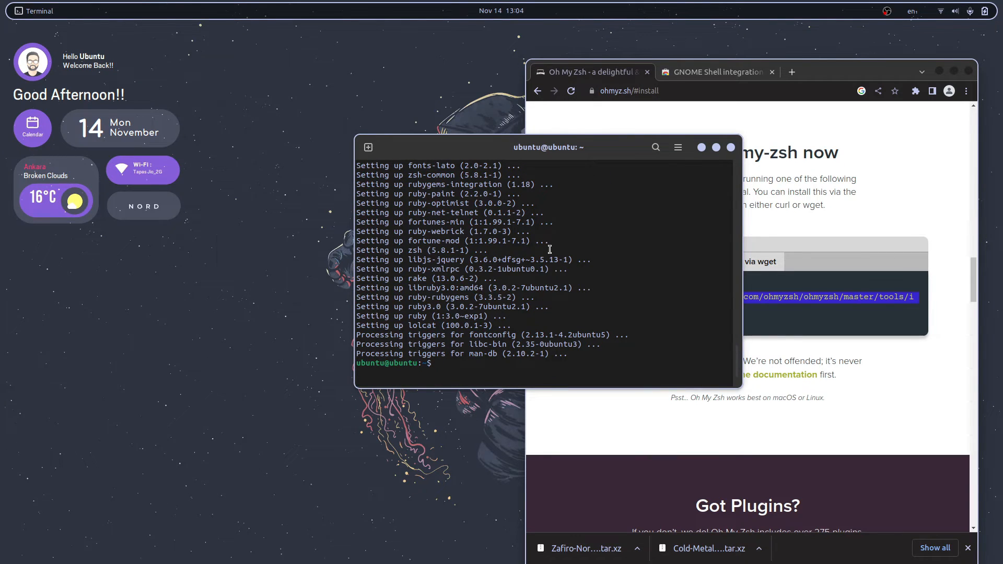
# Test lolcat with 'echo hello | lolcat' and 'echo hello this is a sample | lolcat'
pyautogui.write('echo')
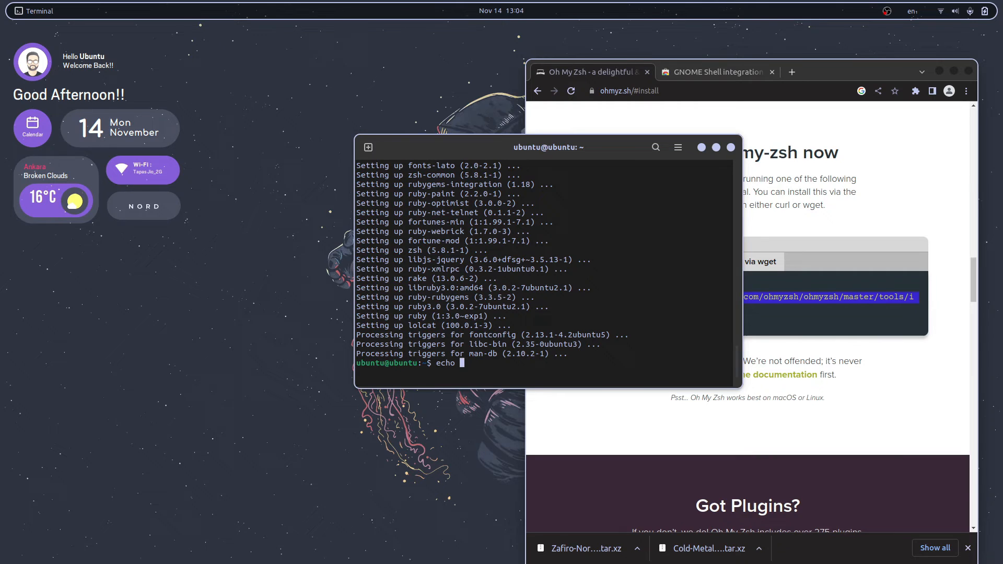
pyautogui.write("'hello'")
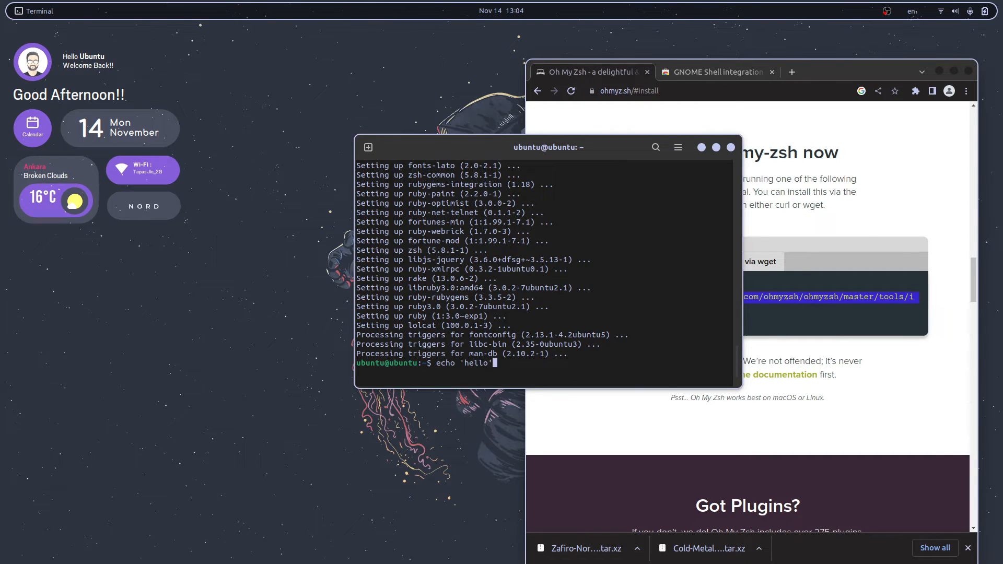
pyautogui.press('Return')
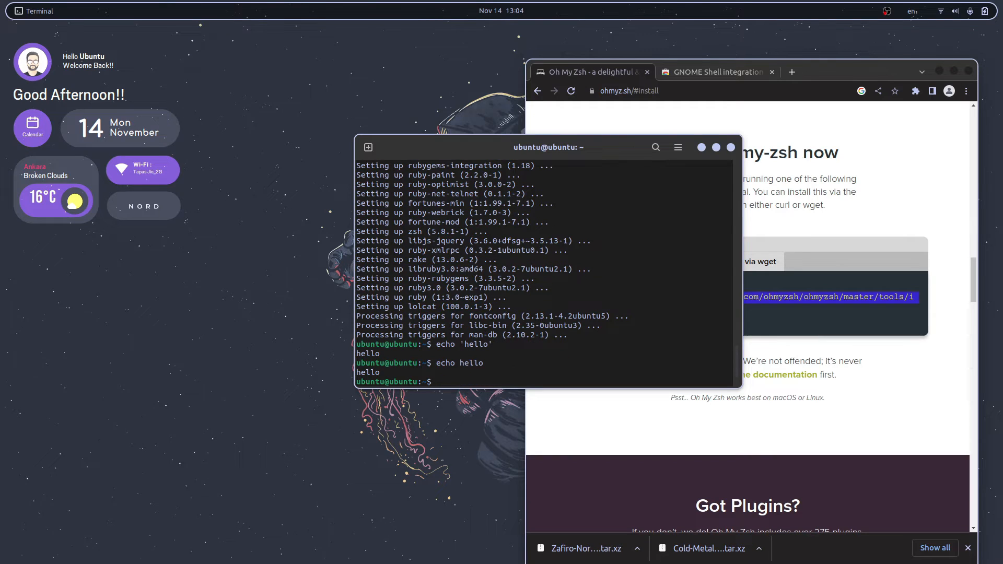
pyautogui.write('echo hello |')
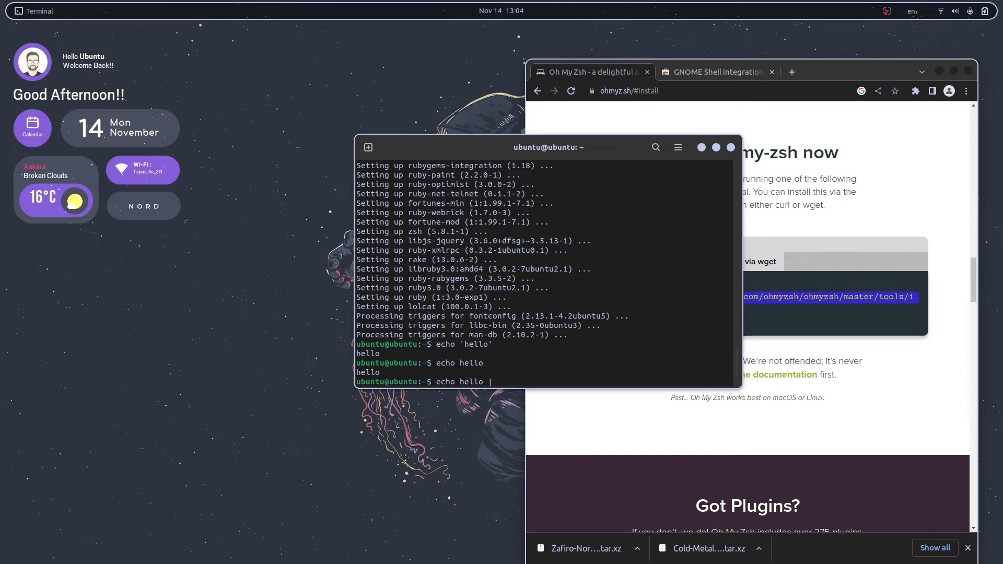
pyautogui.write('lolcat')
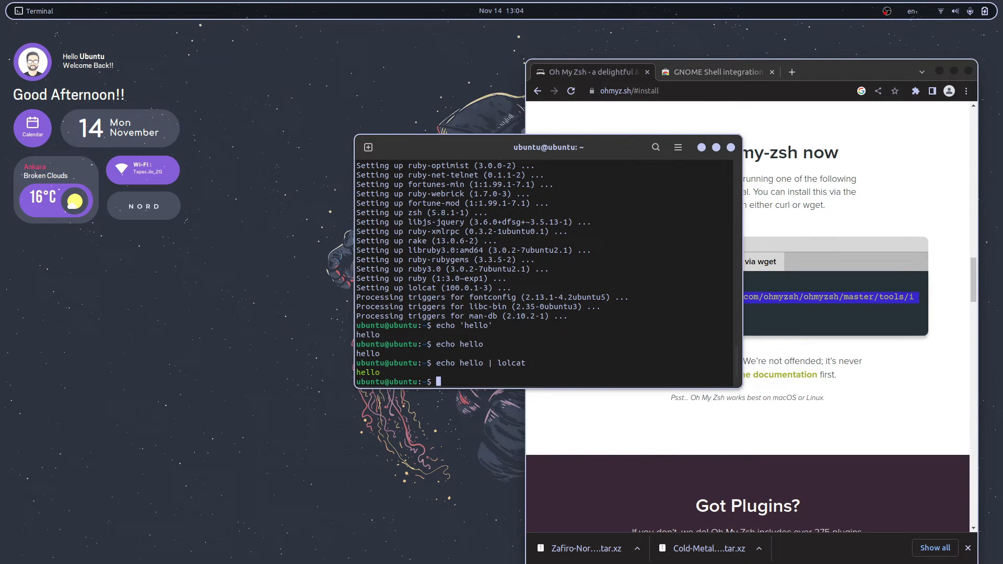
pyautogui.write('echo hello | lolcat')
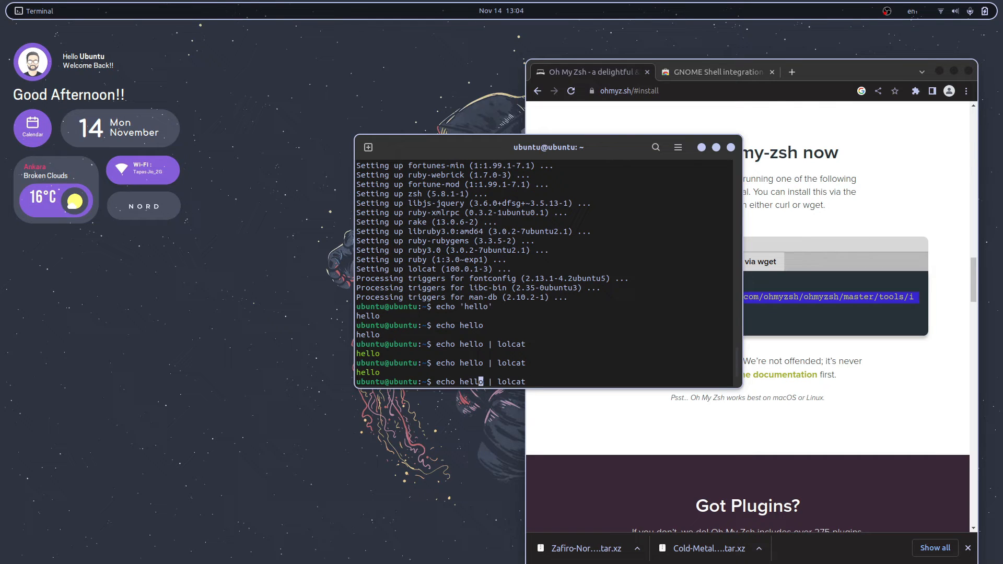
pyautogui.write('this is a sample')
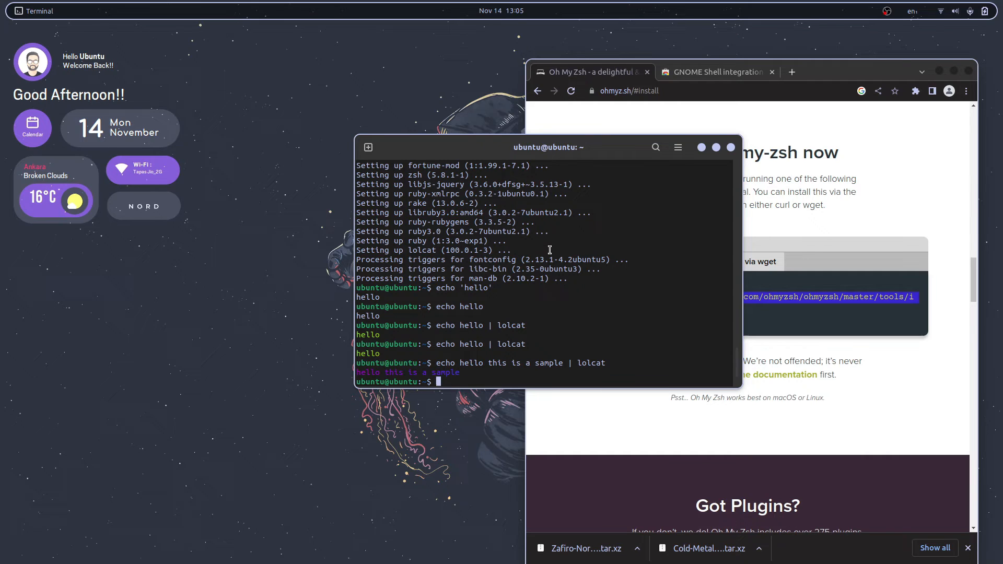
pyautogui.moveTo(539, 254)
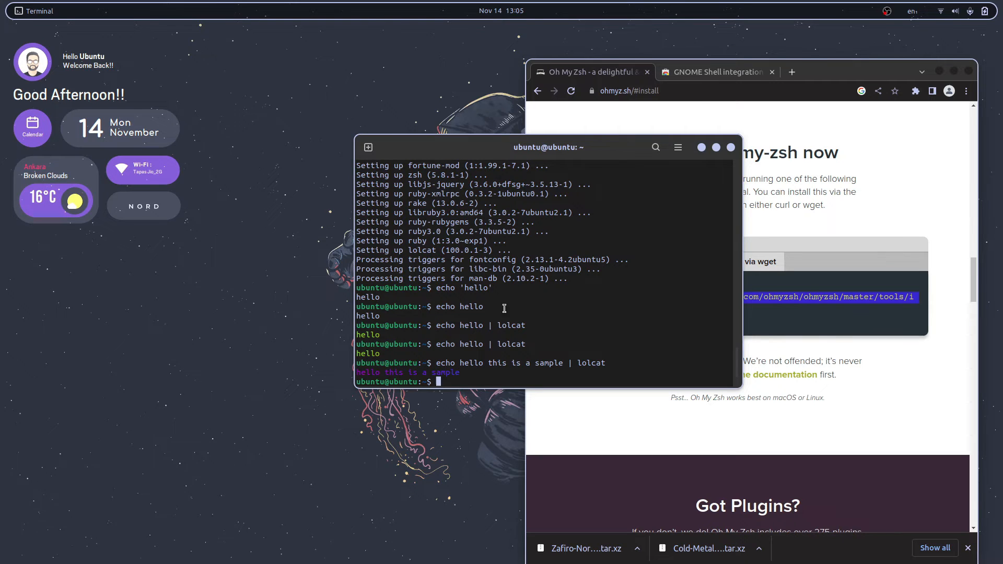
pyautogui.moveTo(466, 345)
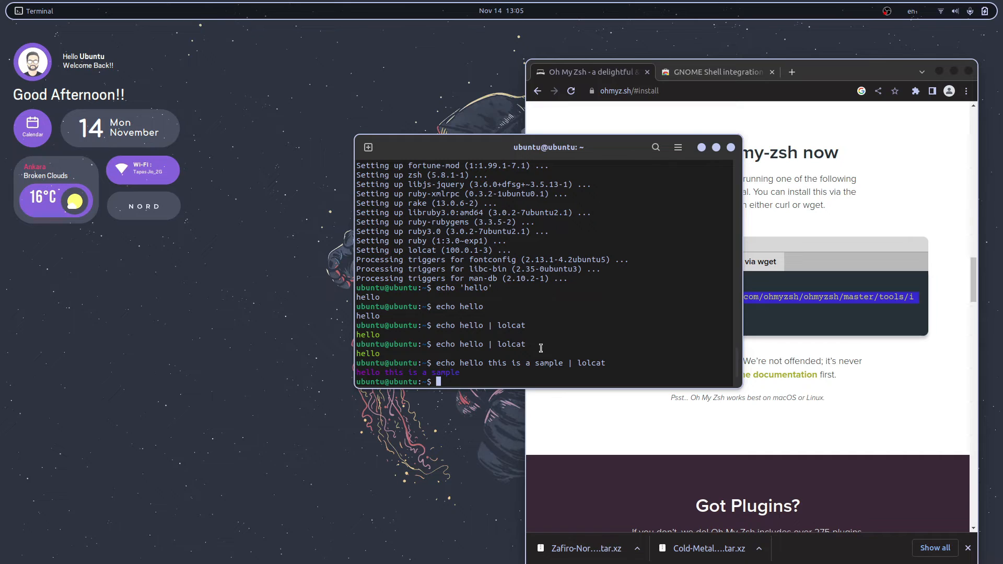
# Run fortune to print a random saying
pyautogui.write('fortune')
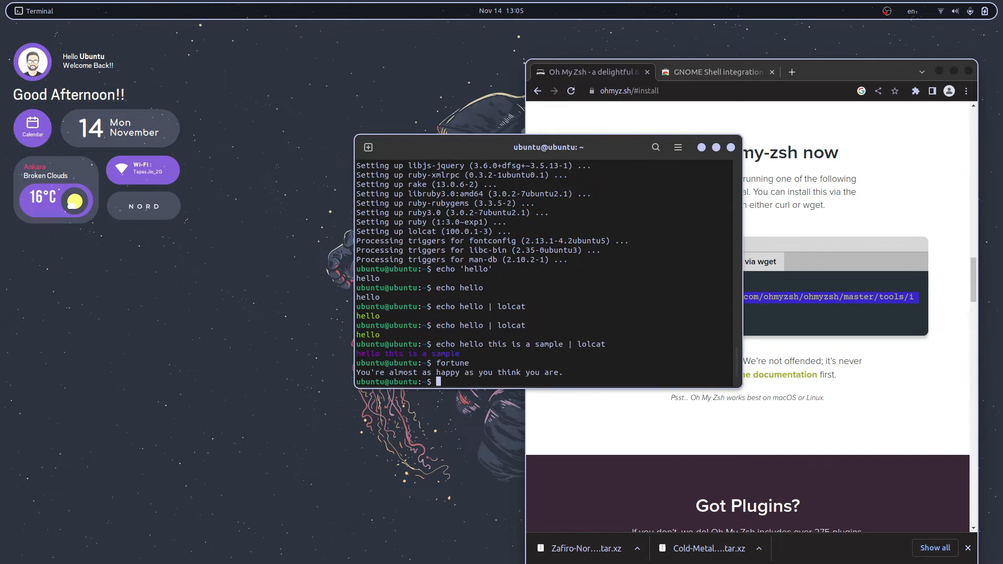
# Show a fortune and install neofetch with 'sudo apt install neofetch'
pyautogui.write('fortune | lolcat')
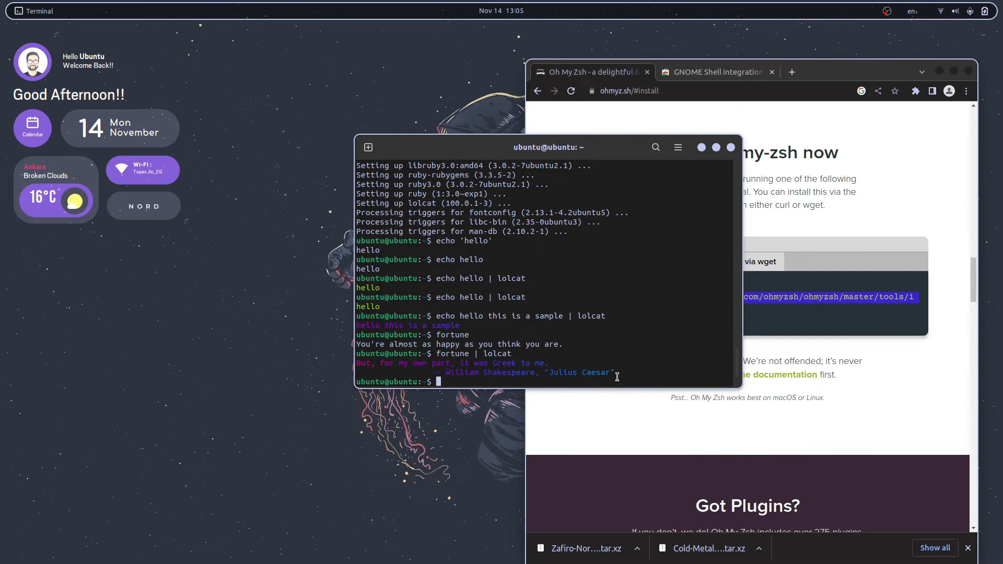
pyautogui.write('s')
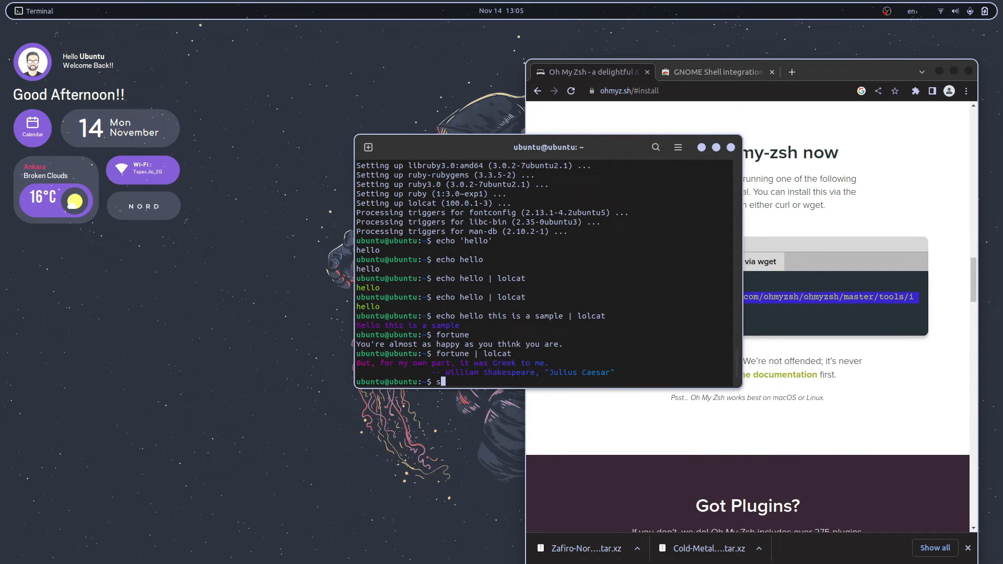
pyautogui.write('sudo apt in')
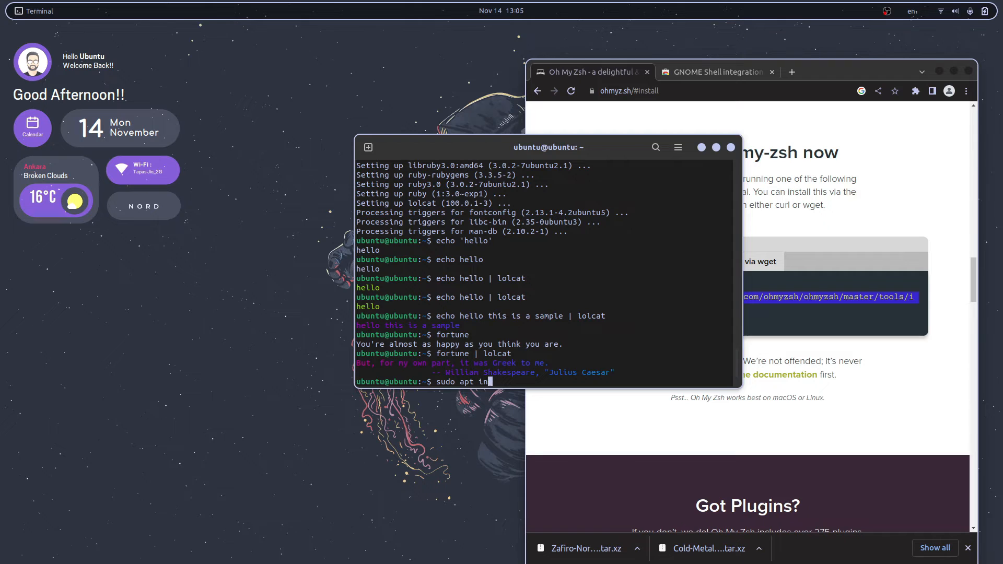
pyautogui.write('stall bn')
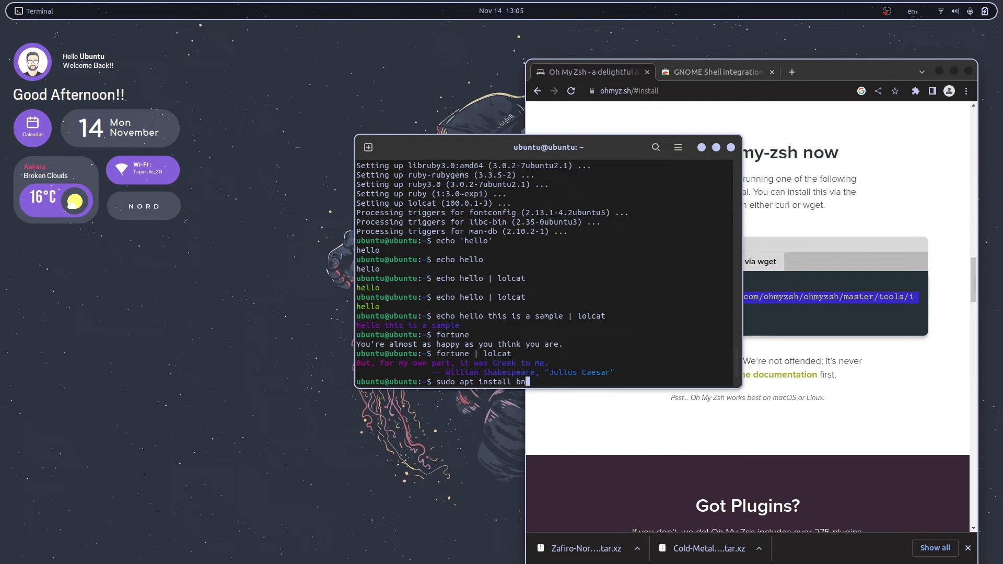
pyautogui.press('Return')
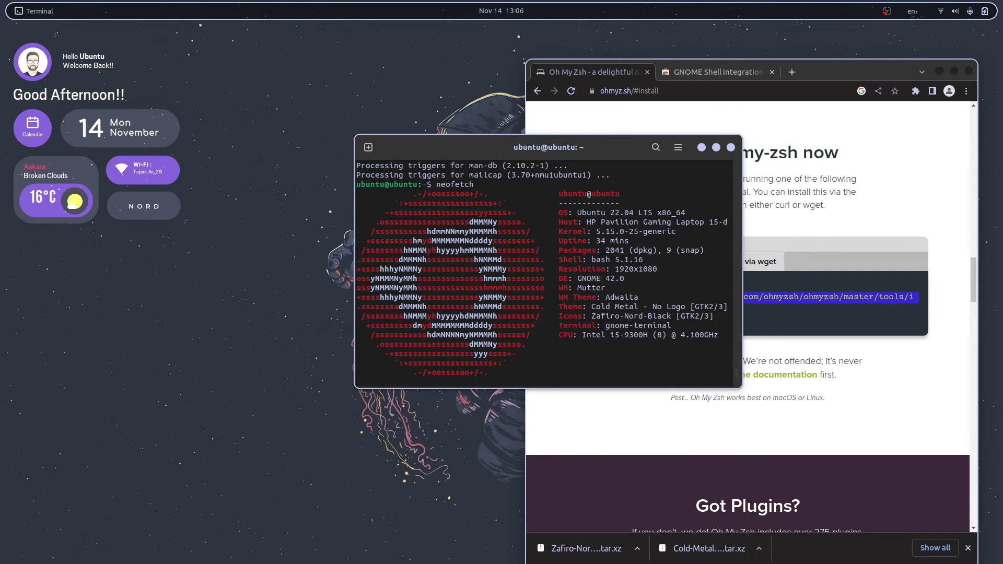
# Run 'neofetch | lolcat' to display the system summary in rainbow colours
pyautogui.write('neofetch |')
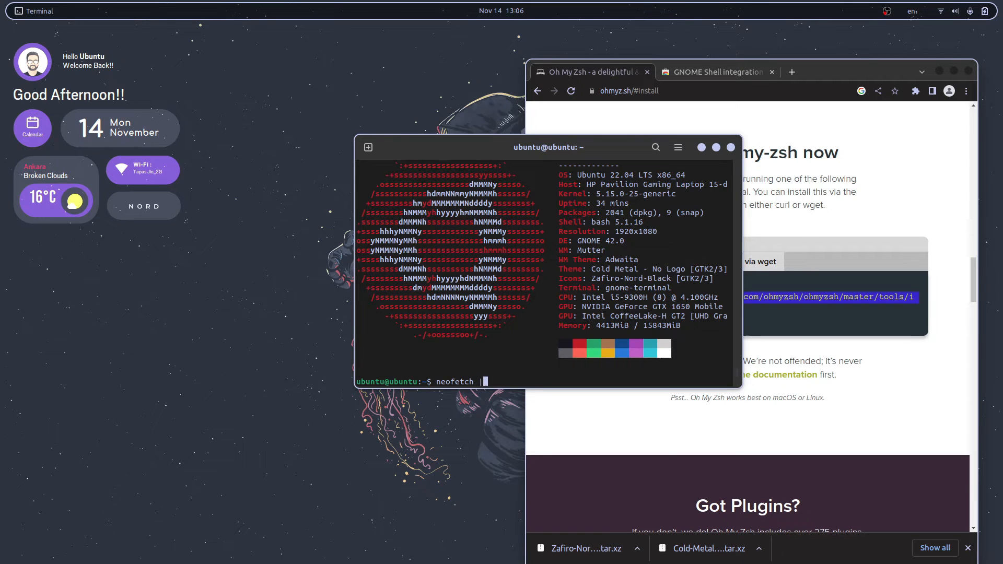
pyautogui.write('lol')
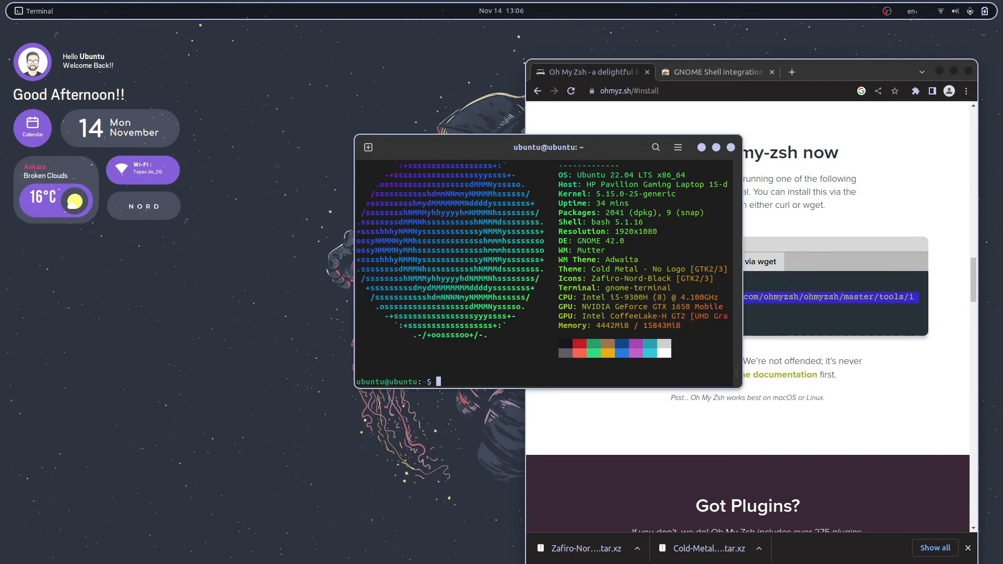
pyautogui.write('neofetch | lolcat -')
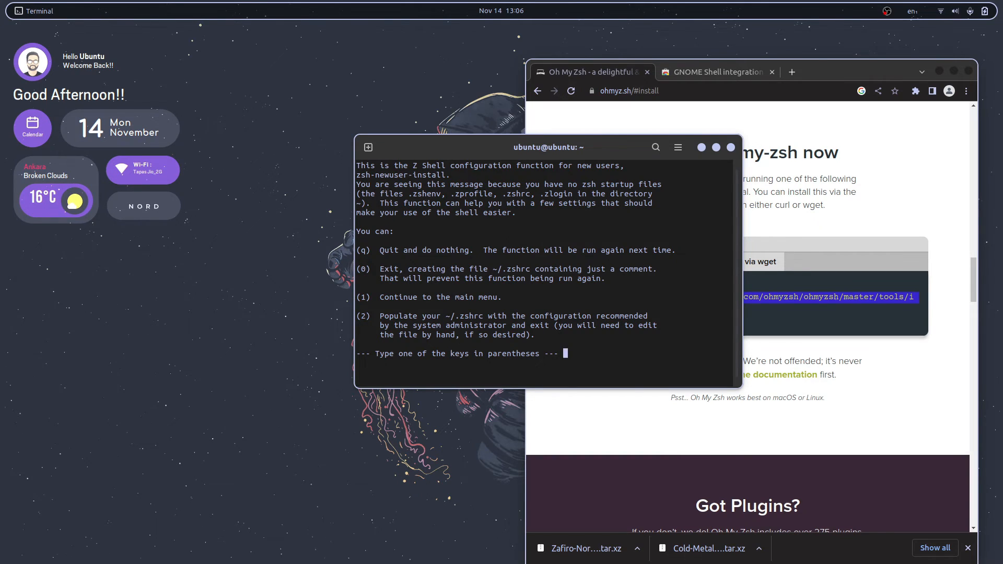
# Answer 0 to zsh-newuser-install, install git with apt, and rerun the Oh My Zsh installer answering y
pyautogui.write('0')
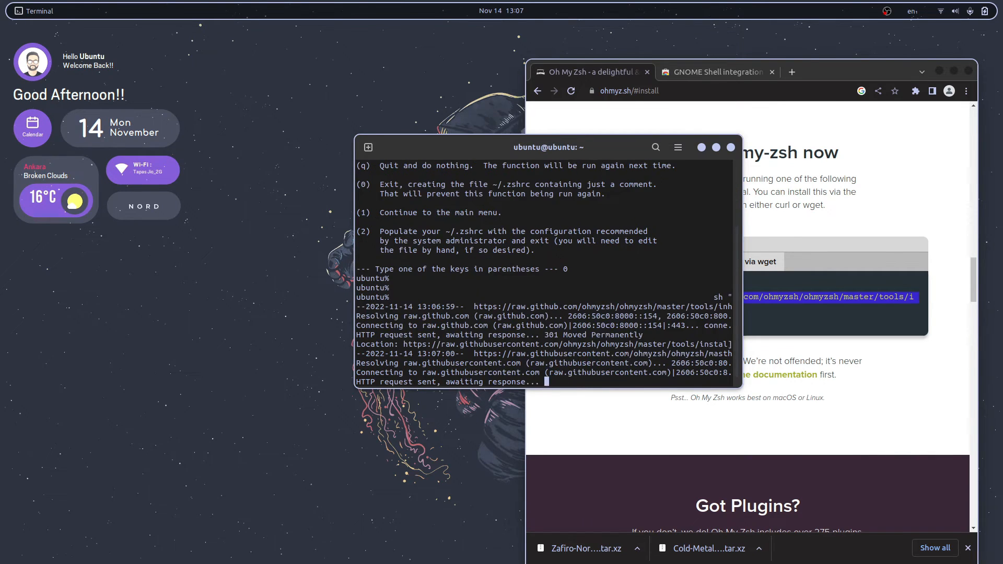
pyautogui.write('sudo')
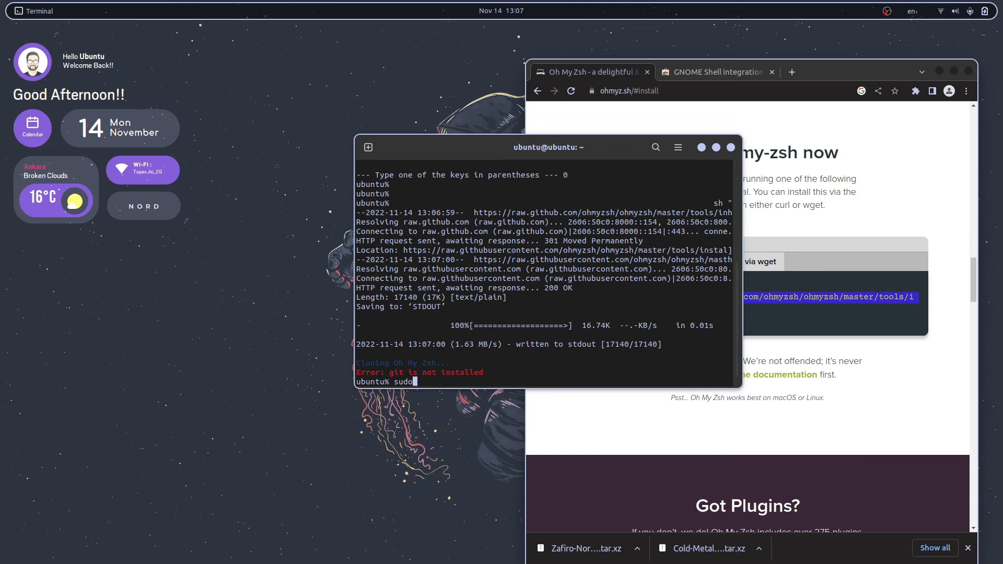
pyautogui.write('apt install')
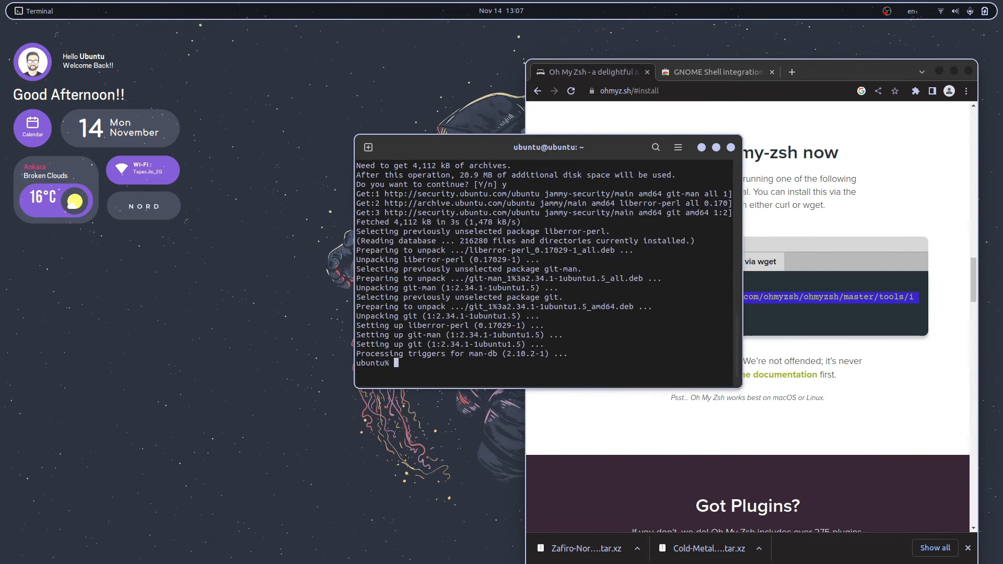
pyautogui.press('Return')
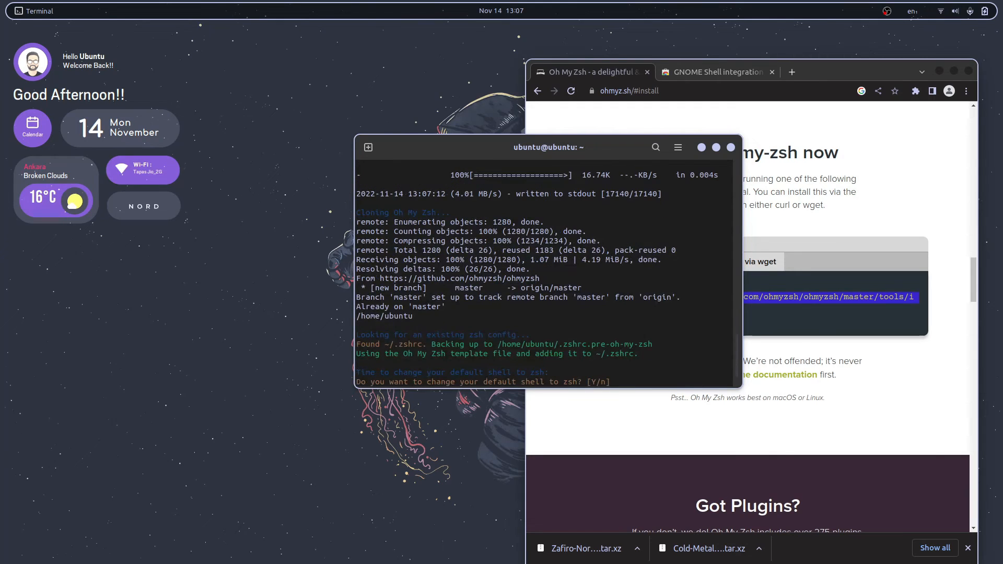
pyautogui.write('yzsh/ohmyzsh/master/')
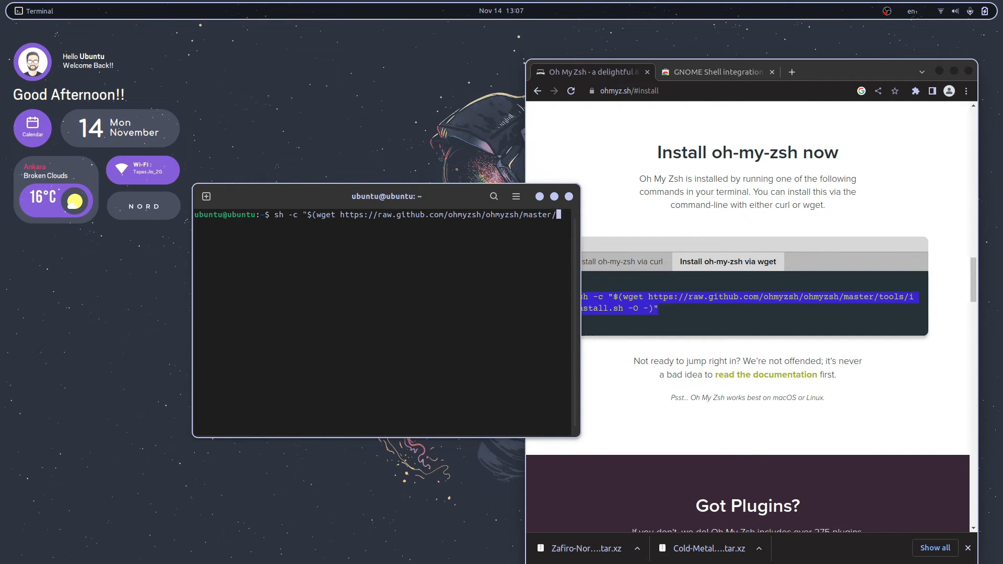
# Set the Terminal profile to run zsh as its custom command in Preferences
pyautogui.press('ctrl+c')
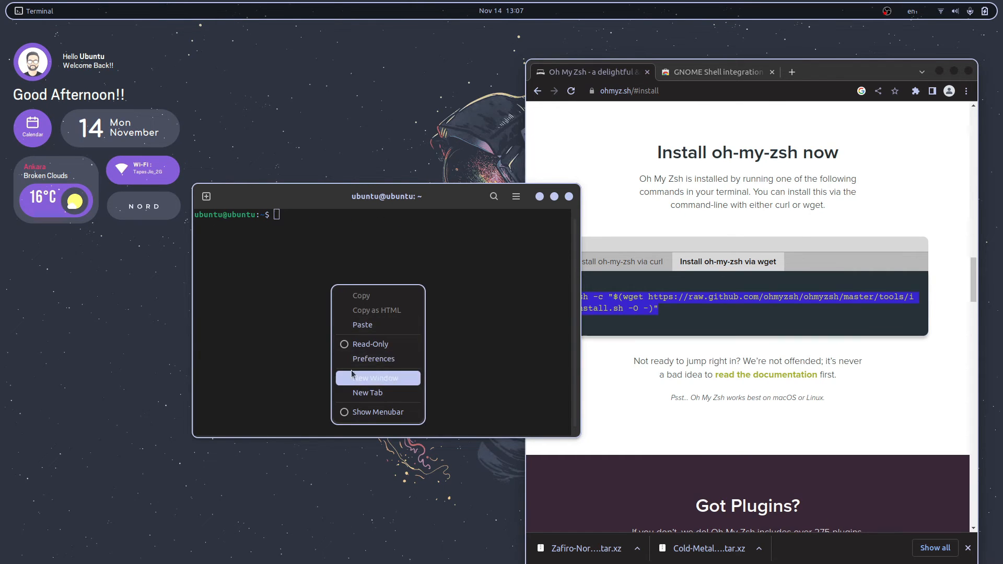
pyautogui.click(374, 359)
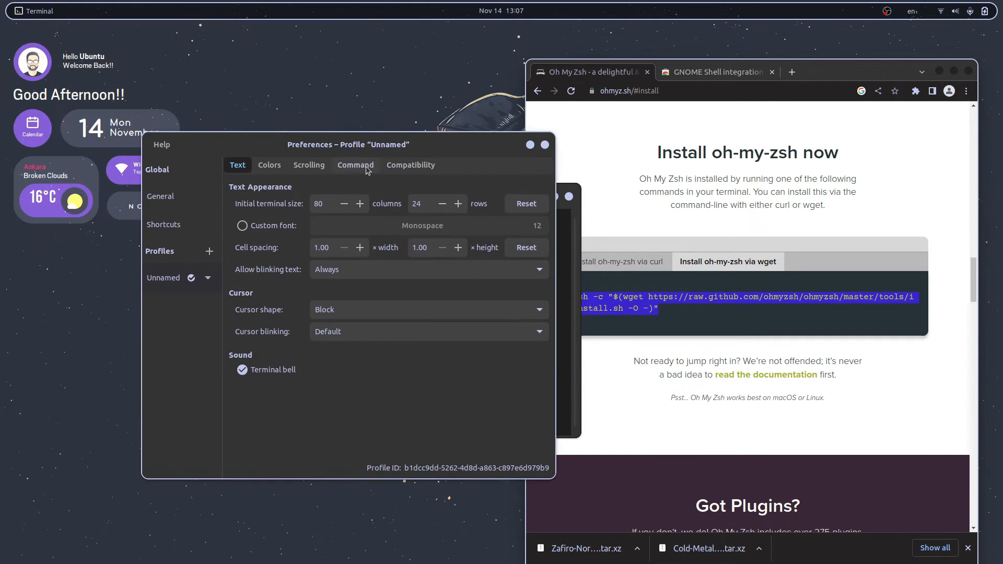
pyautogui.click(355, 165)
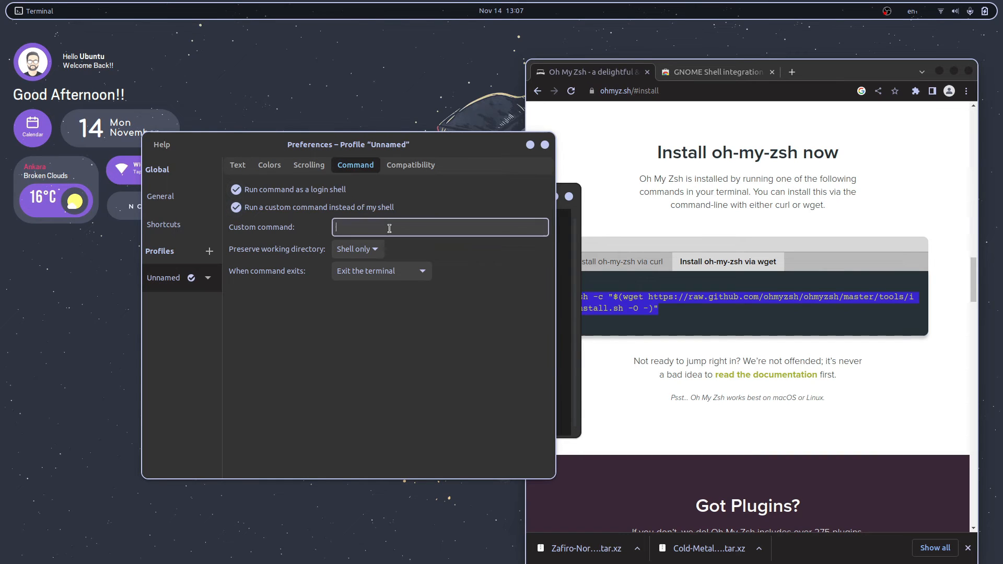
pyautogui.write('zsh')
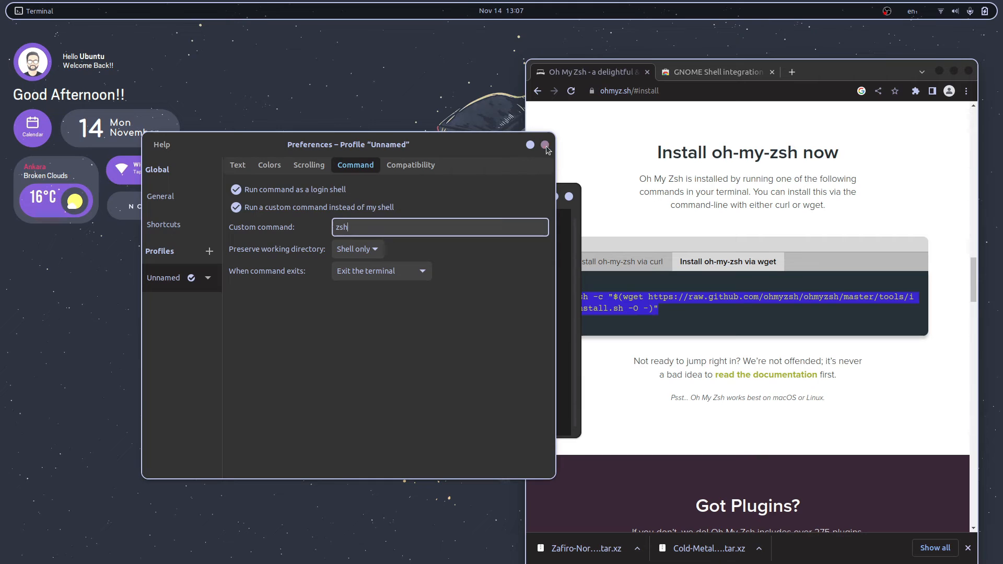
pyautogui.click(545, 144)
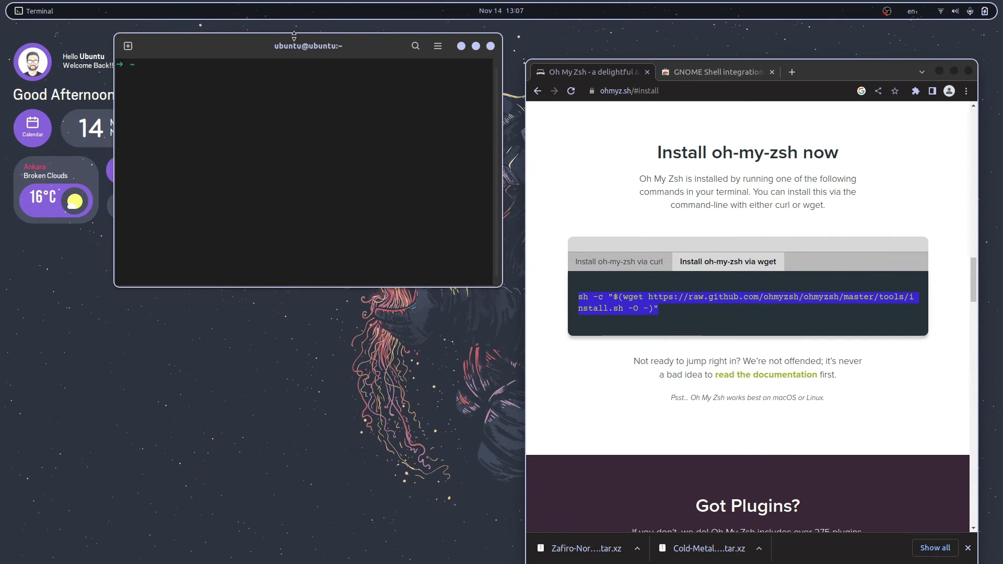
# Move the terminal aside, reach the Oh My Zsh Themes wiki and copy the agnoster theme name
pyautogui.moveTo(293, 45); pyautogui.dragTo(268, 311)
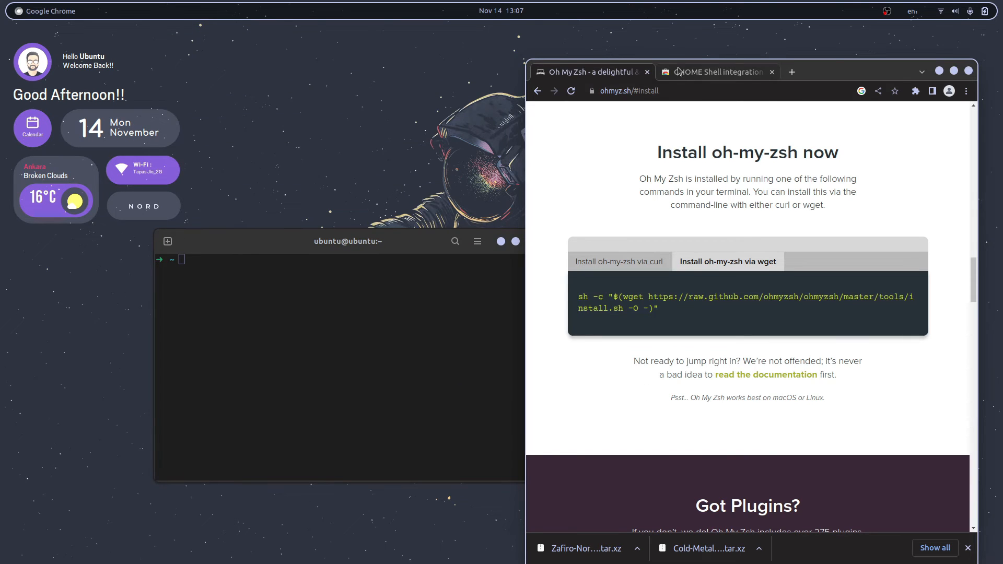
pyautogui.scroll(-3)
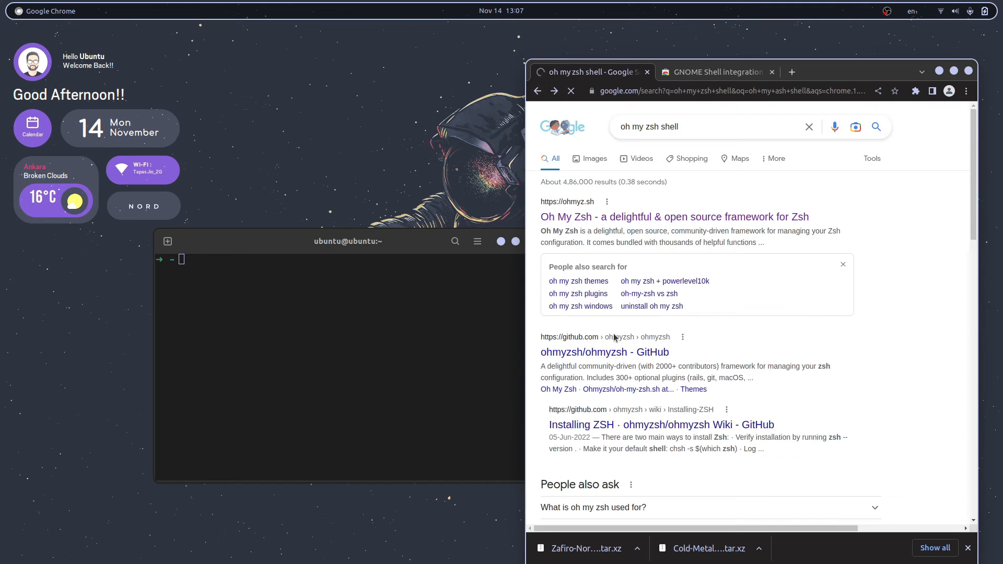
pyautogui.click(604, 352)
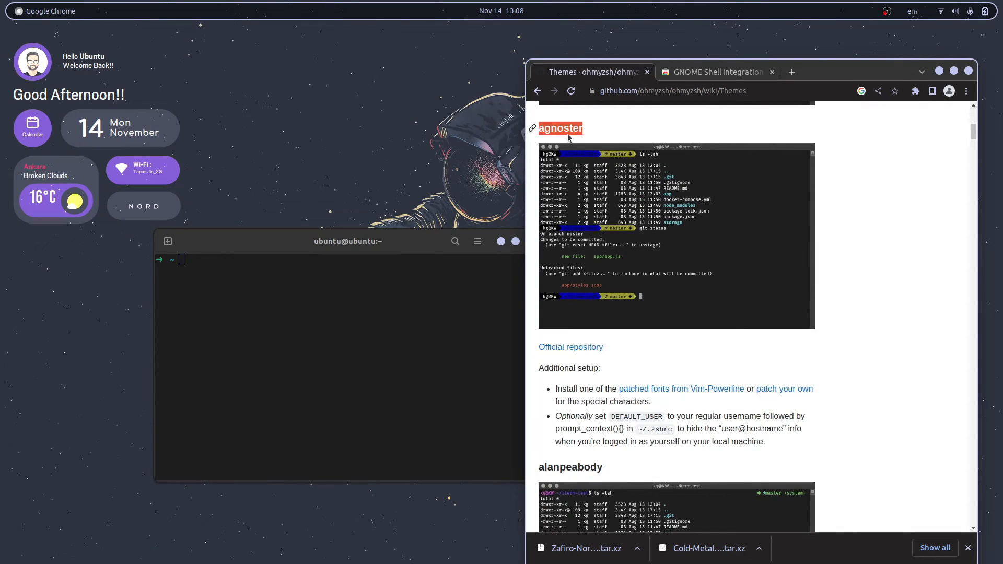
pyautogui.rightClick(560, 128)
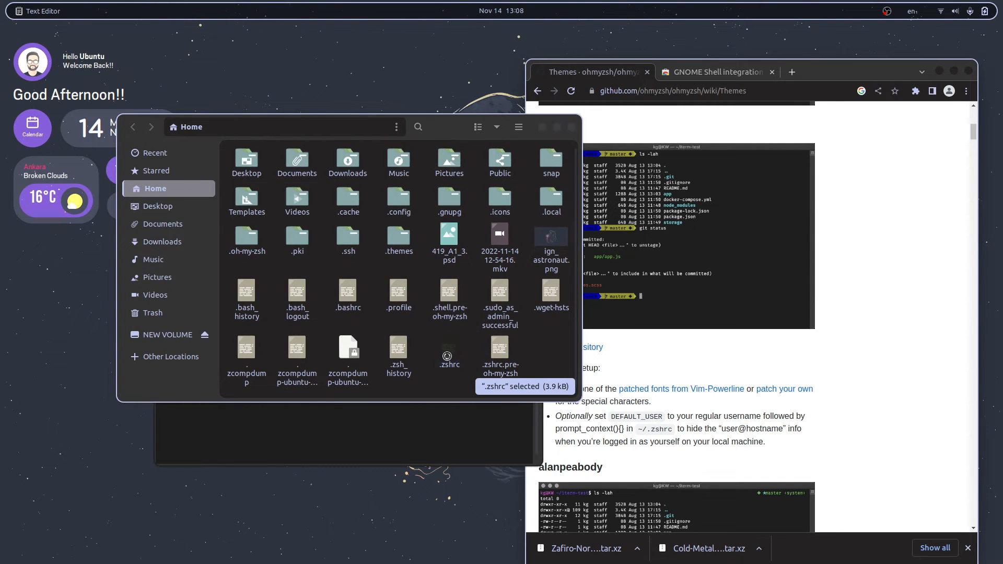
# Edit ~/.zshrc to ZSH_THEME="agnoster" and save it in Text Editor
pyautogui.doubleClick(447, 347)
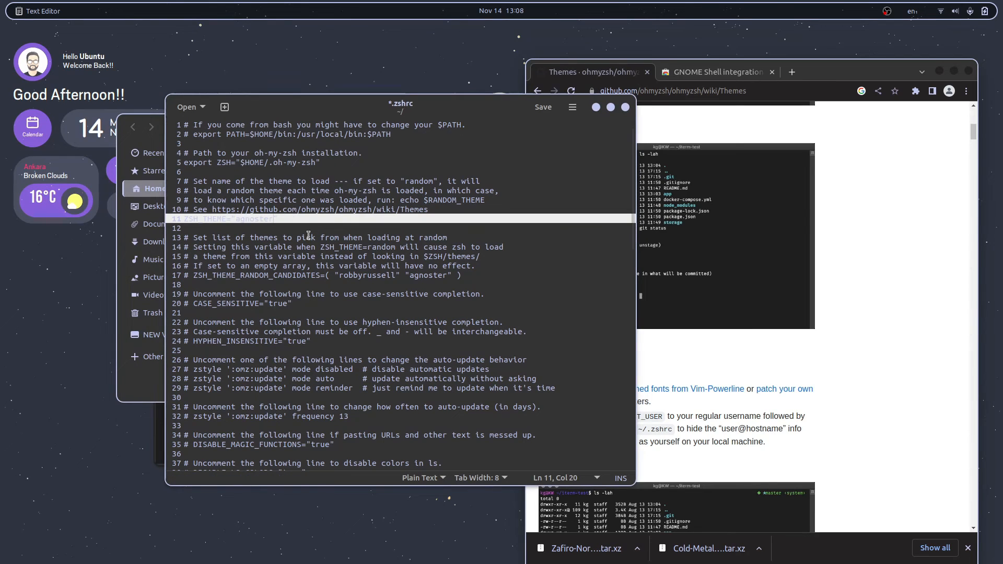
pyautogui.click(543, 106)
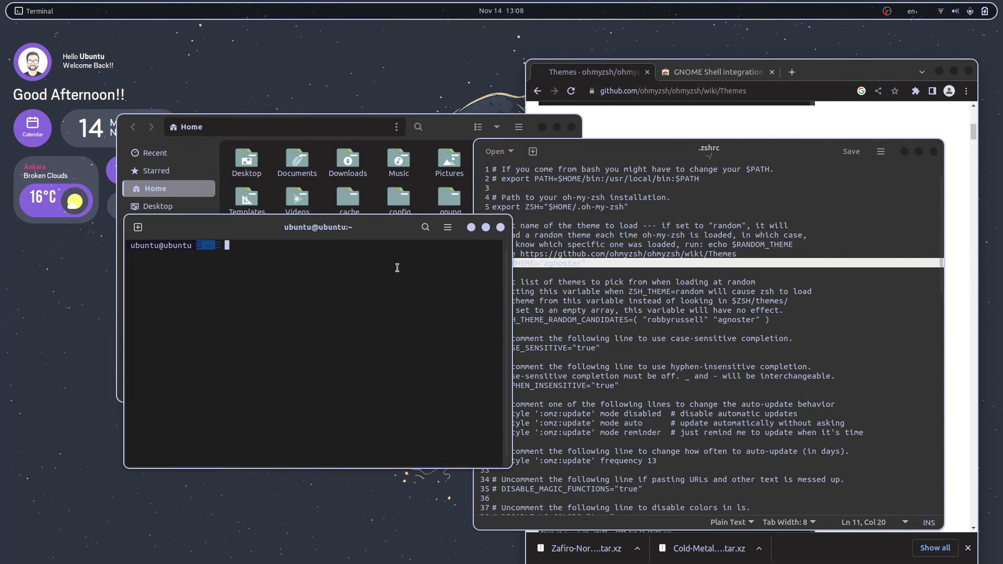
# Attempt to install the font-powerline package with sudo apt, which fails
pyautogui.write('sudo')
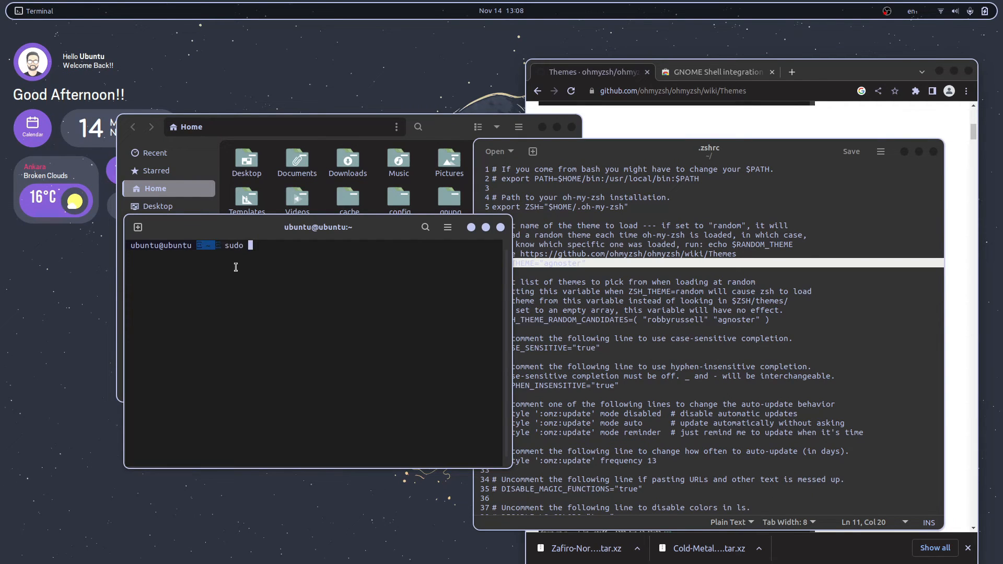
pyautogui.moveTo(236, 274)
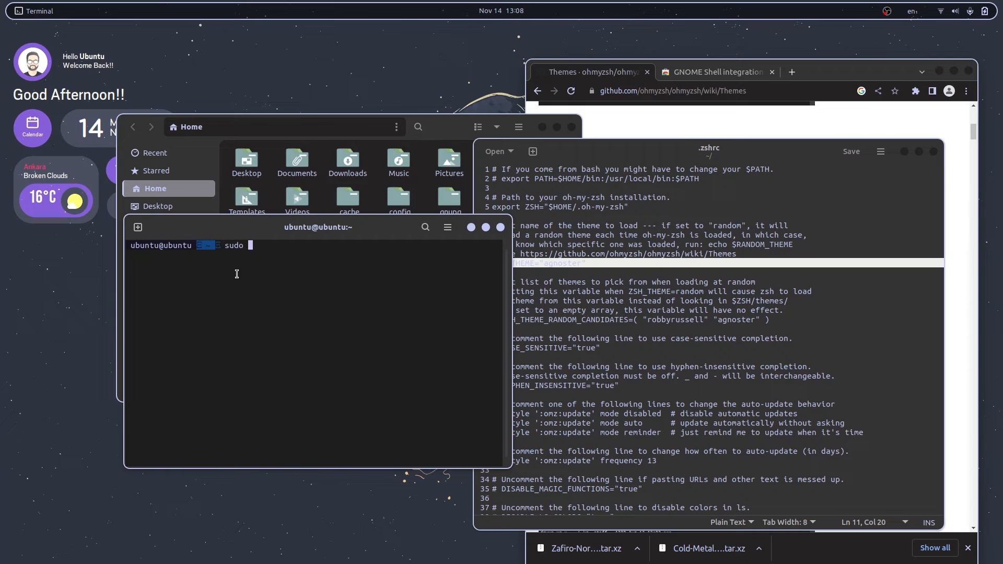
pyautogui.write('apt')
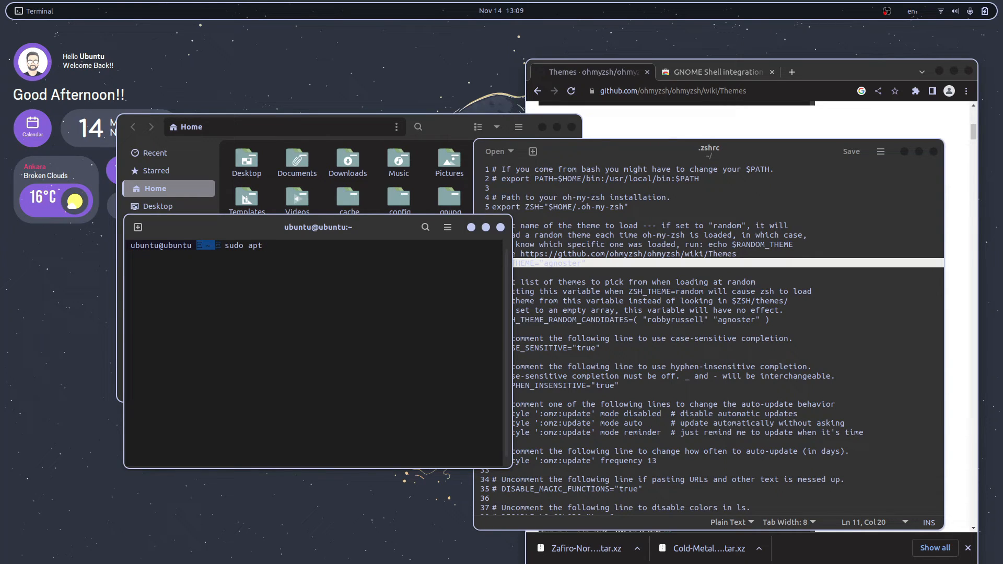
pyautogui.write('font-')
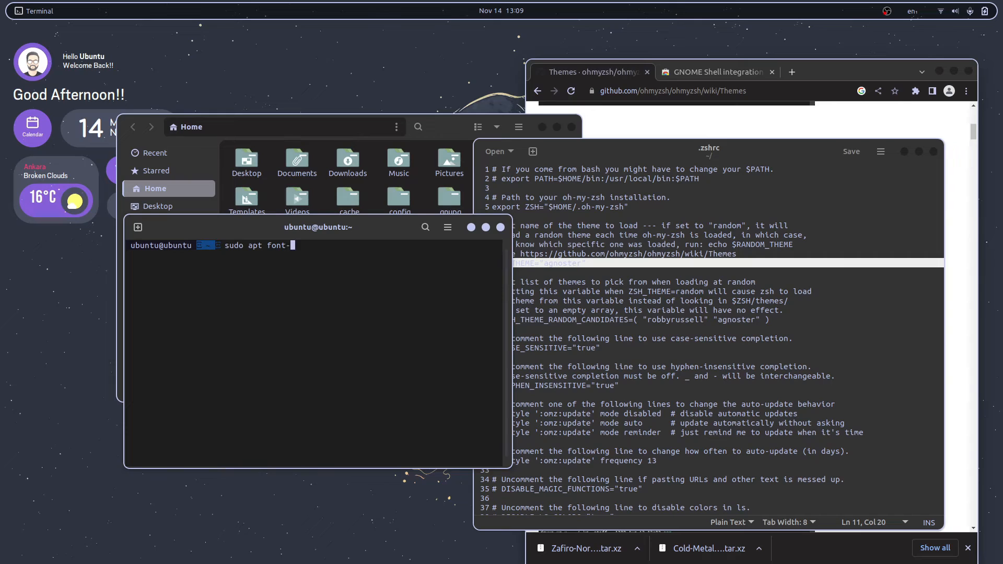
pyautogui.write('powerline')
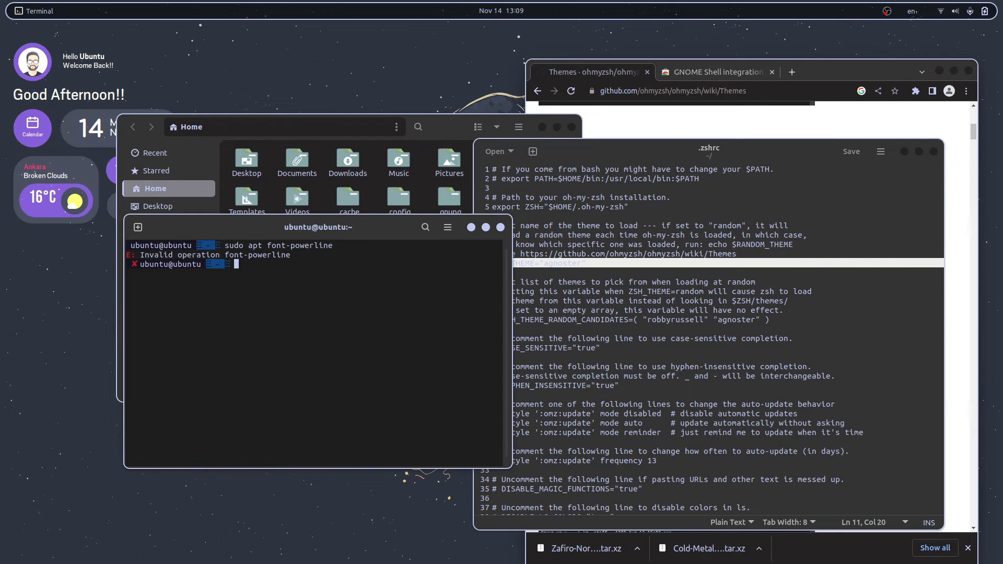
pyautogui.write('sudo apt font-powerline')
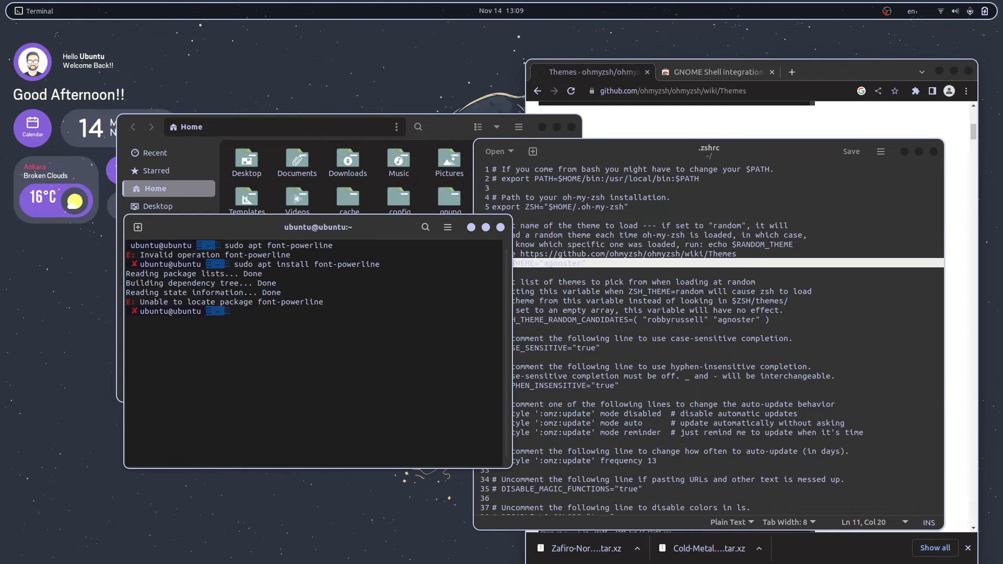
pyautogui.write('sudo apt install font-powerline')
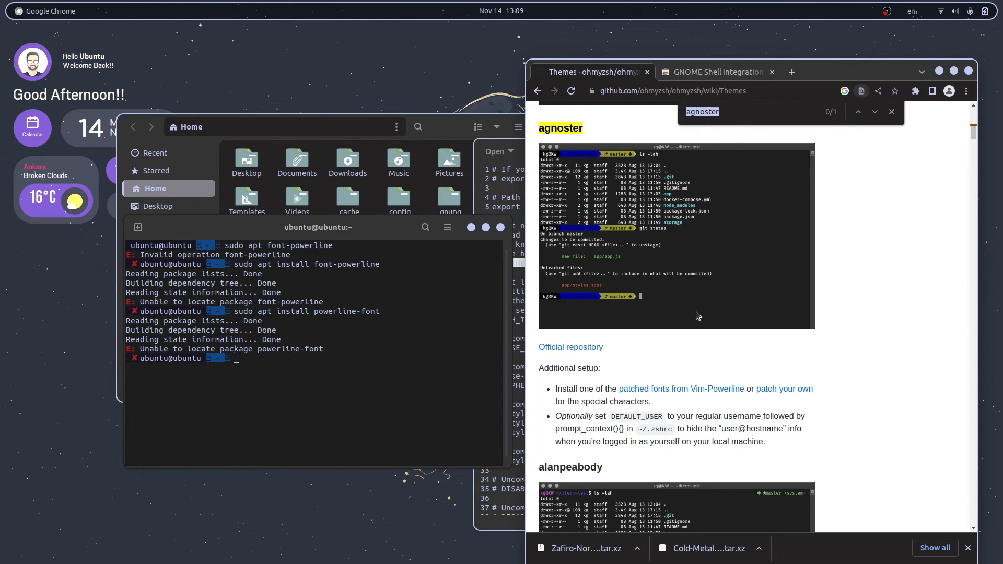
# Check the powerline/fonts GitHub README, then install fonts-powerline with sudo apt
pyautogui.write('power')
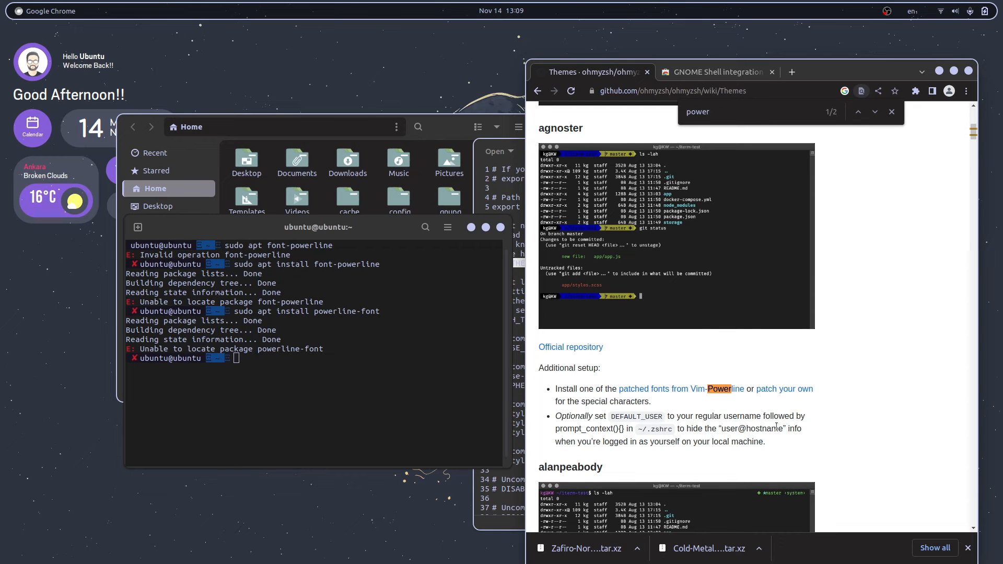
pyautogui.click(719, 389)
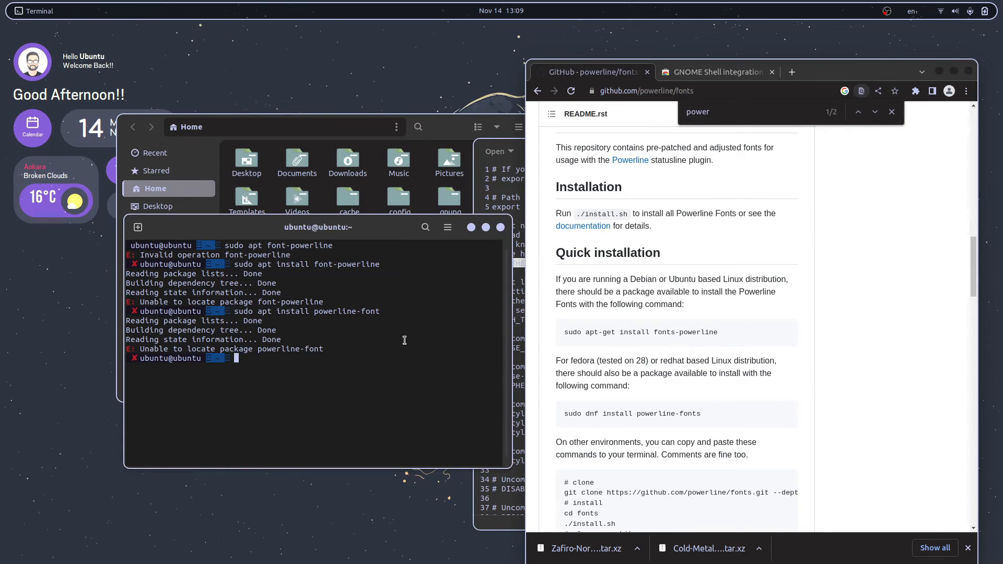
pyautogui.write('sudo apt install font-powerline')
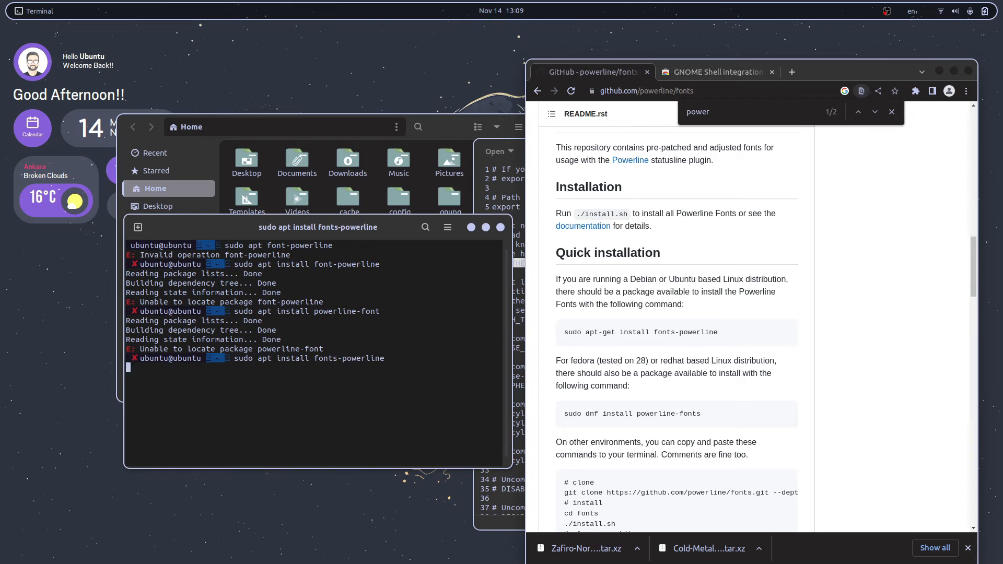
pyautogui.press('Return')
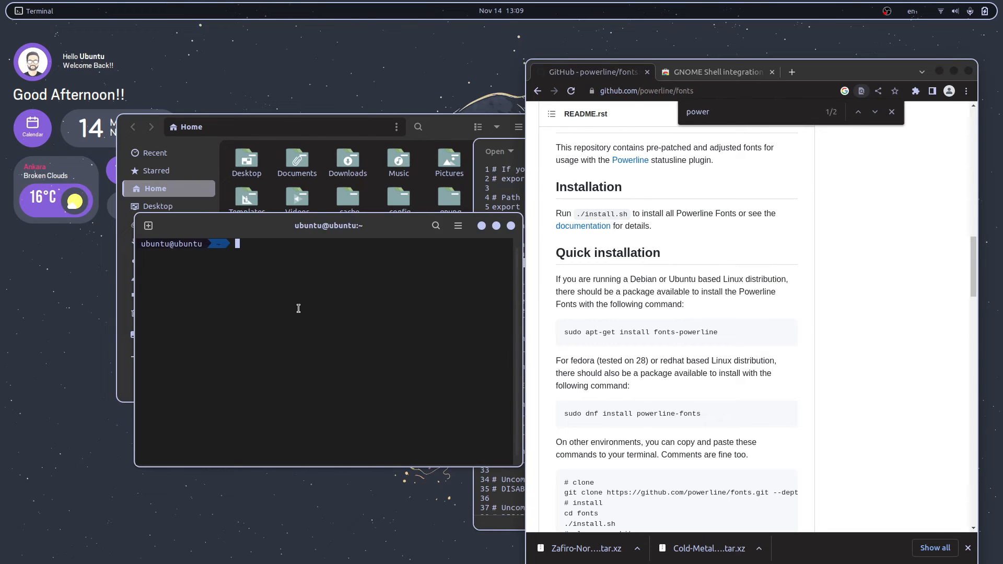
# Give the terminal profile a cyan-toned colour palette and run neofetch
pyautogui.rightClick(298, 308)
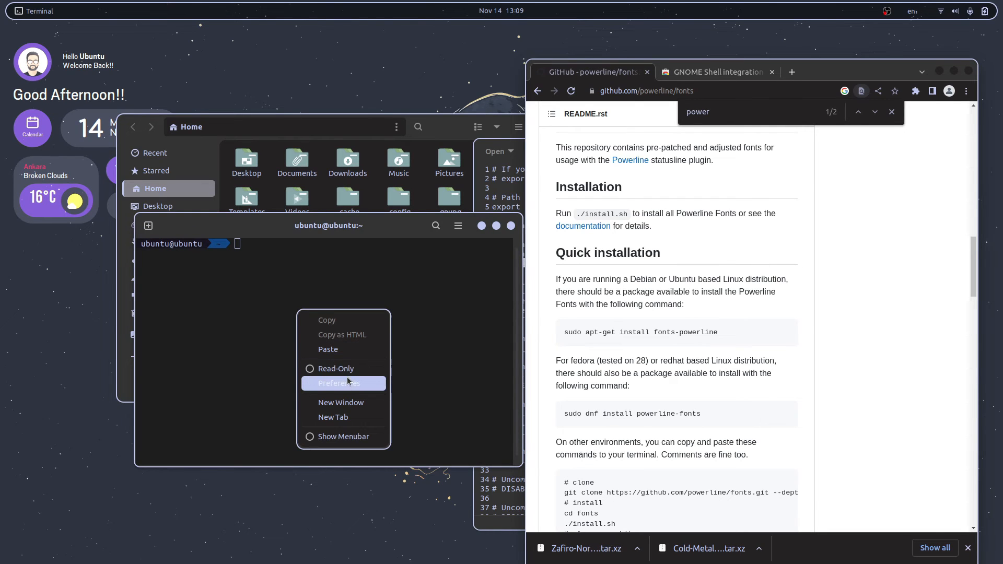
pyautogui.click(342, 383)
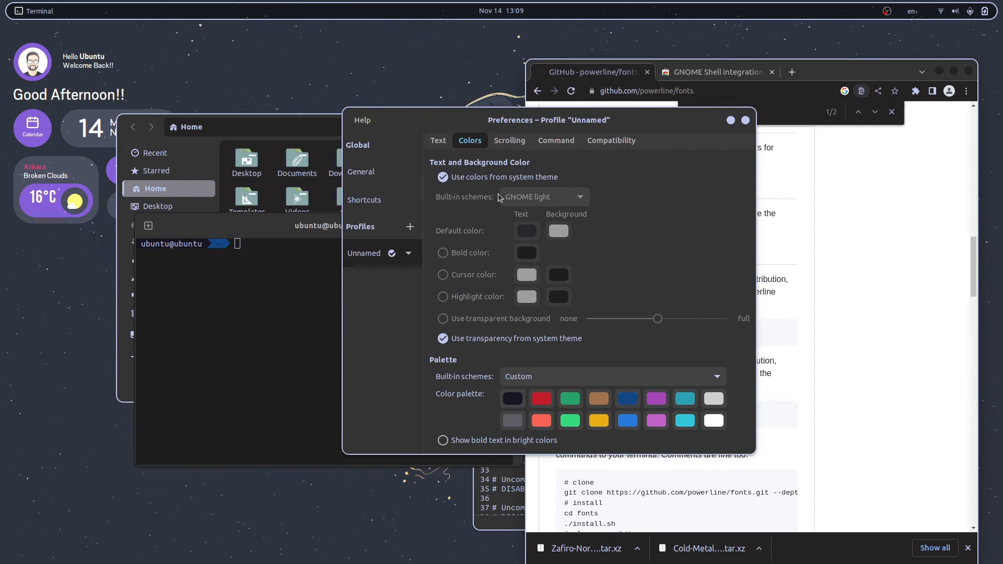
pyautogui.moveTo(345, 309)
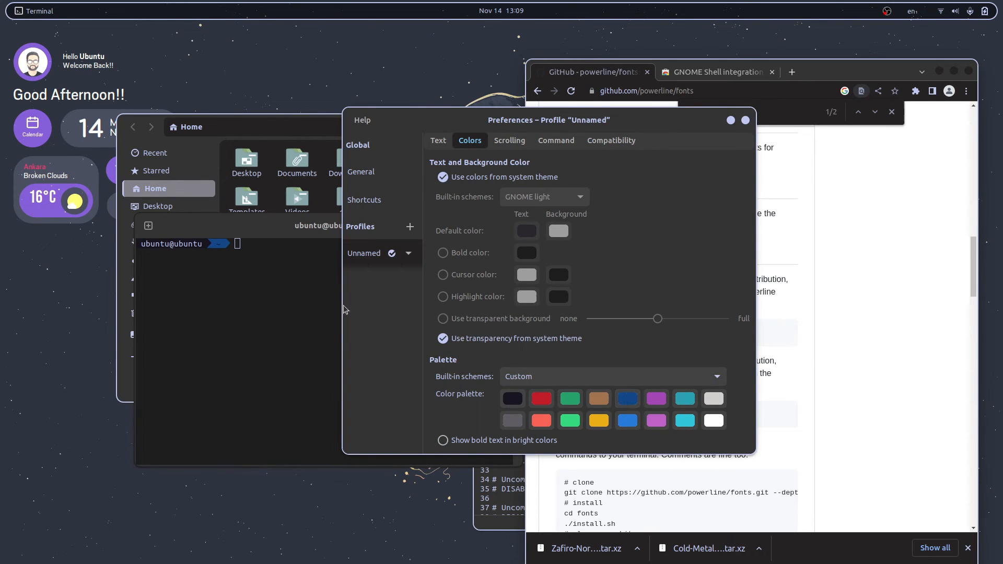
pyautogui.click(627, 399)
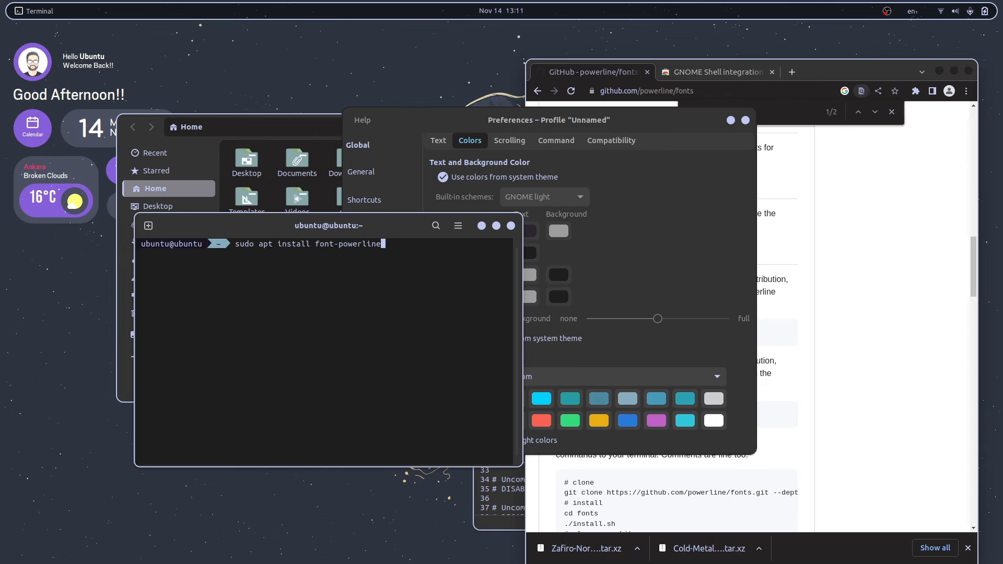
pyautogui.write('neofe')
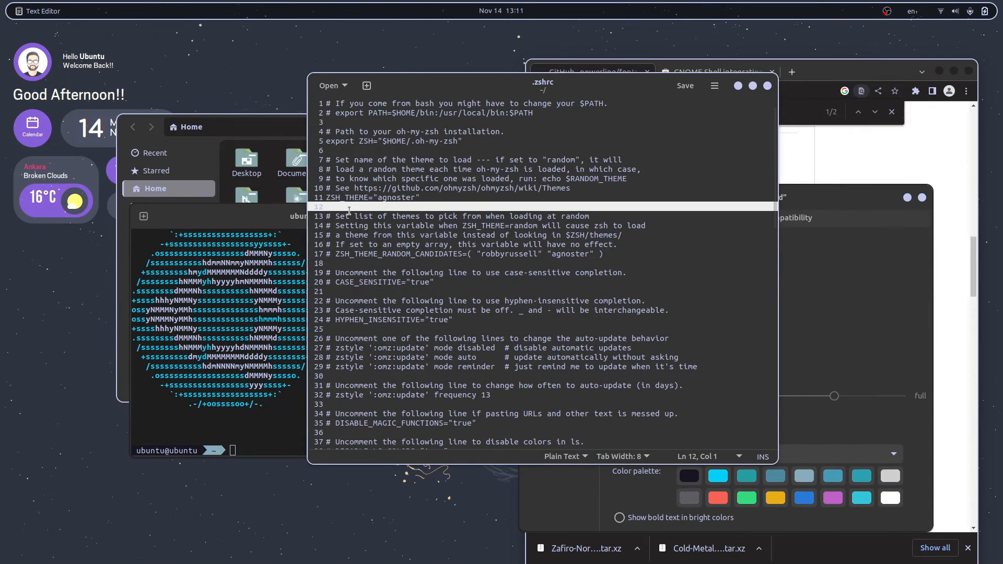
# Add print and 'fortune | lolcat' lines below ZSH_THEME in .zshrc
pyautogui.write('echo')
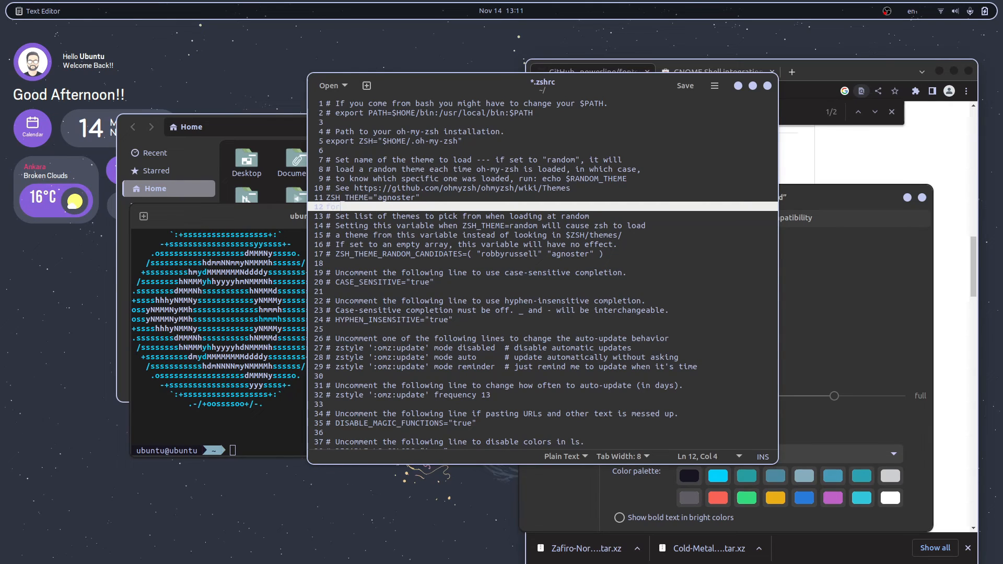
pyautogui.write('tune|')
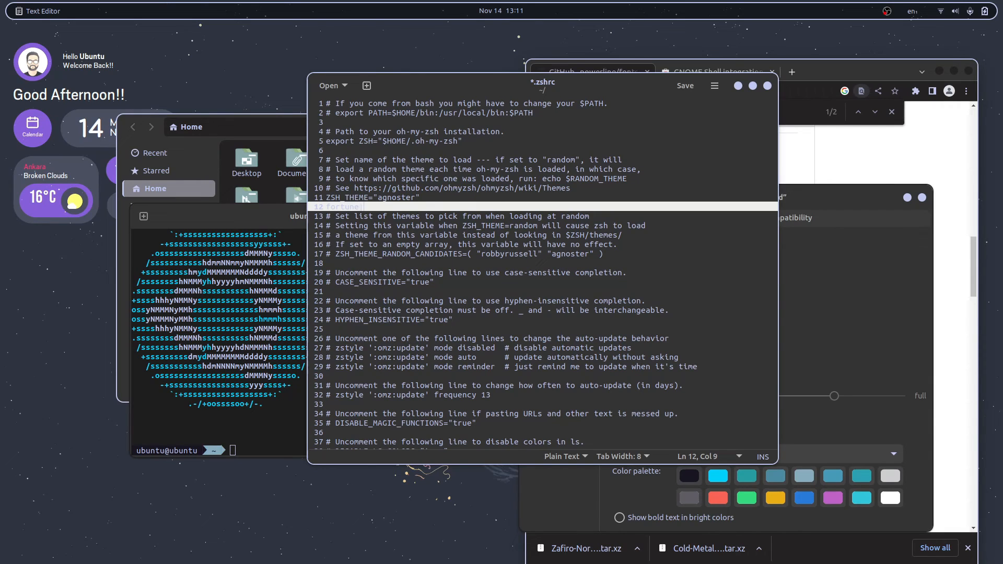
pyautogui.write('lolcat')
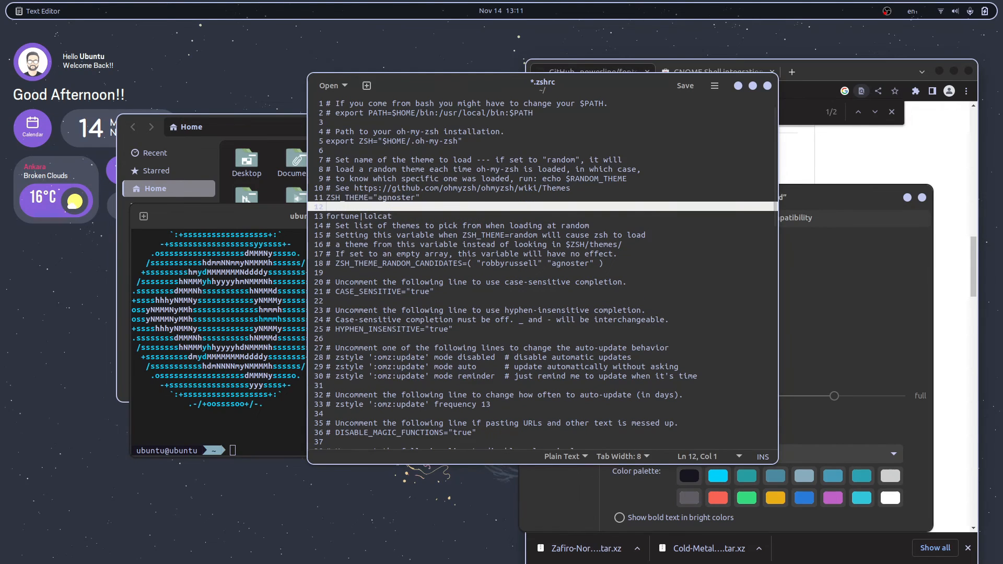
pyautogui.write('print')
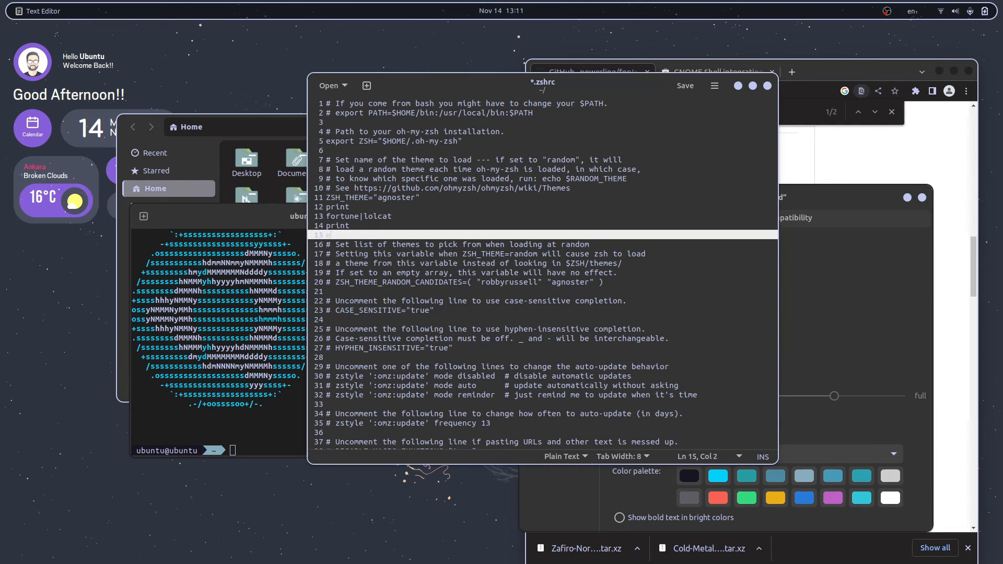
# Add 'echo Welcome', 'whoami | lolcat' and a print line, then save .zshrc
pyautogui.write('echo | Welcome,')
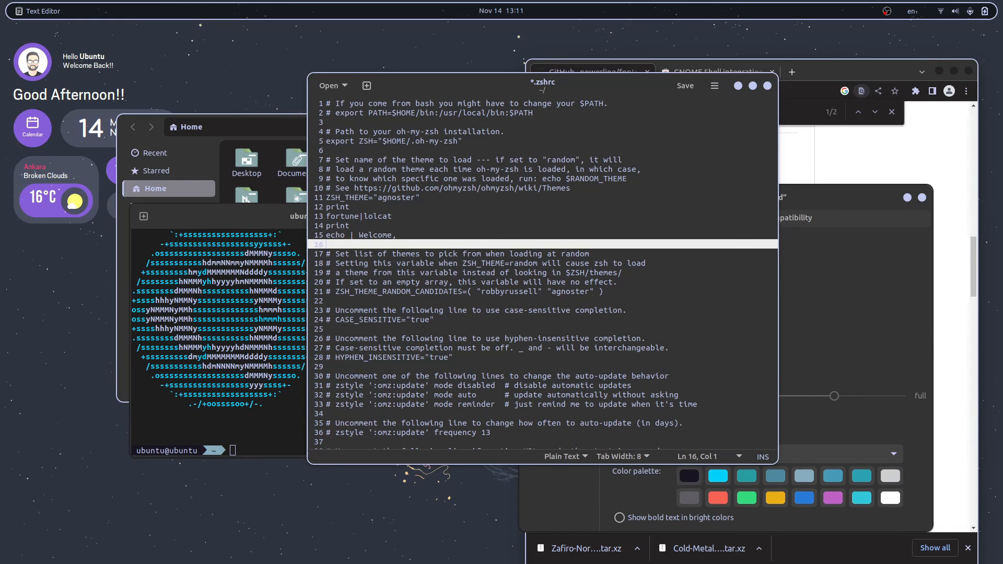
pyautogui.write('whoami')
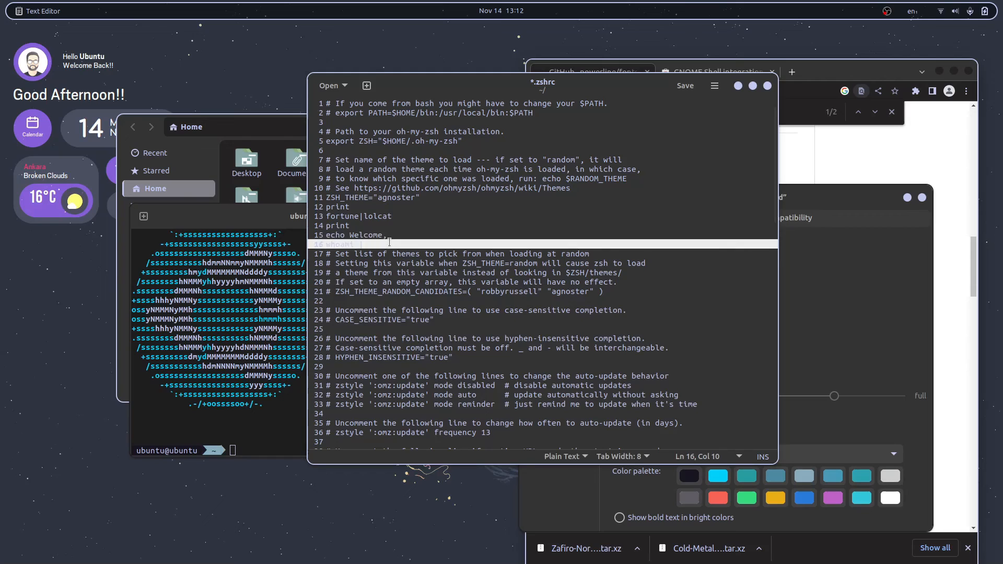
pyautogui.write('| lolcat')
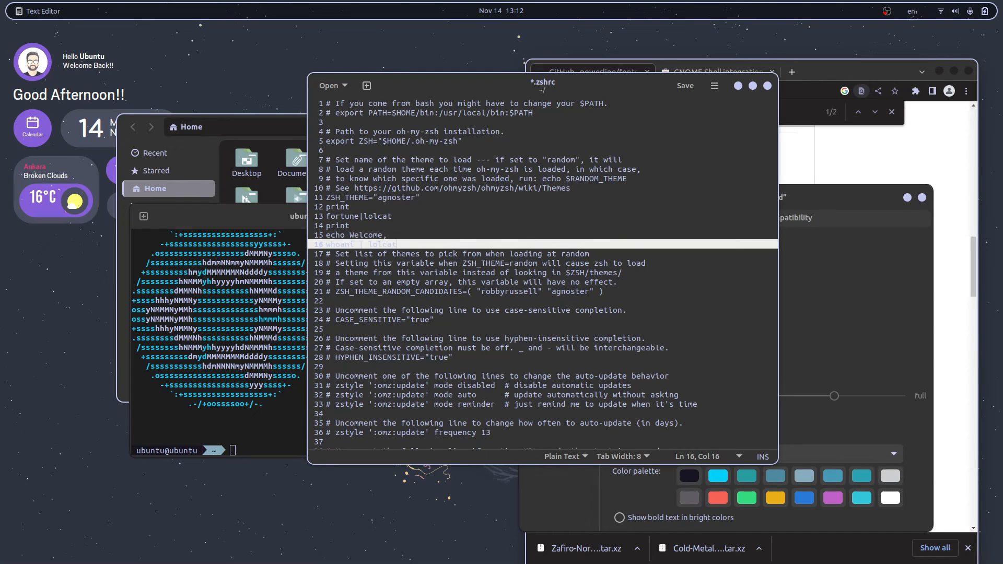
pyautogui.press('Return')
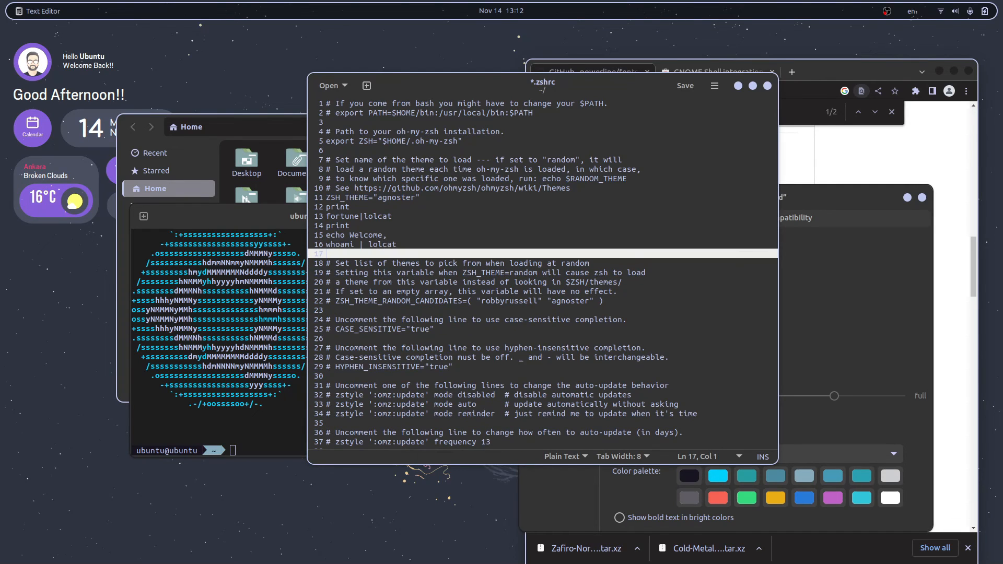
pyautogui.write('print')
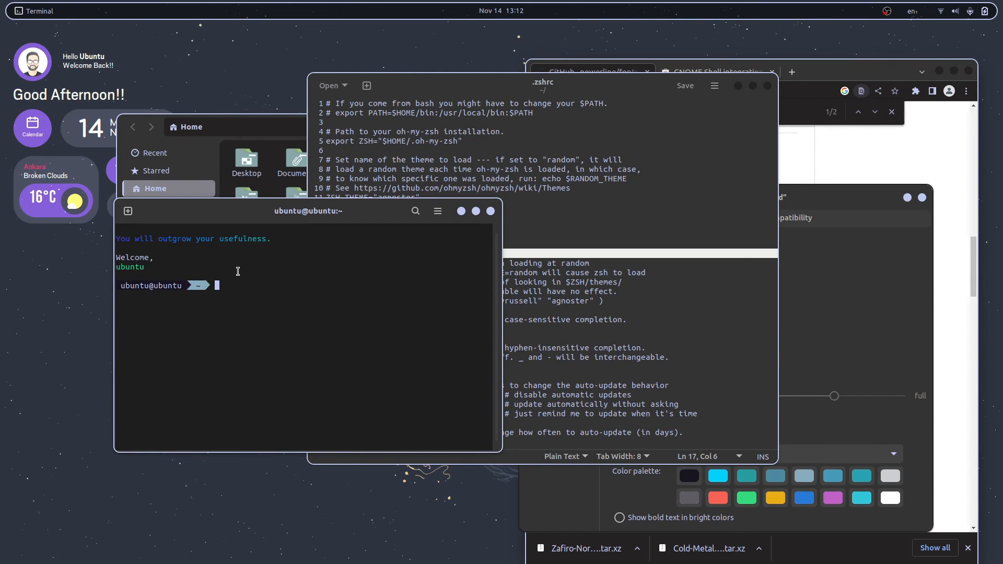
pyautogui.moveTo(353, 217)
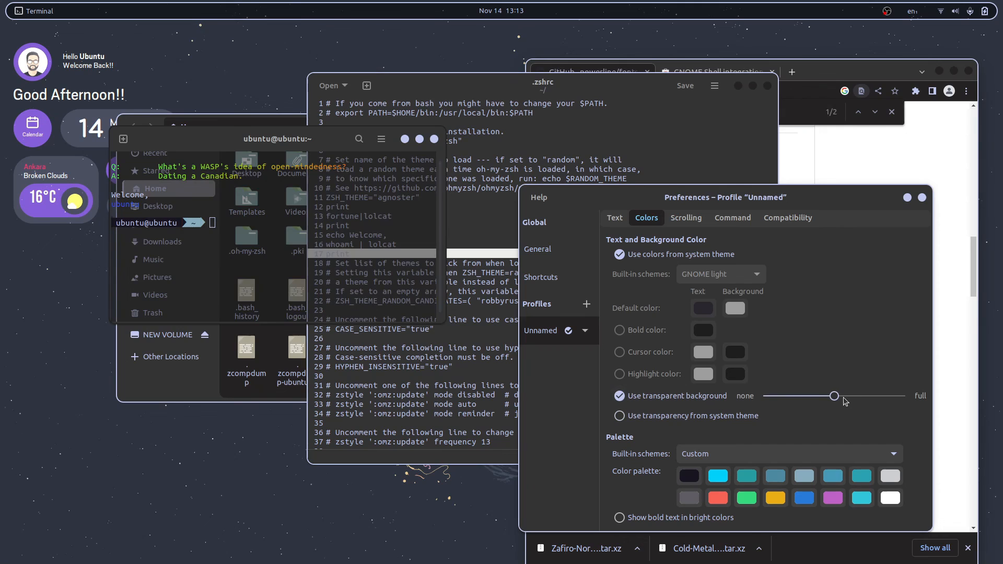
# Enable a transparent terminal background and set its transparency with the slider
pyautogui.moveTo(834, 396); pyautogui.dragTo(784, 396)
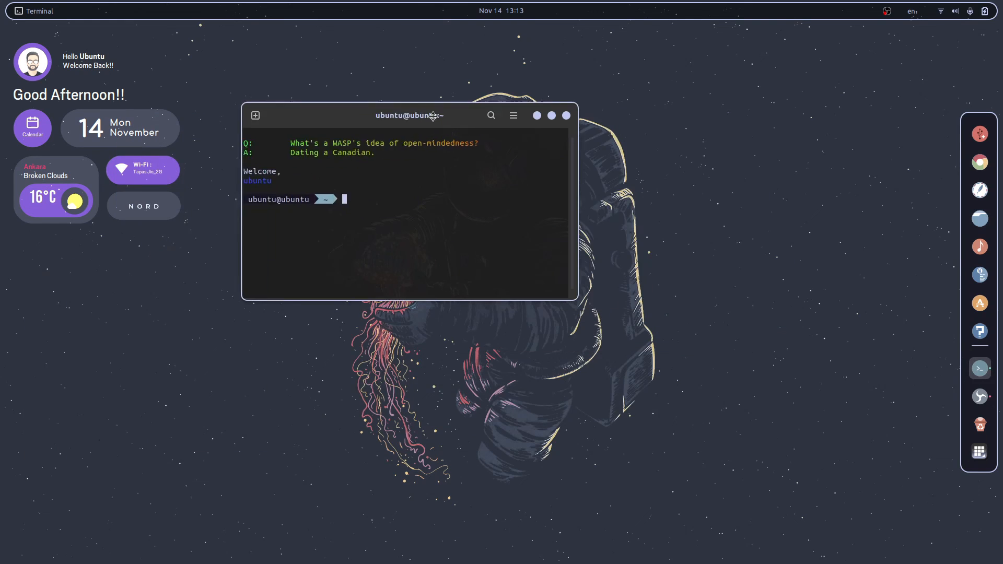
# Drag the transparent terminal window right of centre on the astronaut desktop
pyautogui.moveTo(409, 115); pyautogui.dragTo(670, 192)
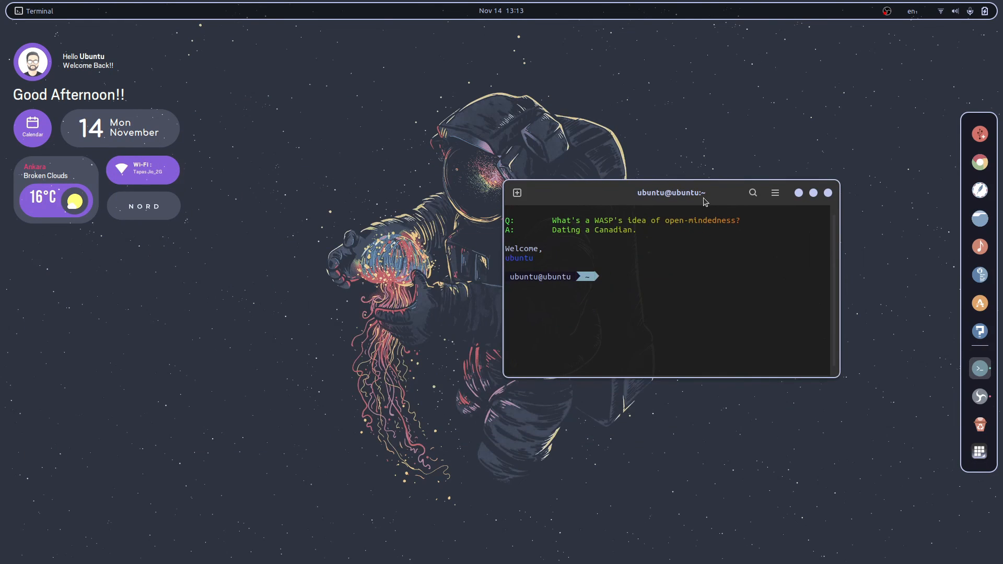
pyautogui.moveTo(670, 192); pyautogui.dragTo(675, 175)
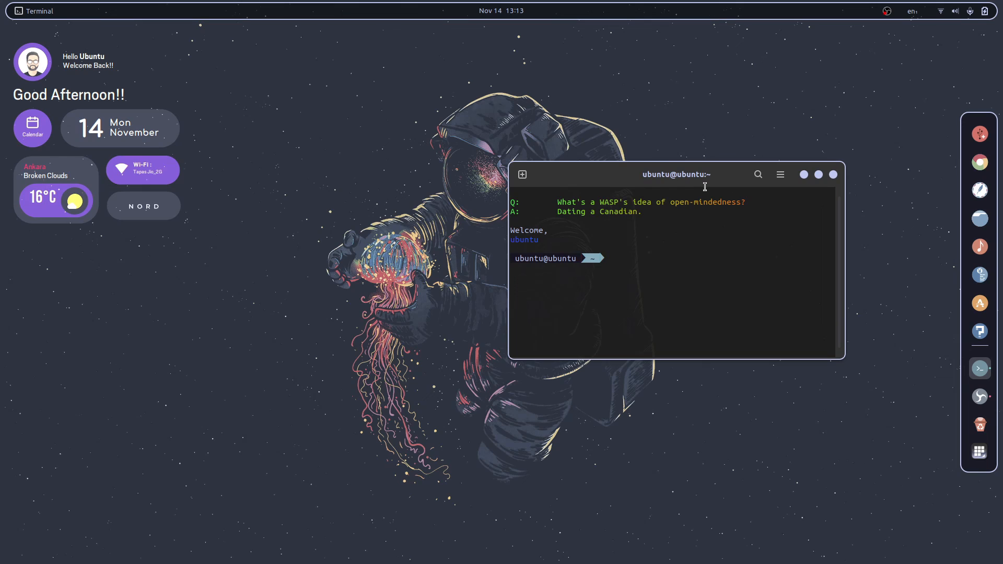